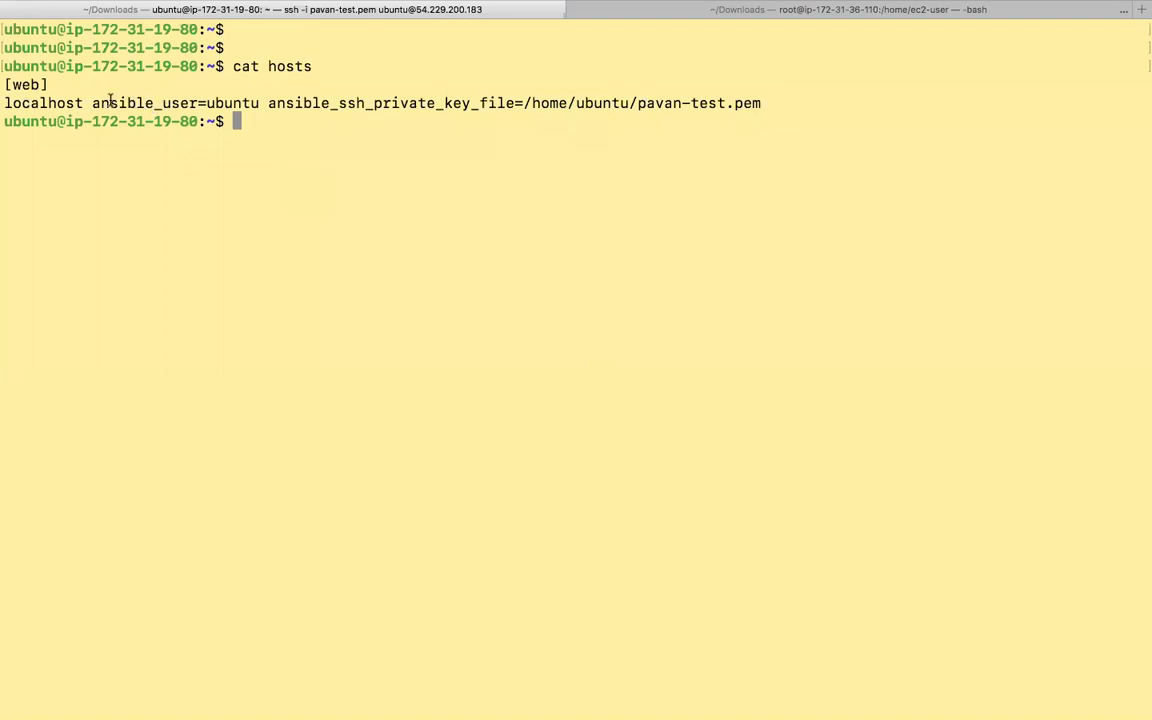
# Highlight ansible_user in the hosts inventory, then start a new apache.yml playbook in vim
pyautogui.doubleClick(140, 104)
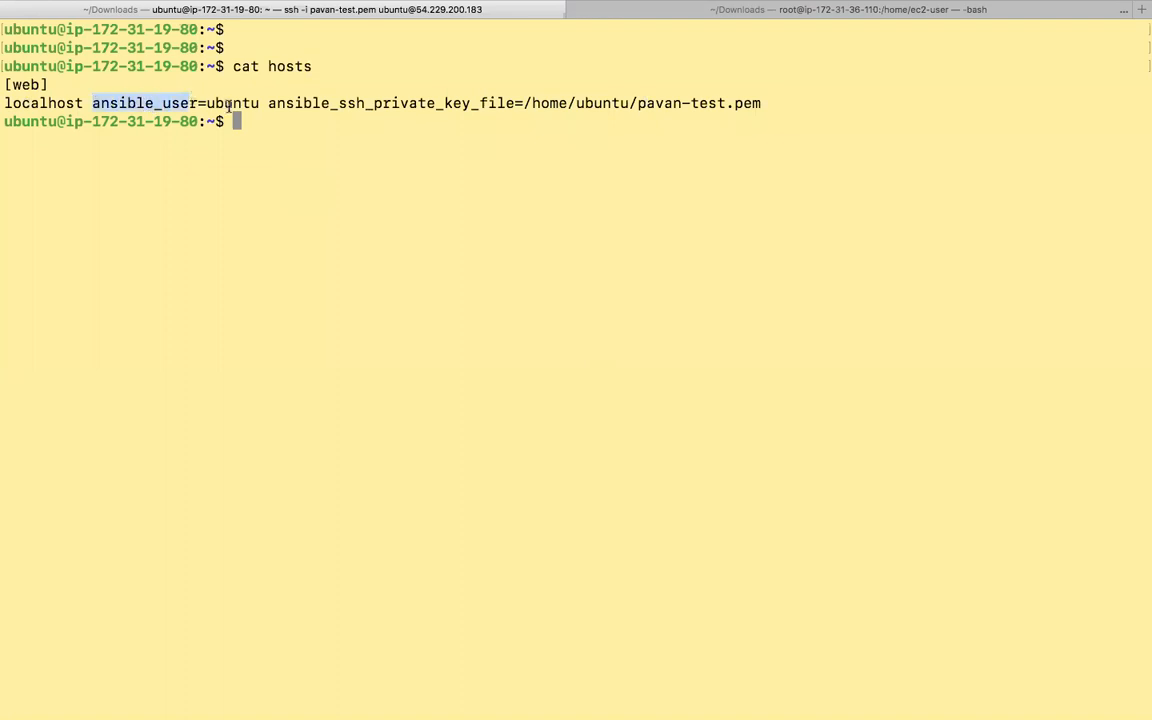
pyautogui.moveTo(600, 110)
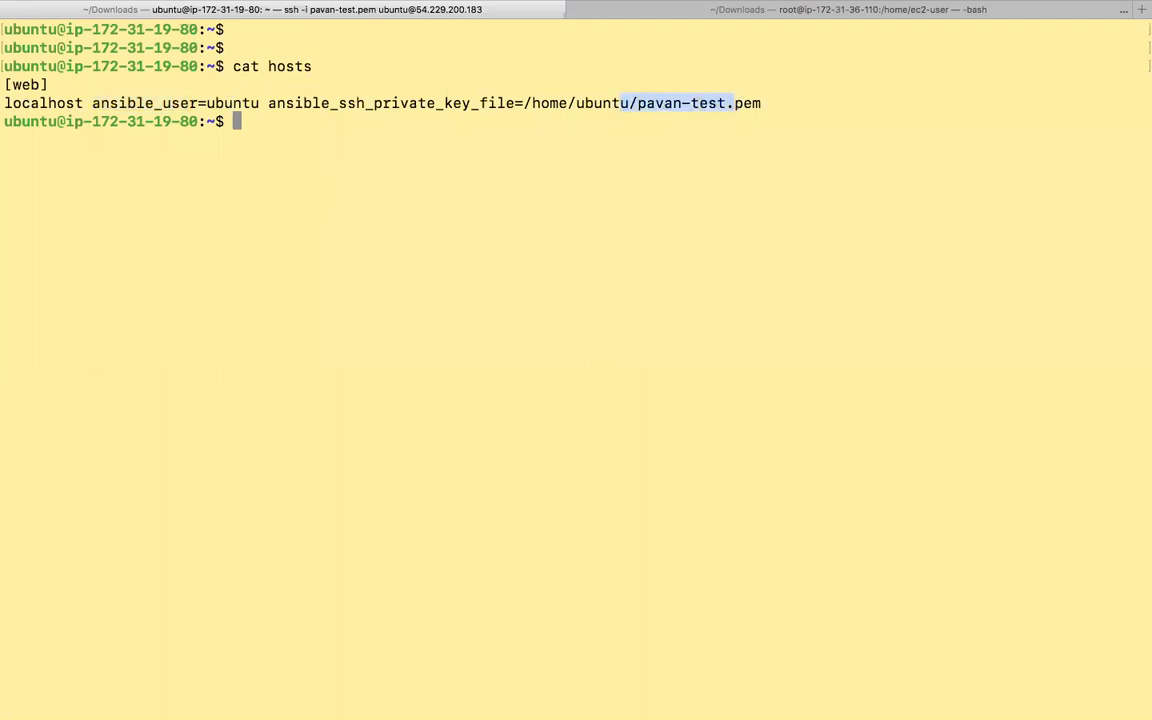
pyautogui.press('Return')
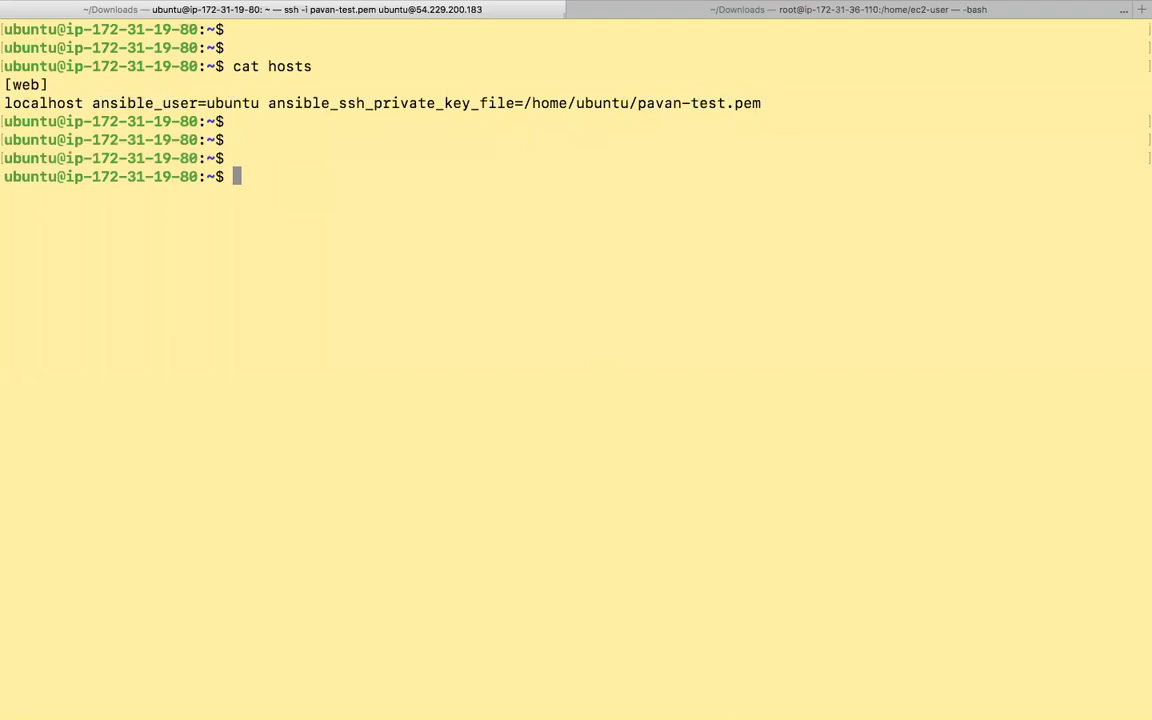
pyautogui.write('vi apa')
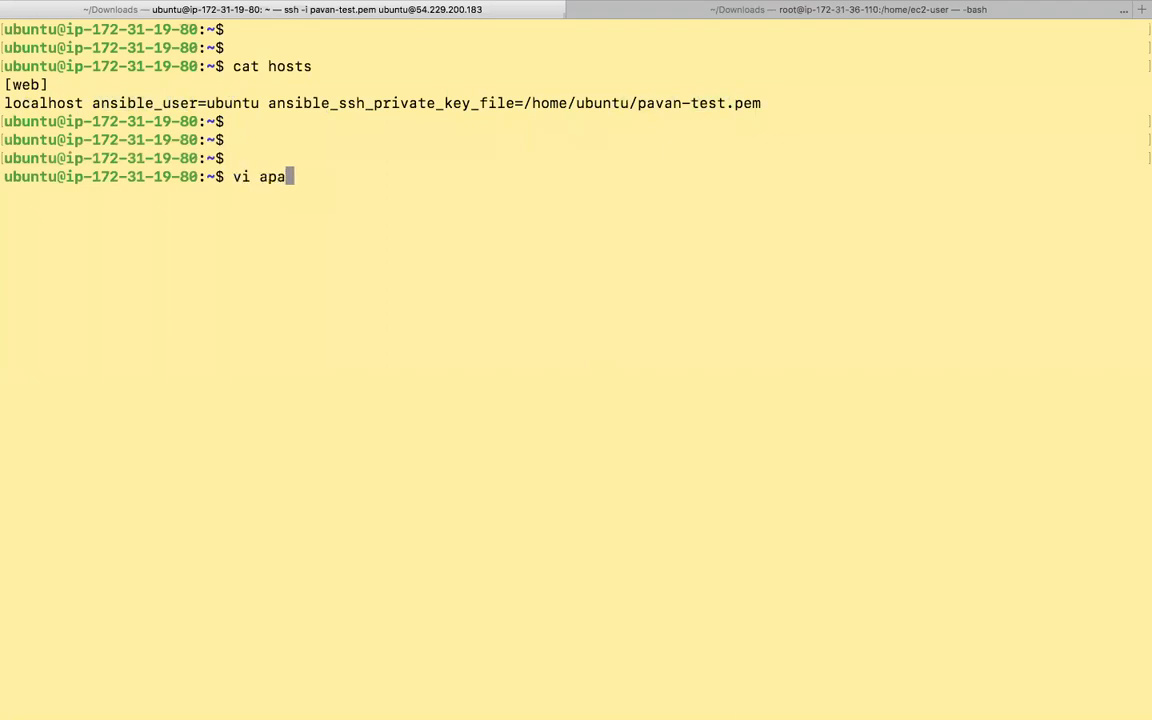
pyautogui.write('che.ym')
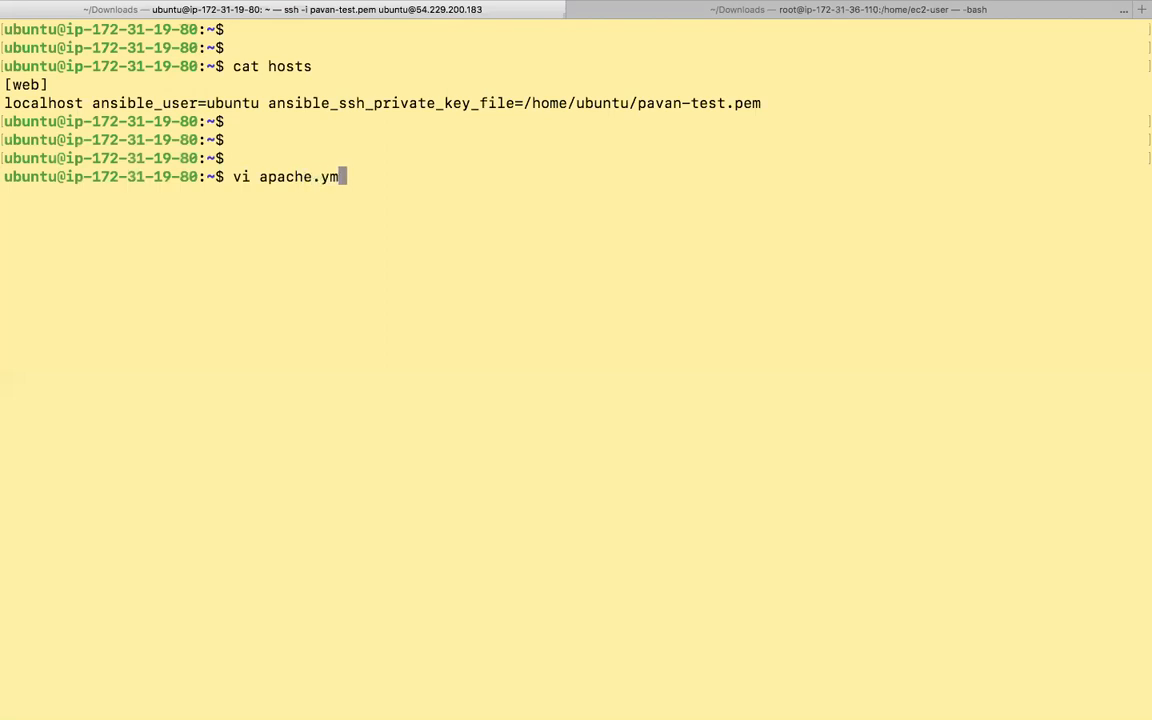
pyautogui.press('Return')
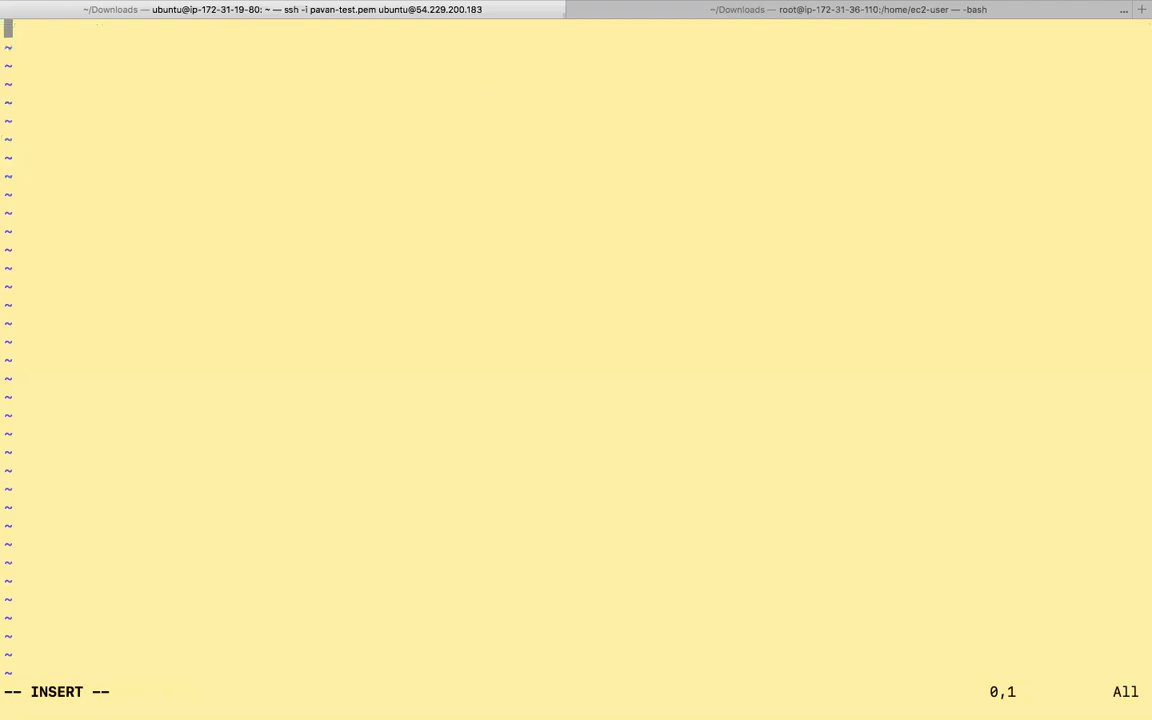
# Write the playbook header with hosts: all and a tasks section
pyautogui.press('Return')
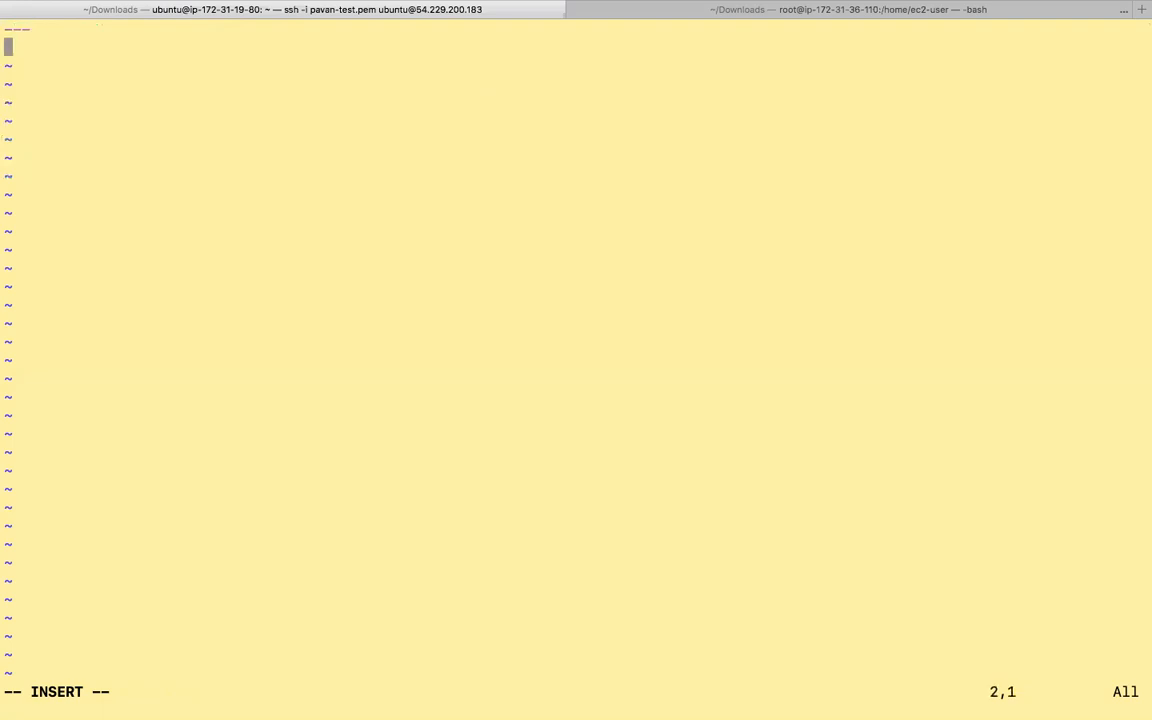
pyautogui.write('h')
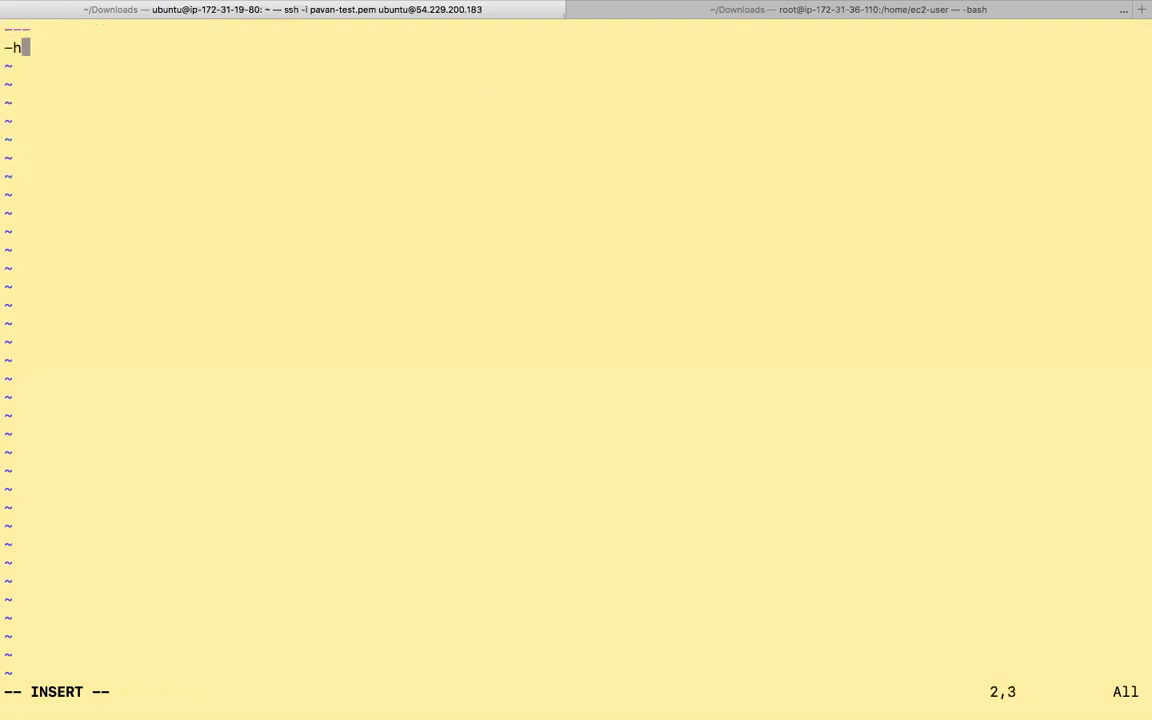
pyautogui.write('os')
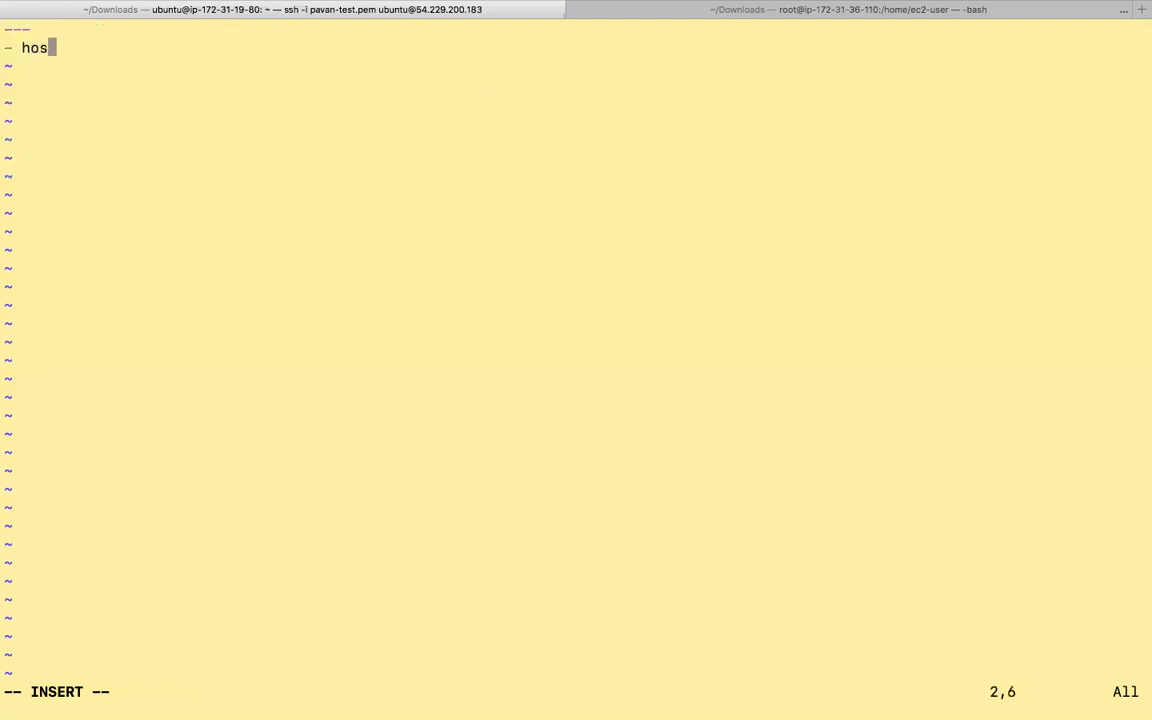
pyautogui.write('ts: all')
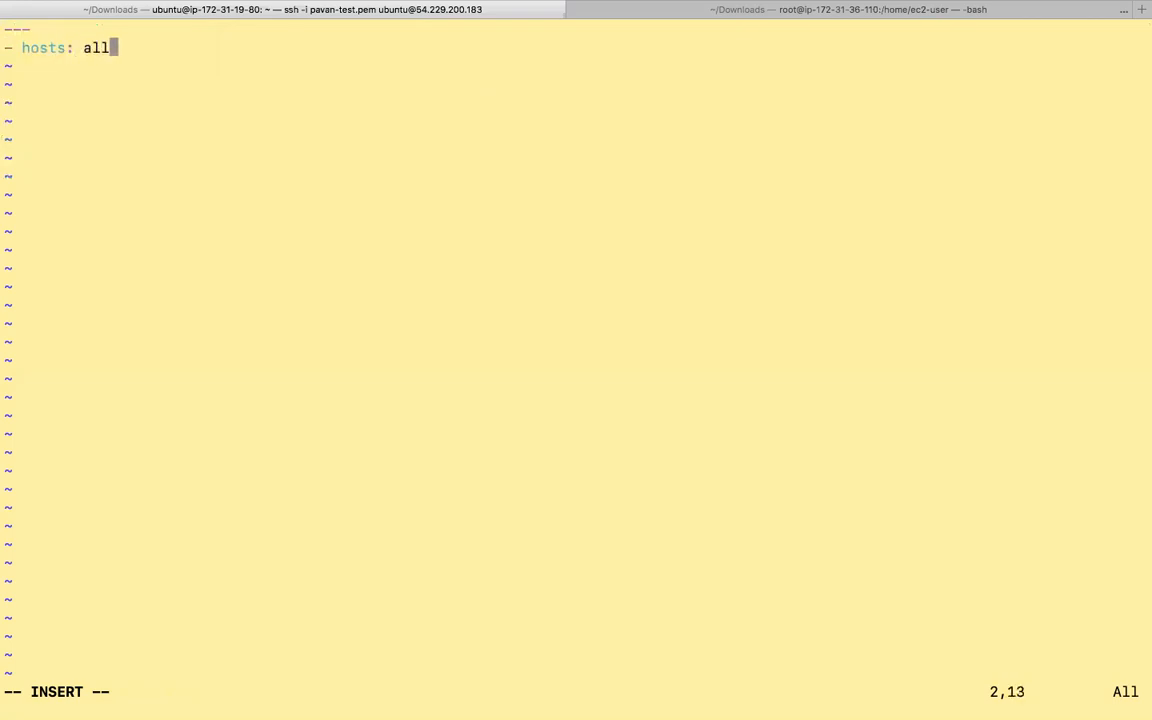
pyautogui.press('Return')
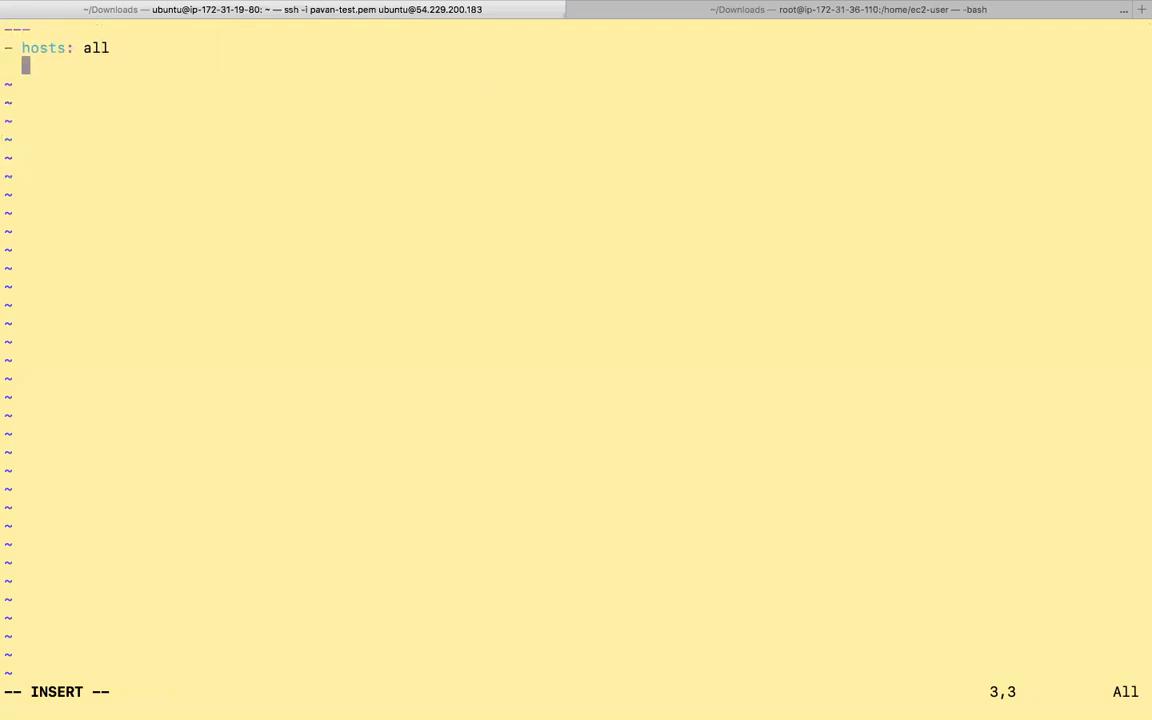
pyautogui.write('tasks:')
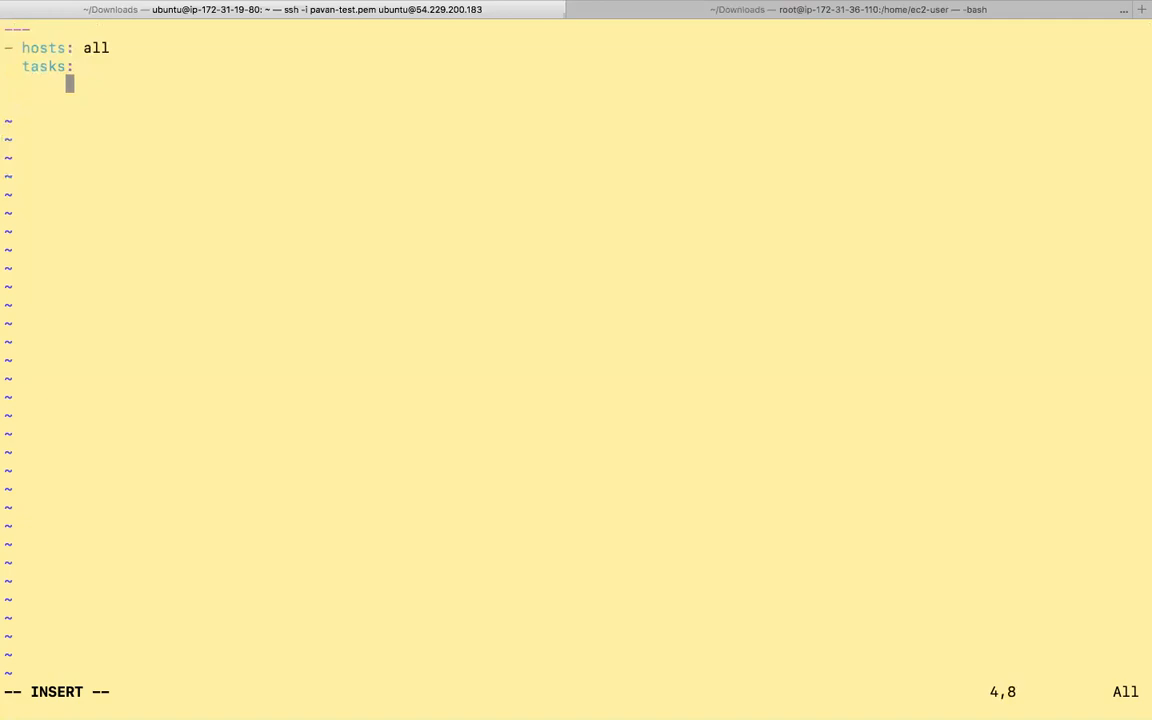
# Add an 'install apache' task using apt with name=apache2 and state=latest
pyautogui.write('- name')
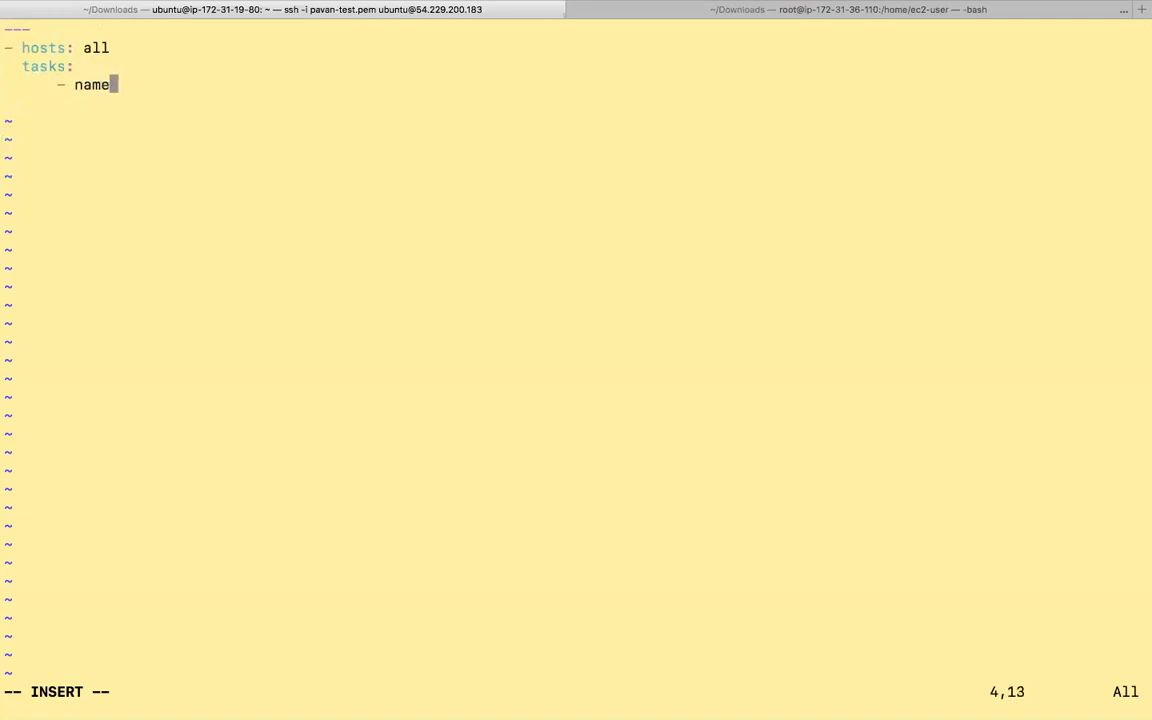
pyautogui.write(': install')
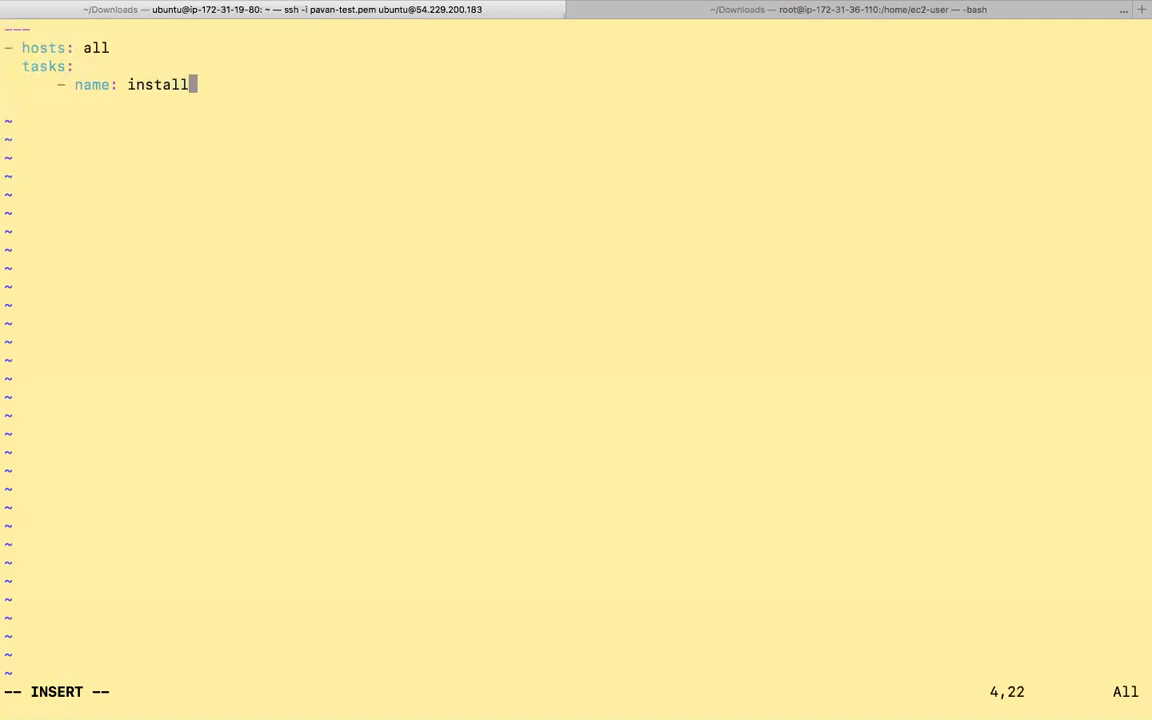
pyautogui.write('apache')
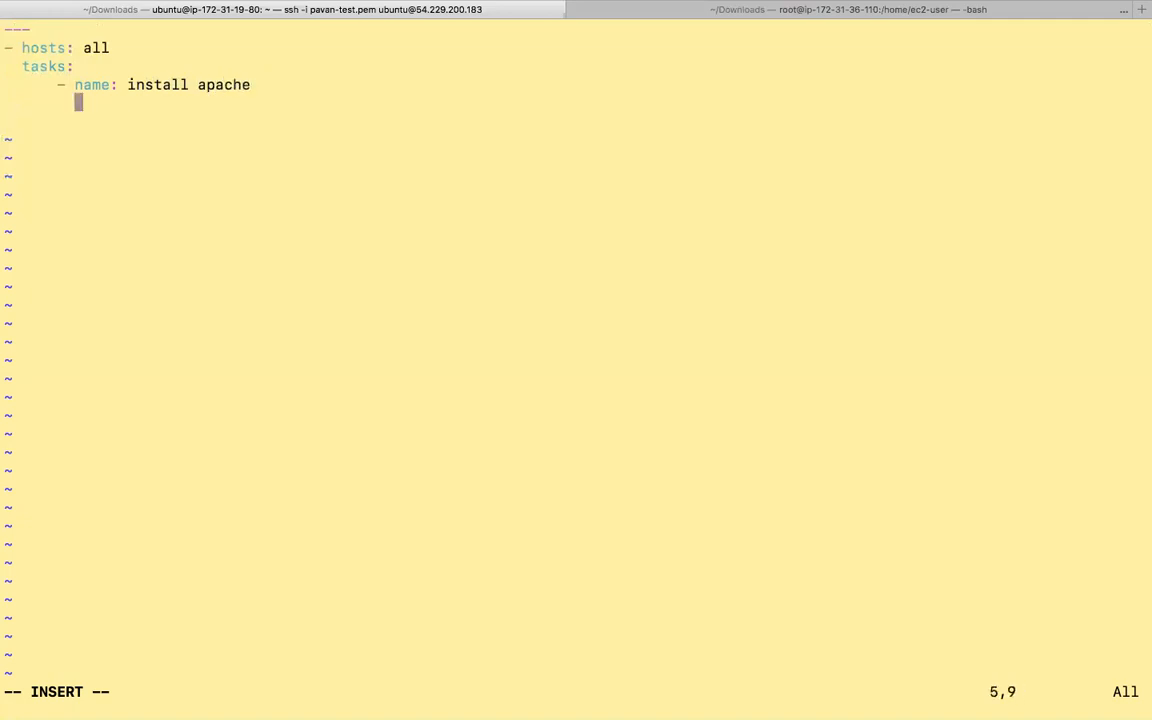
pyautogui.write('apt:')
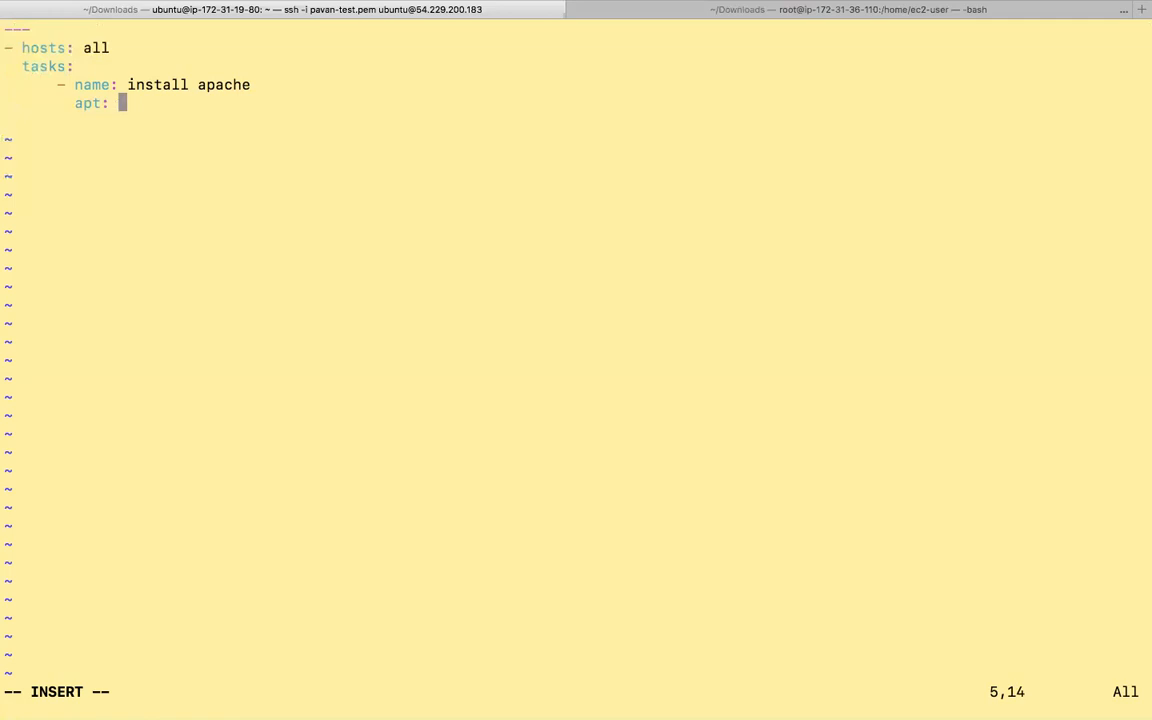
pyautogui.write('name')
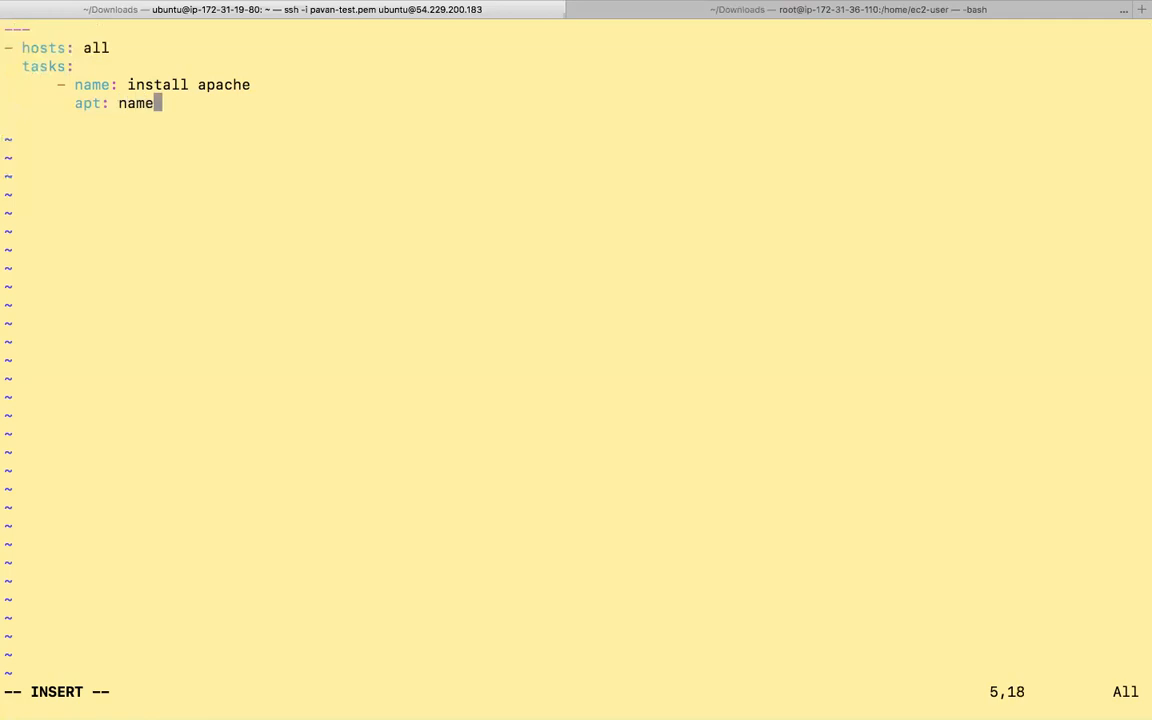
pyautogui.write('=ap')
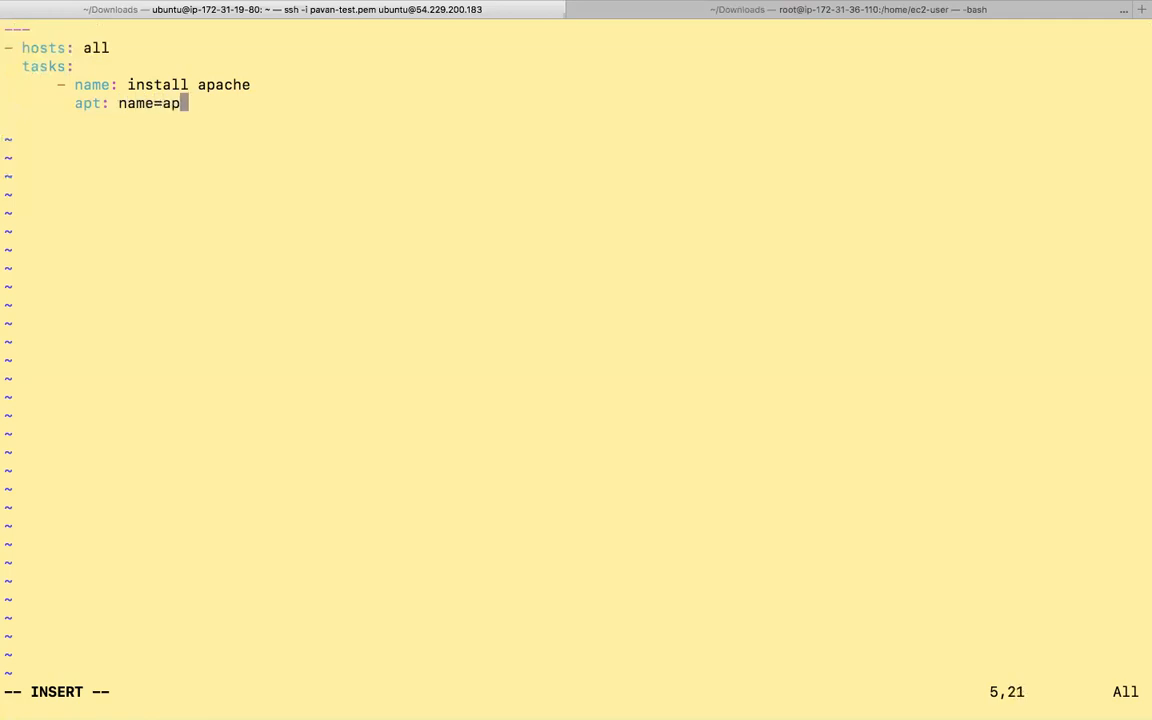
pyautogui.write('ache2')
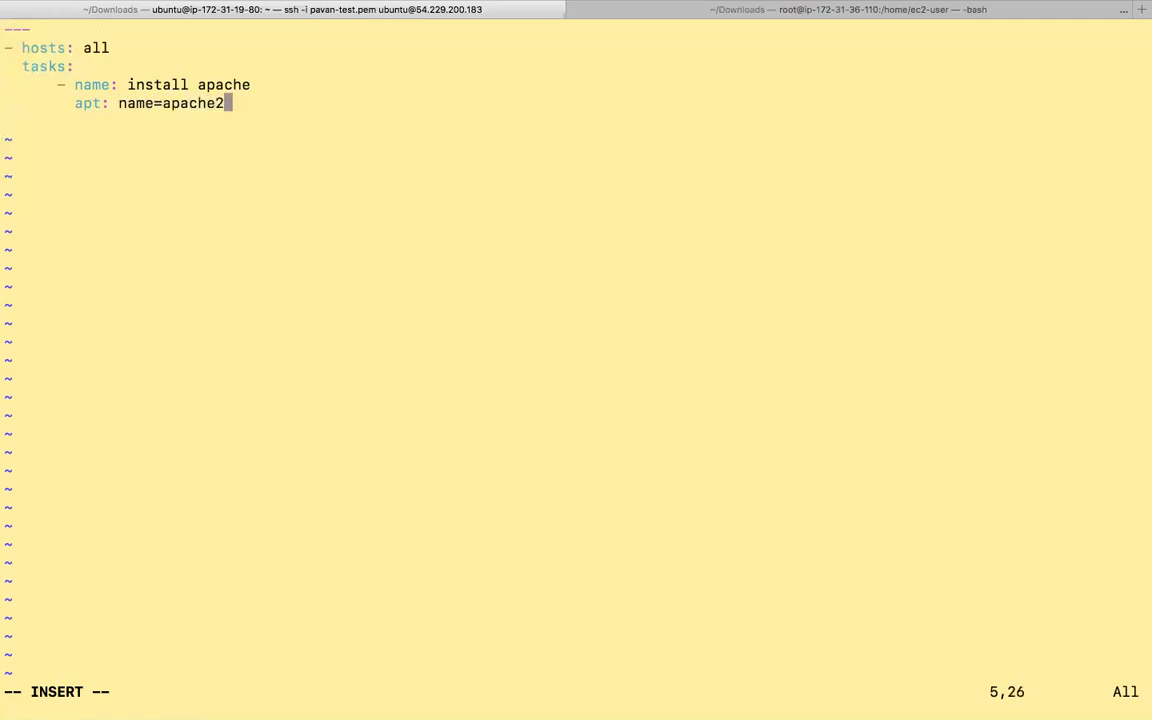
pyautogui.write('st')
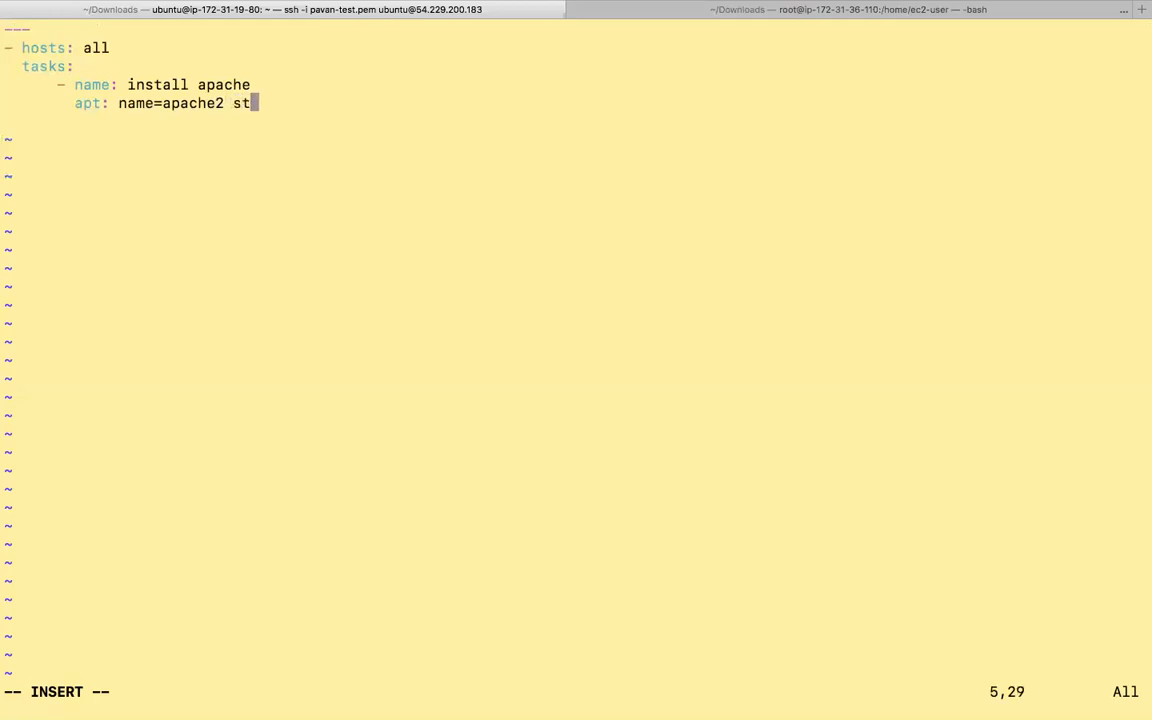
pyautogui.write('ate=')
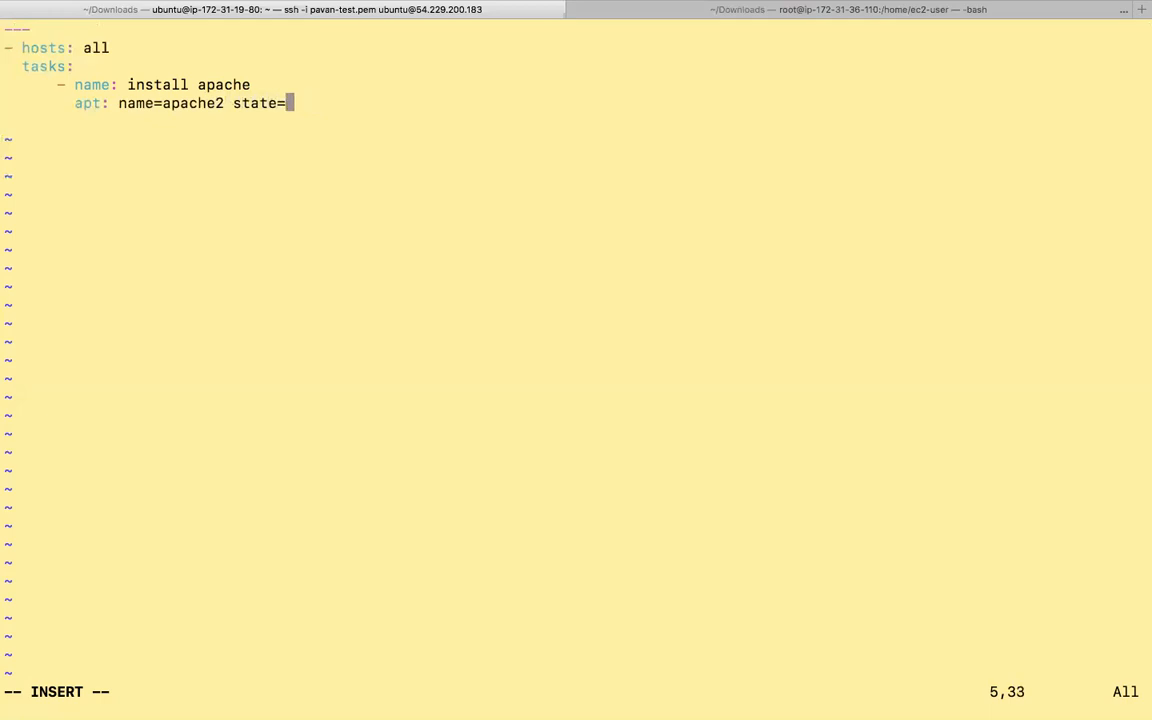
pyautogui.write('latest')
pyautogui.write('ans')
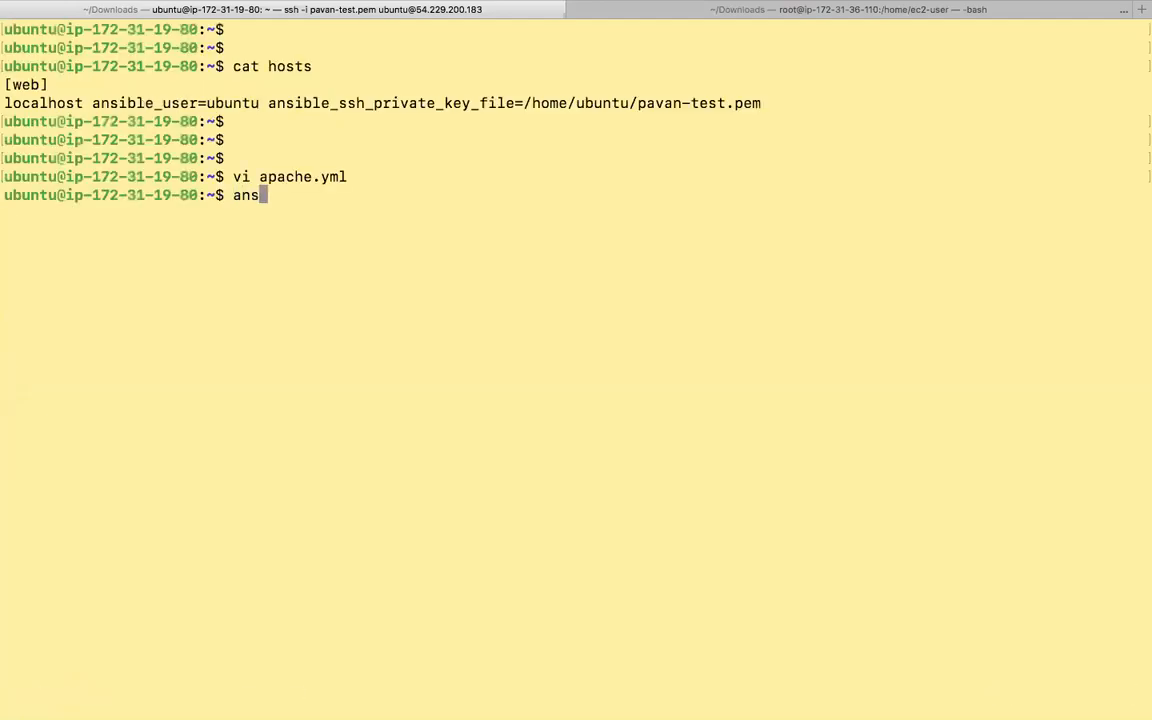
# Run ansible-playbook -i hosts apache.yml; install apache fails with permission denied, so reopen apache.yml
pyautogui.write('ible-playbook')
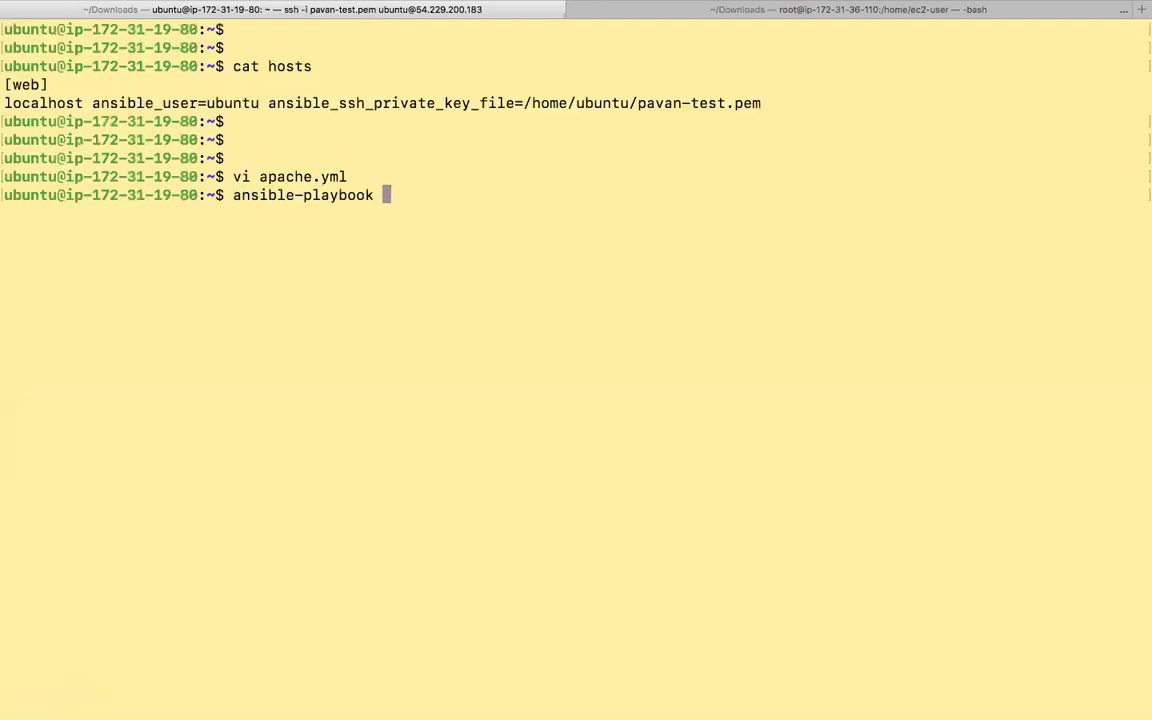
pyautogui.write('-i hosts')
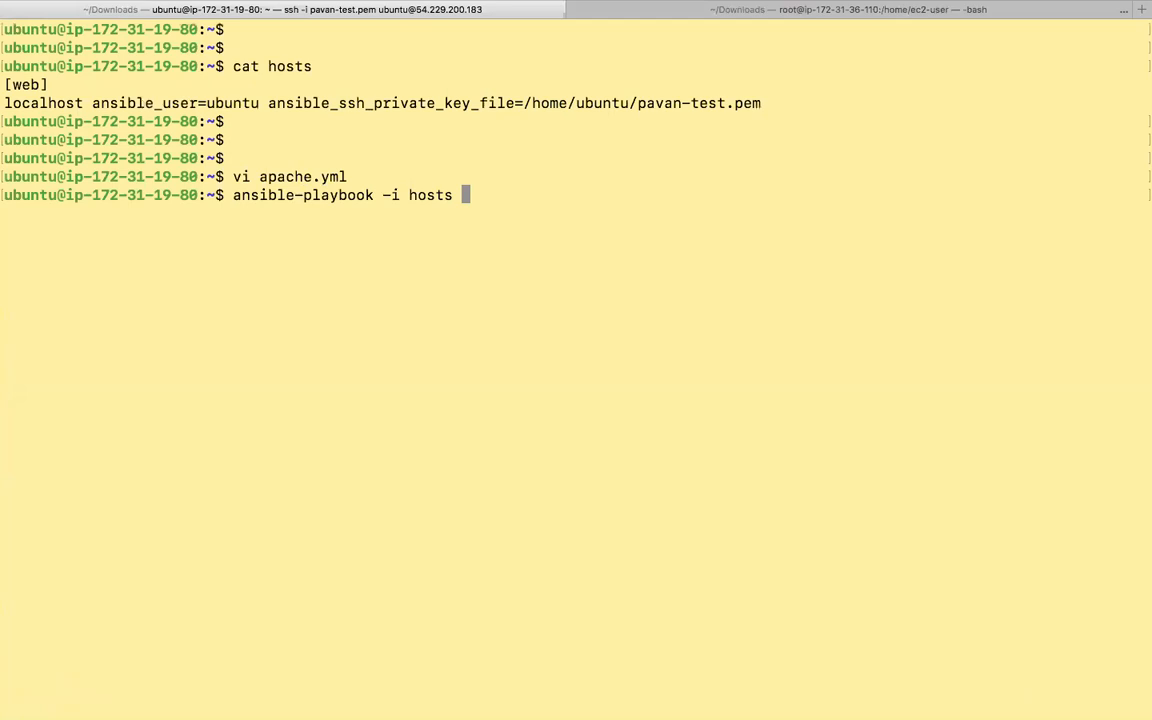
pyautogui.write('apache.yml')
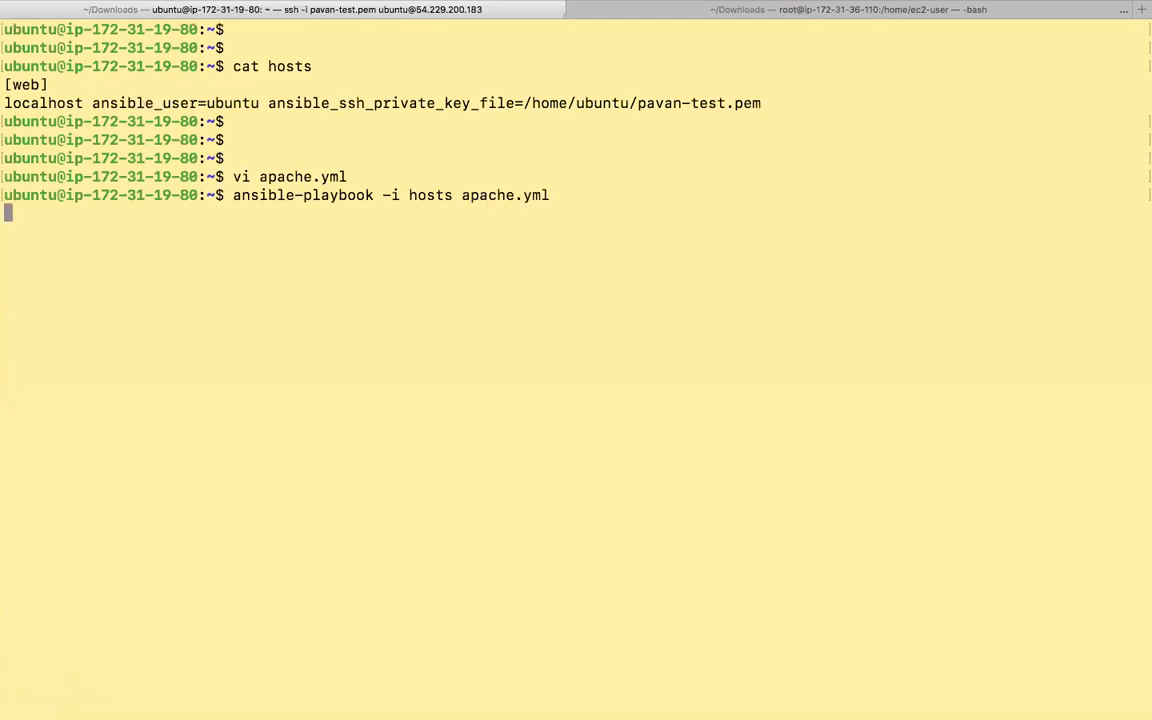
pyautogui.press('Return')
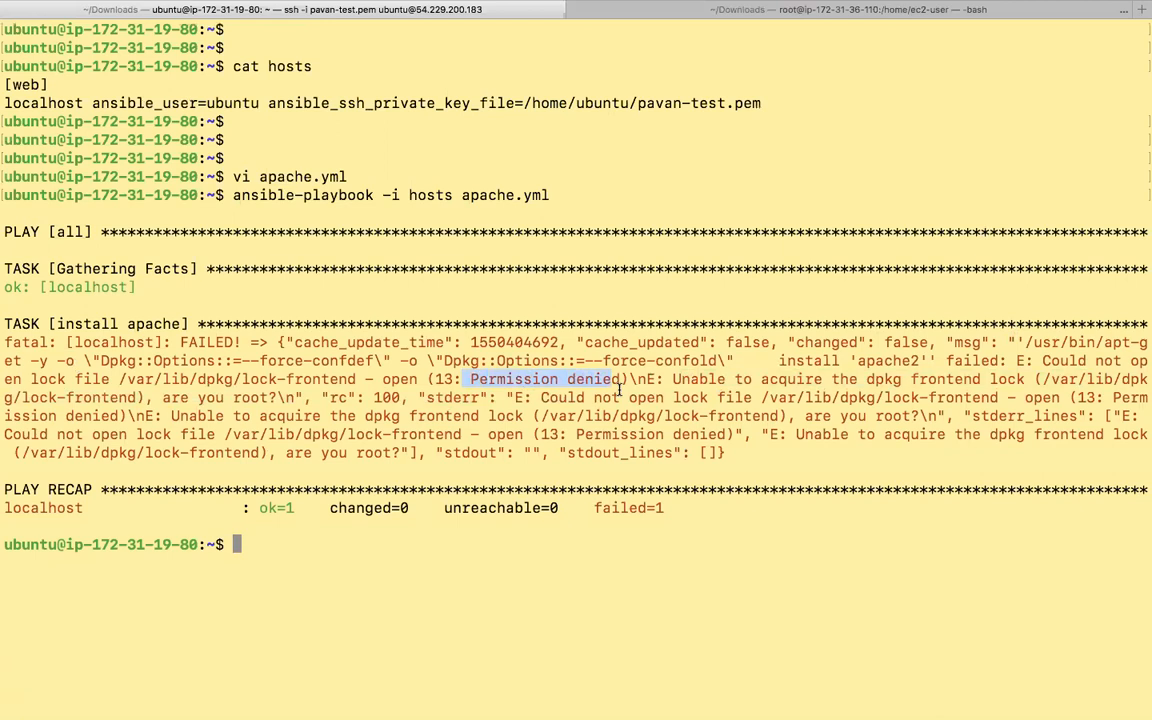
pyautogui.write('vi apache.yml')
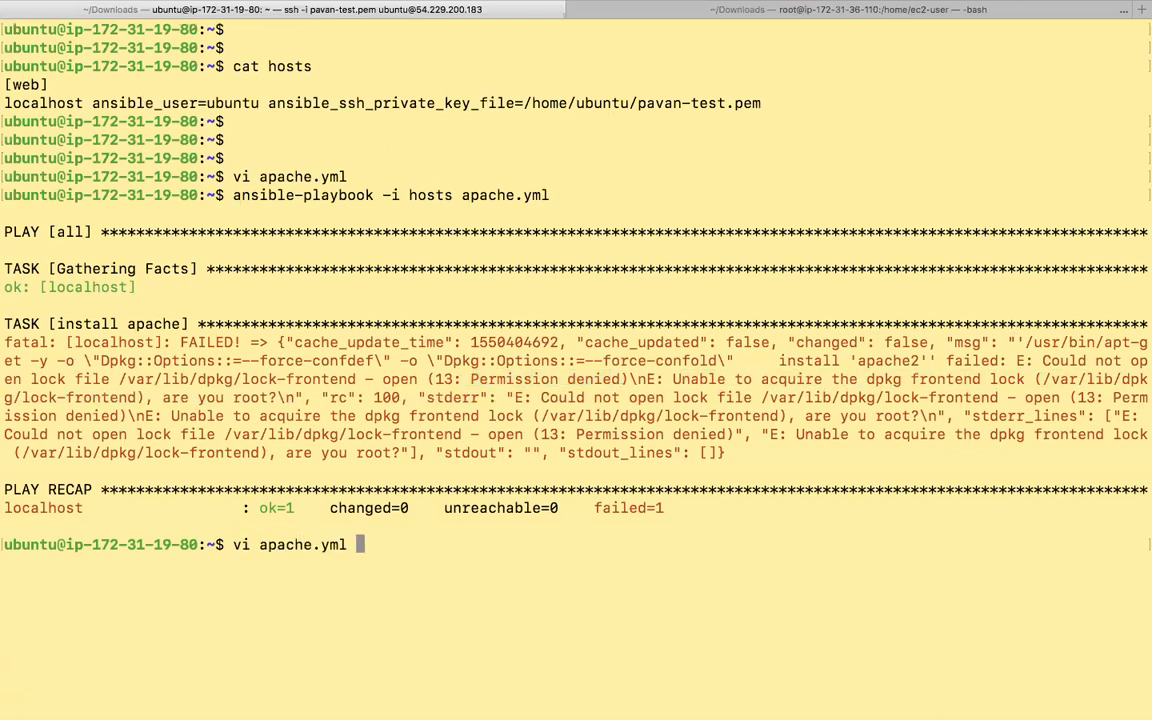
# Add 'become: yes' under the apt task in apache.yml and save the playbook
pyautogui.press('Return')
pyautogui.write('b')
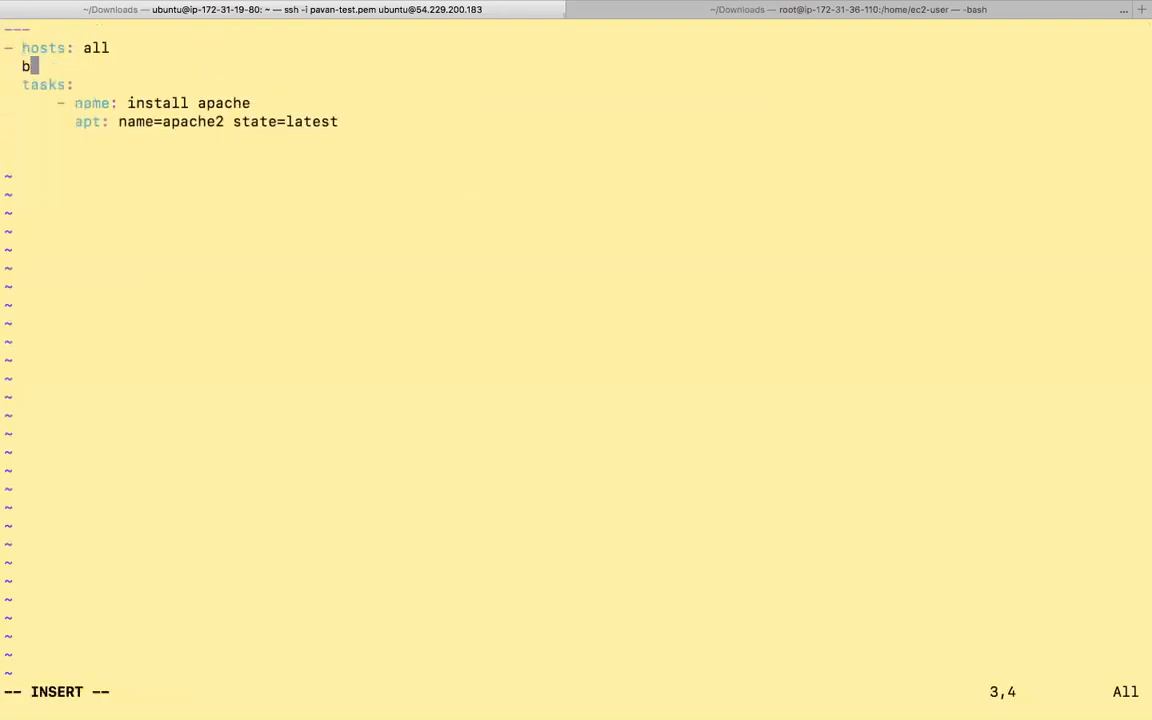
pyautogui.write('ecom')
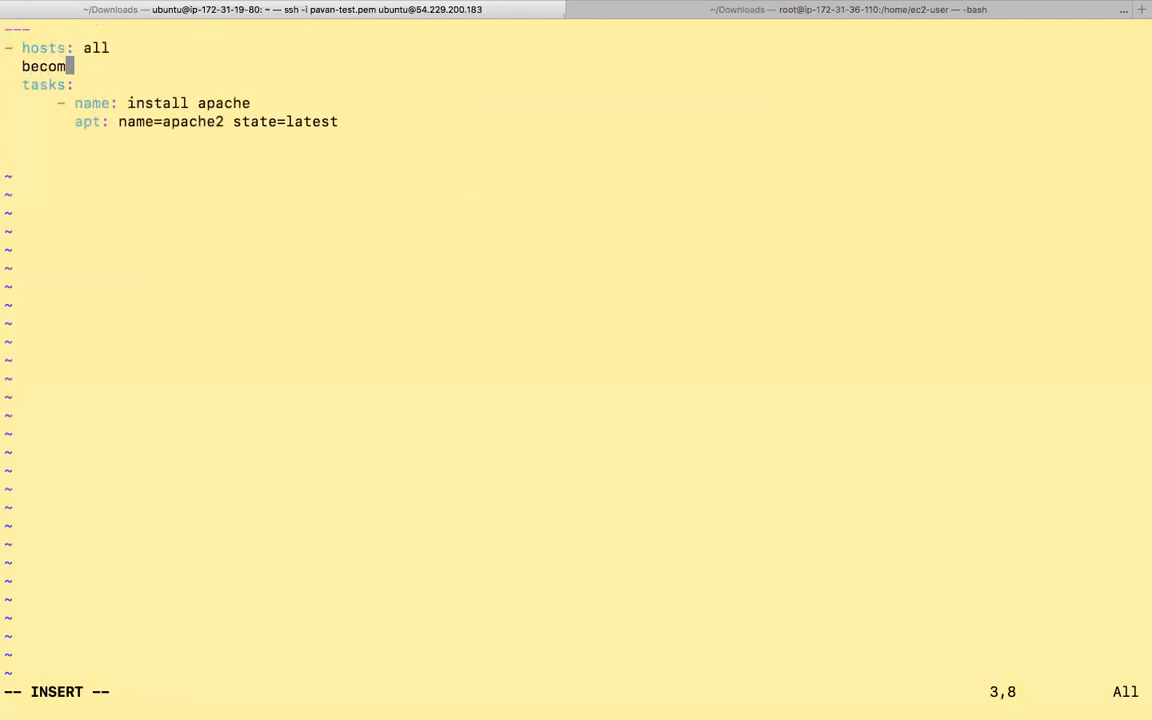
pyautogui.press('ctrl+u')
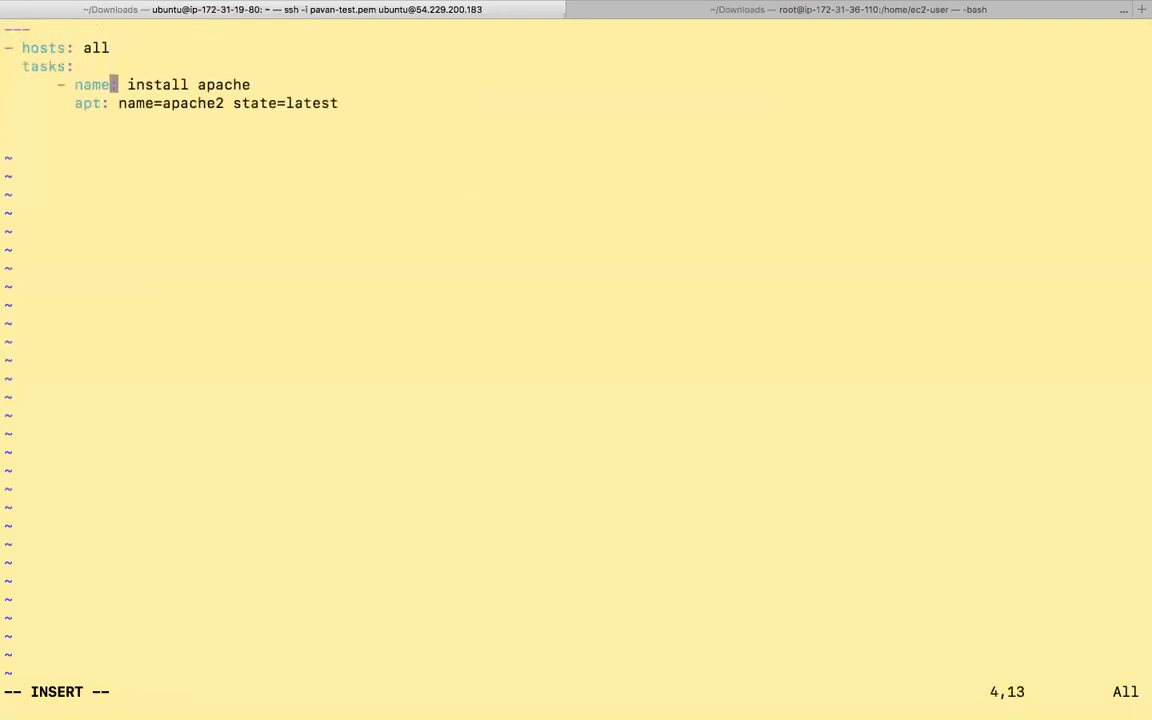
pyautogui.press('Down')
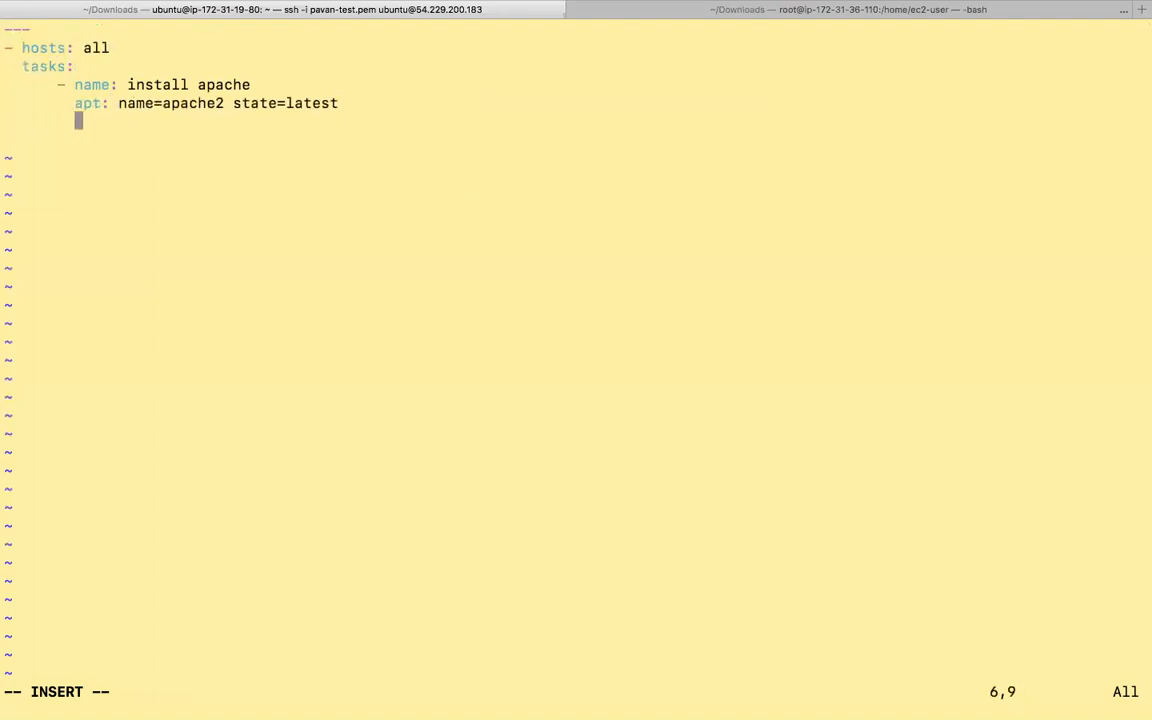
pyautogui.write('become: yes')
pyautogui.click(576, 692)
pyautogui.write(':wq')
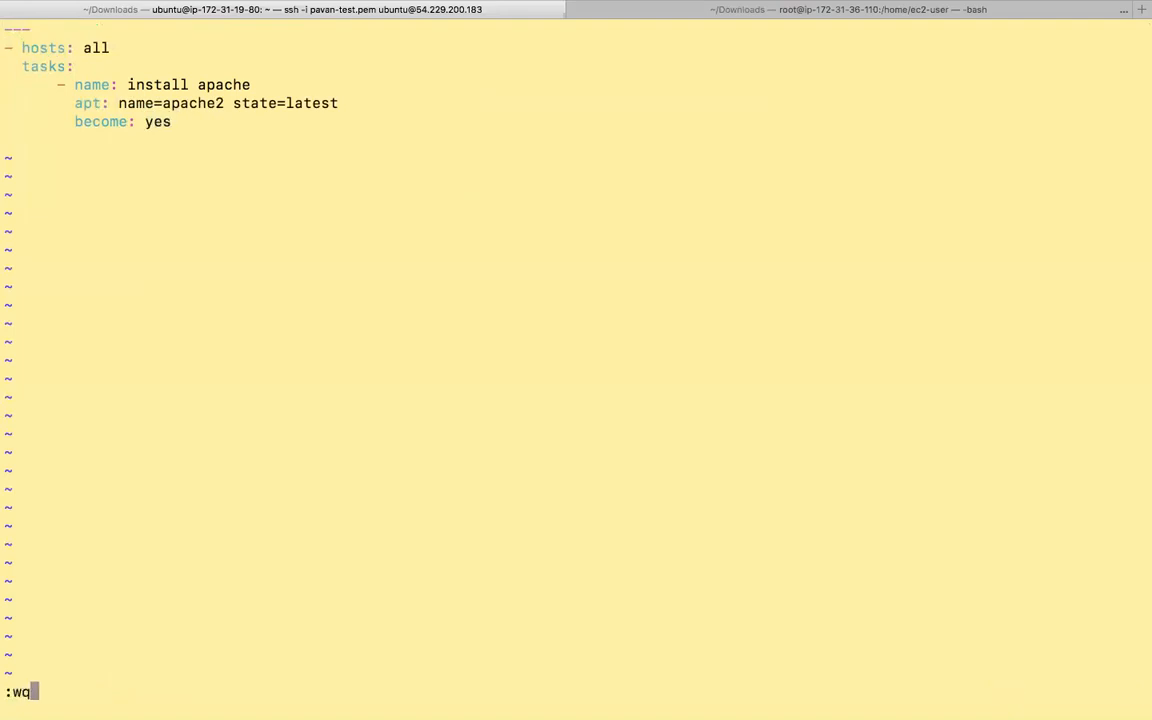
pyautogui.press('Return')
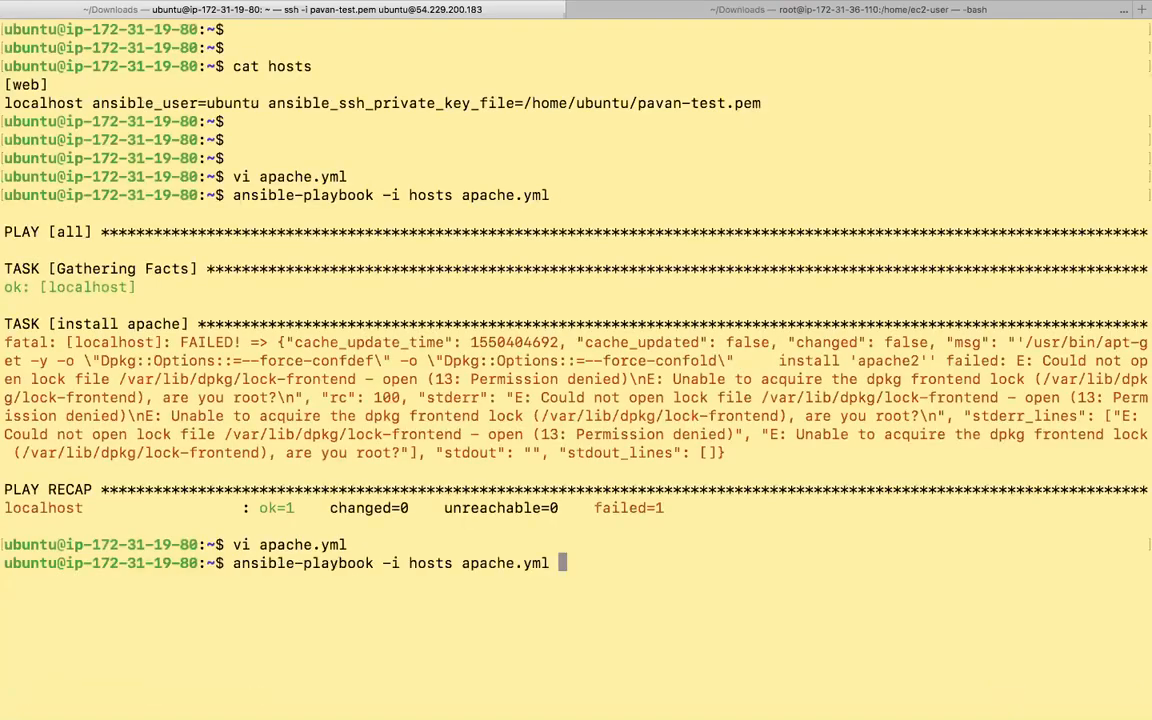
# Rerun the playbook successfully and mark changed=1 in the PLAY RECAP
pyautogui.press('Return')
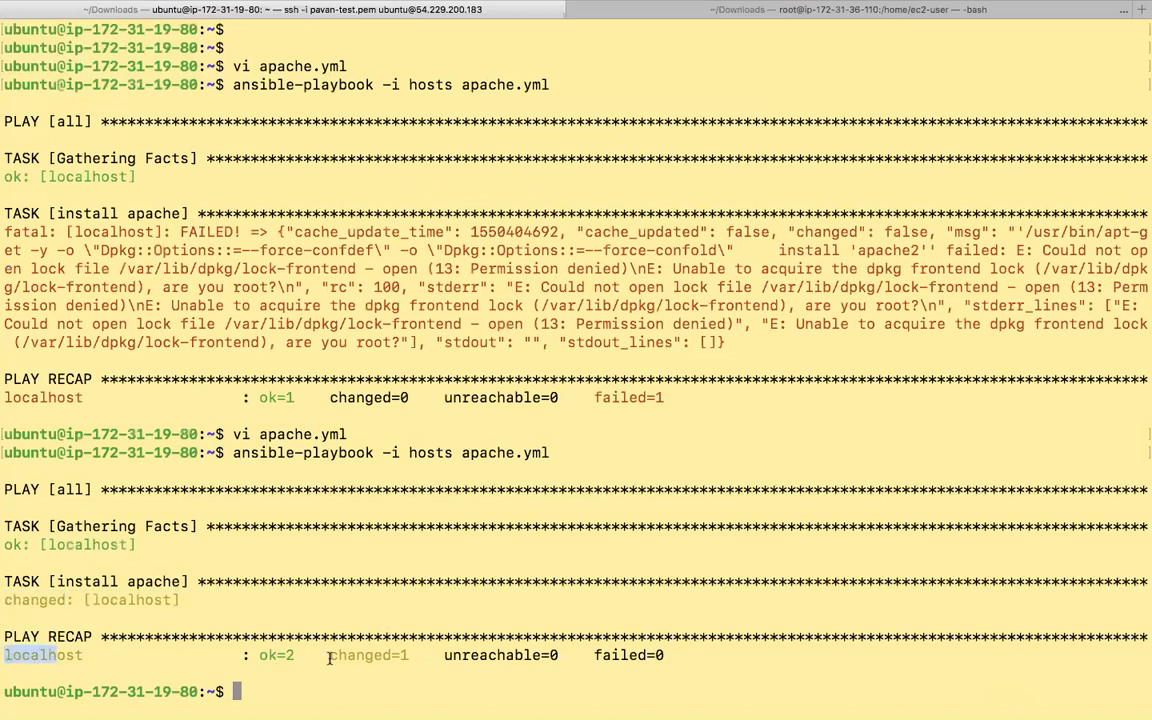
pyautogui.doubleClick(364, 656)
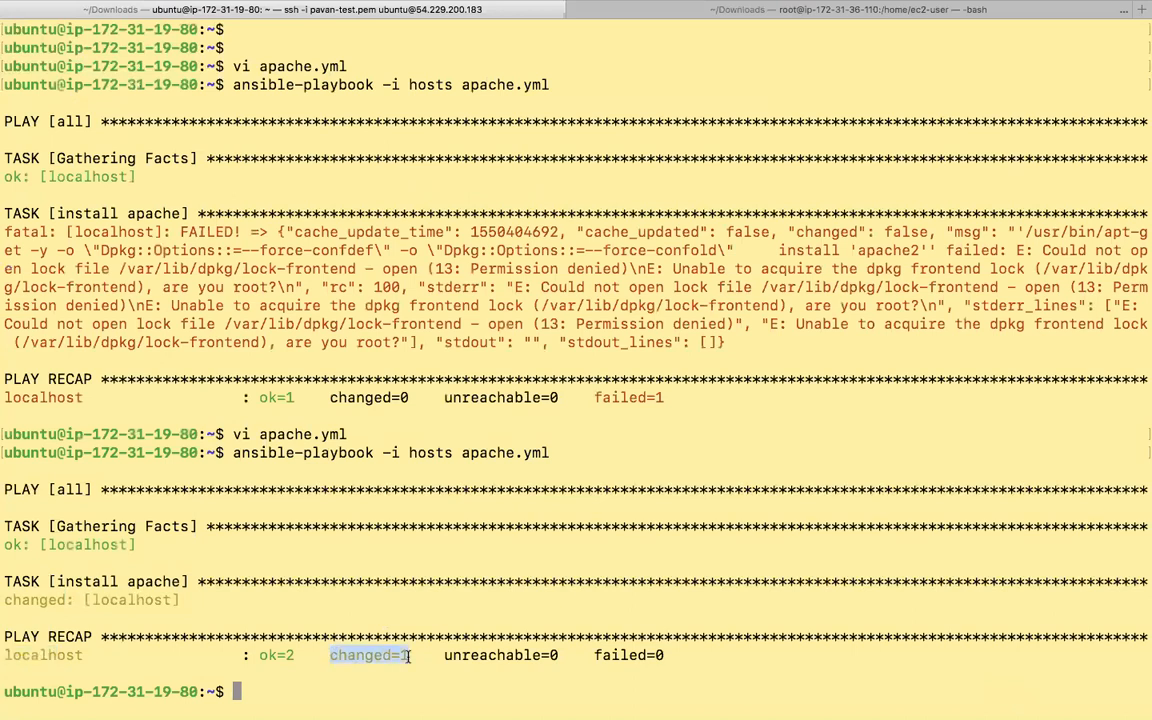
pyautogui.moveTo(472, 648)
pyautogui.write('vi')
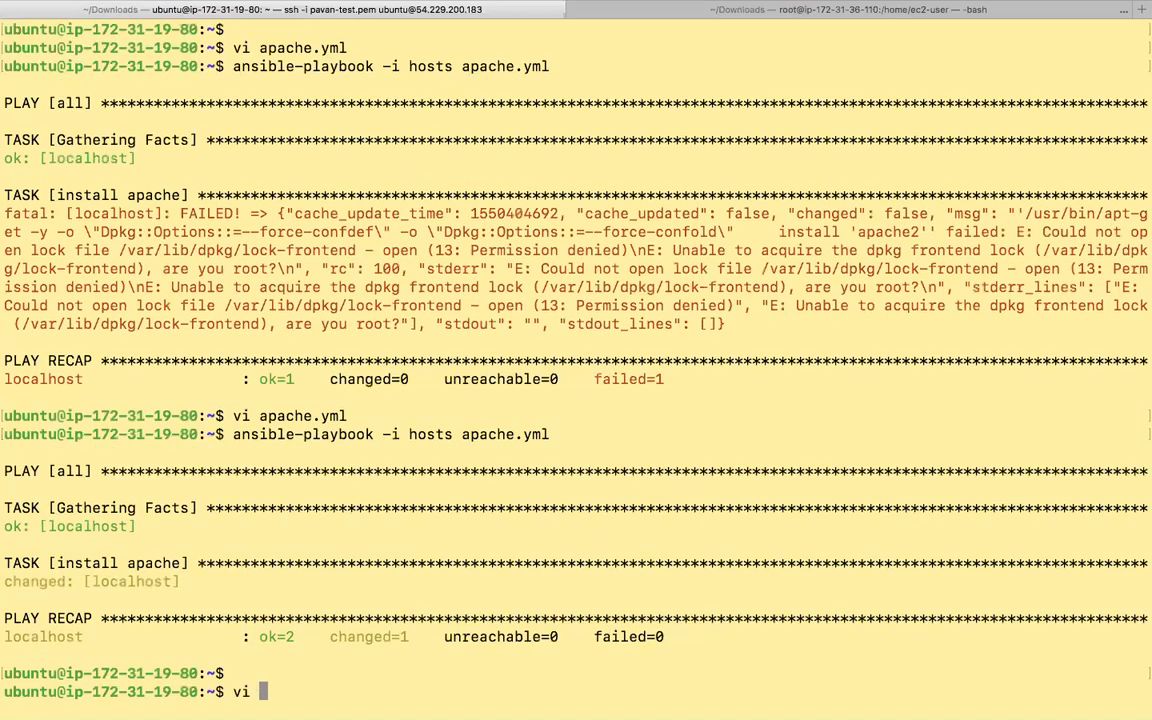
# Reopen apache.yml and add a '- name: index.html' task with a copy: section
pyautogui.write('a')
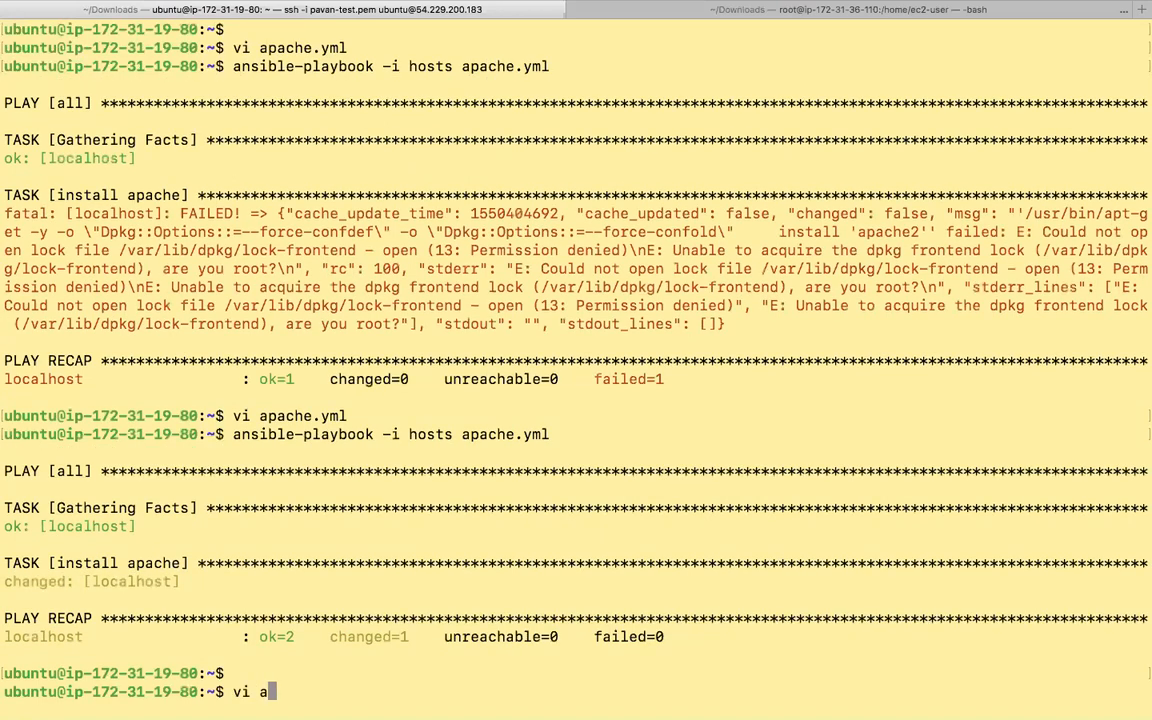
pyautogui.press('Return')
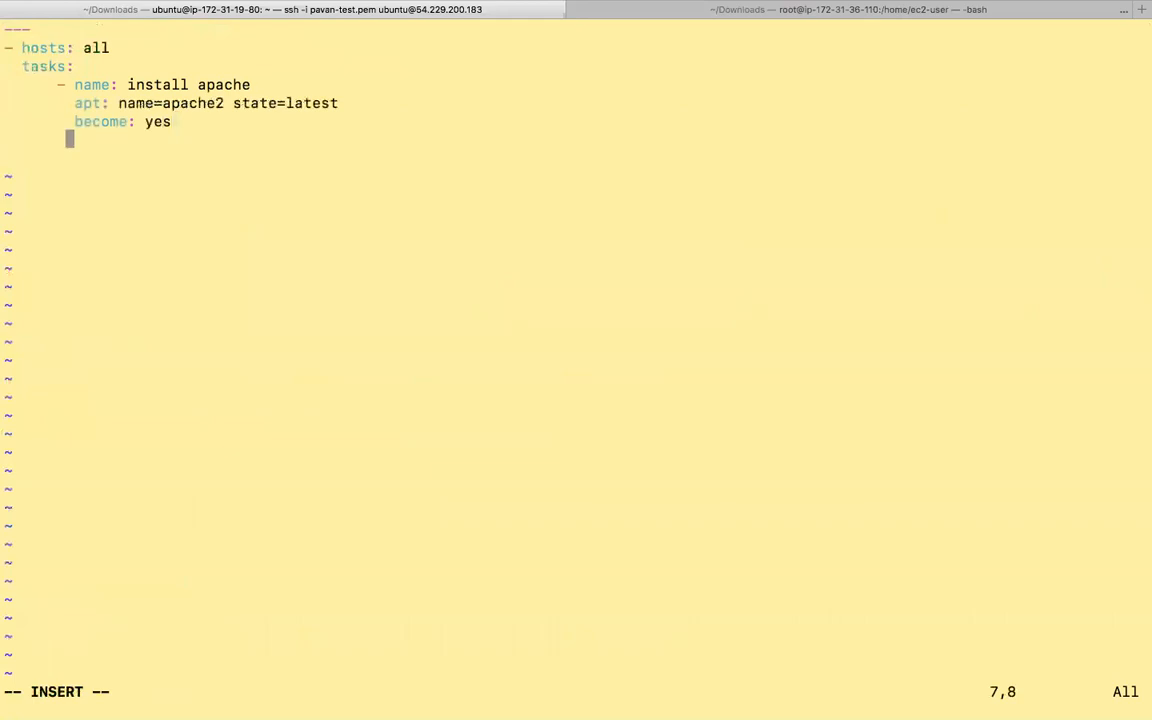
pyautogui.write('- n')
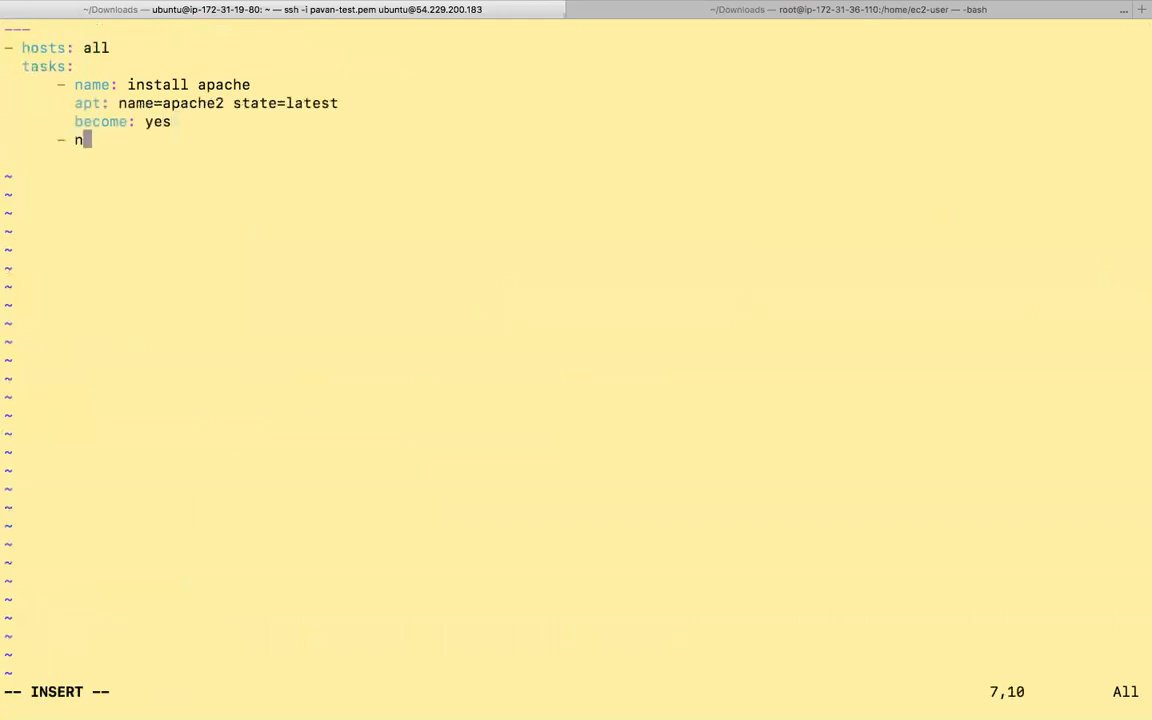
pyautogui.write('ame:')
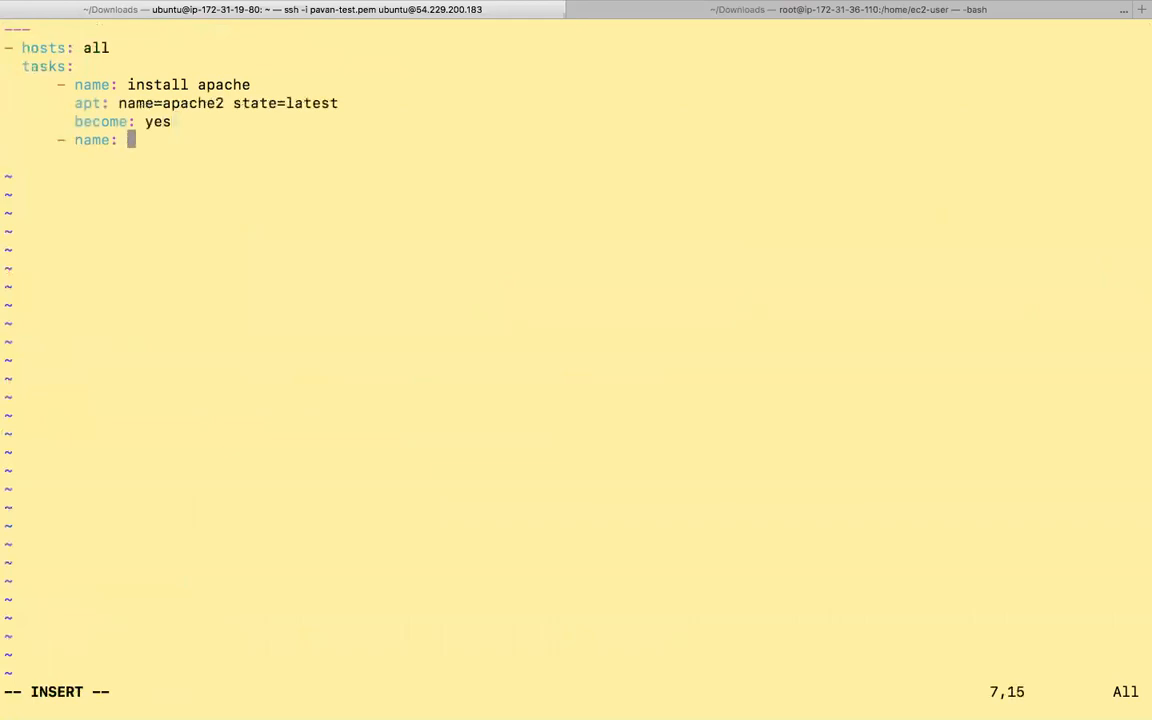
pyautogui.write('index.')
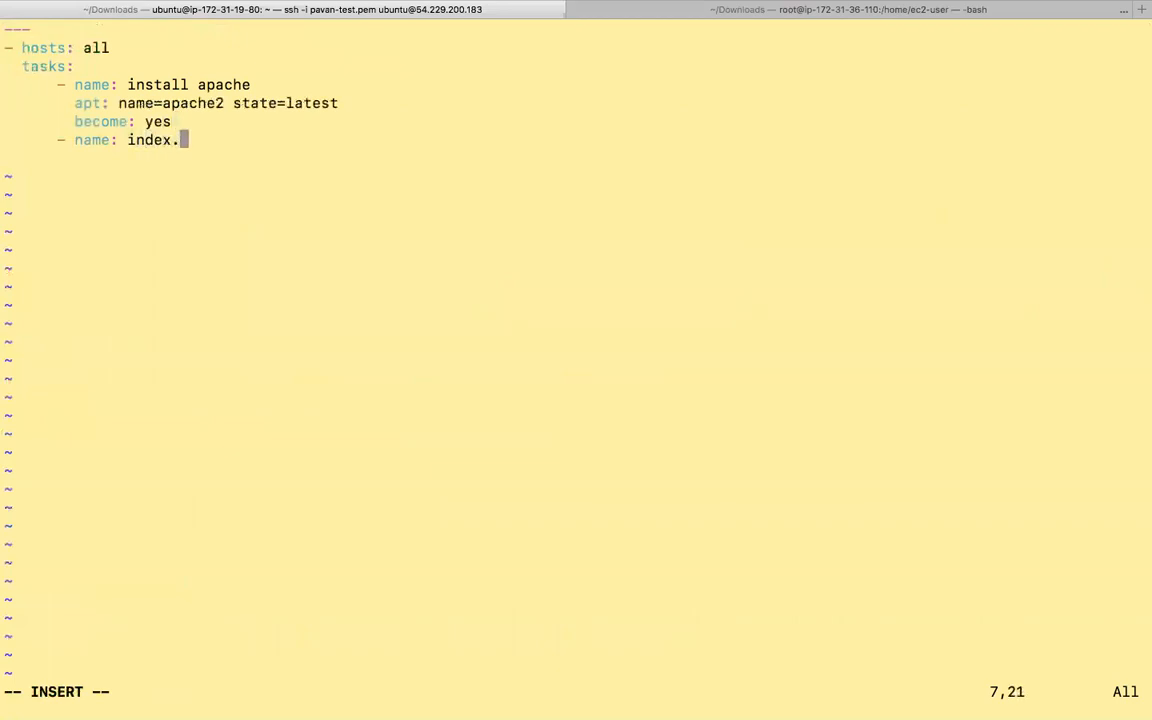
pyautogui.write('ym')
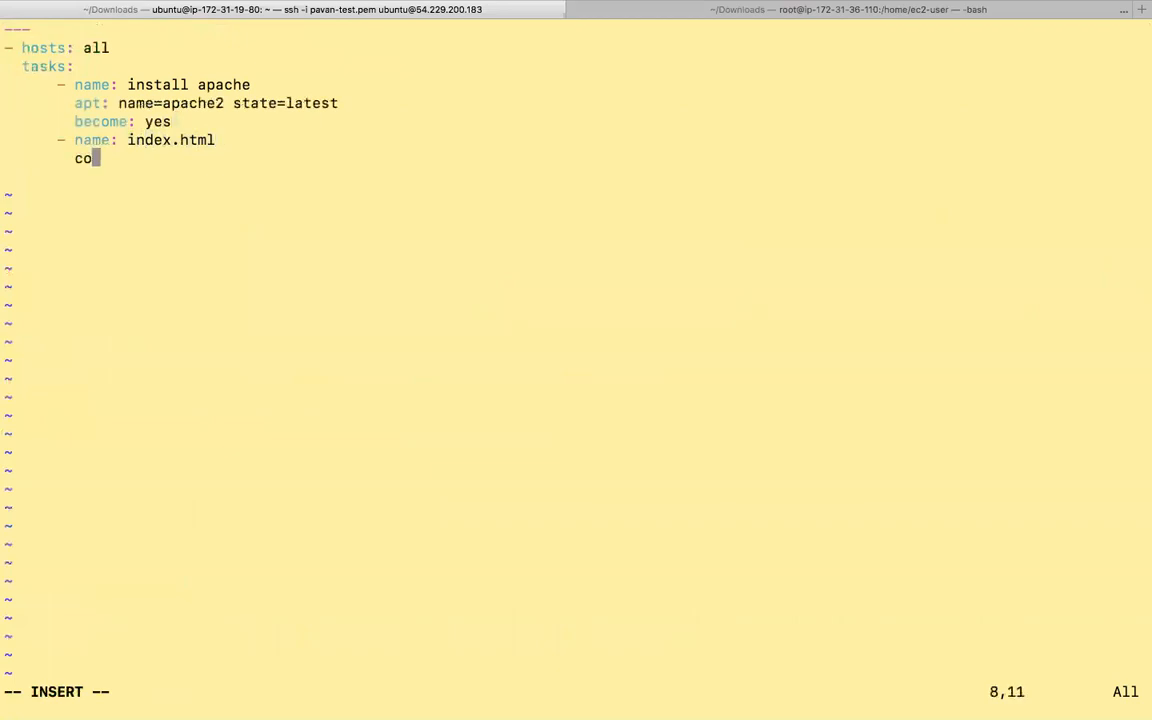
pyautogui.write('py:')
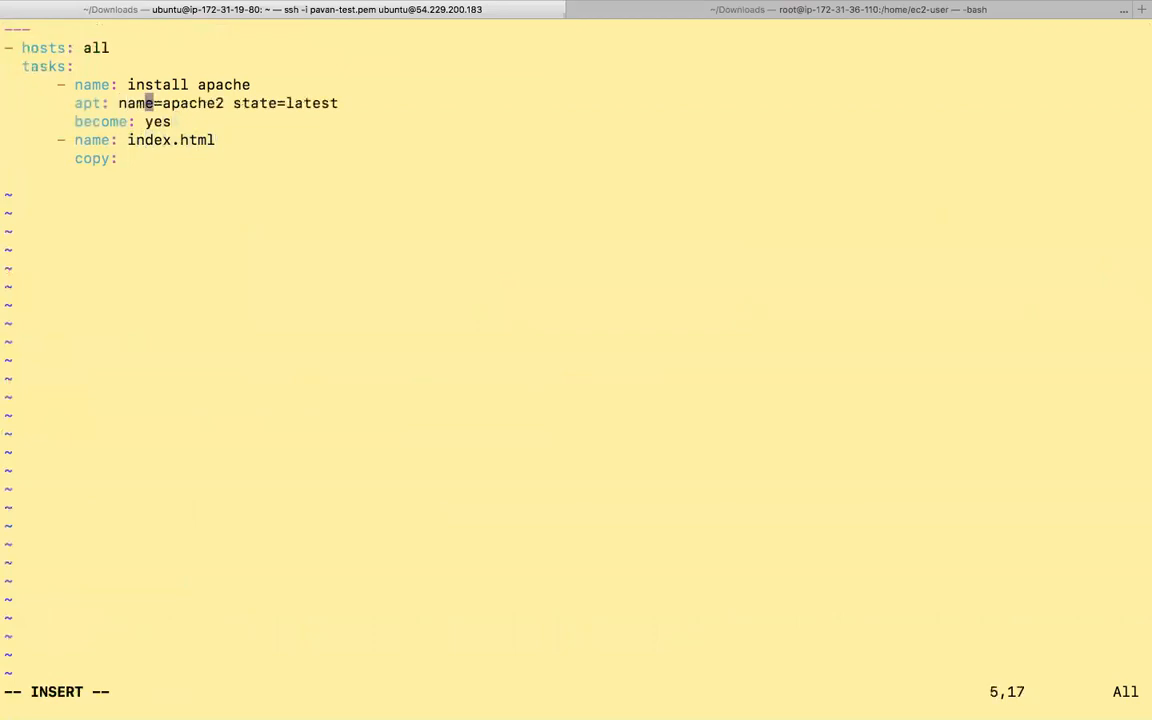
# Start an indented content option line under copy: in the index.html task
pyautogui.press('Return')
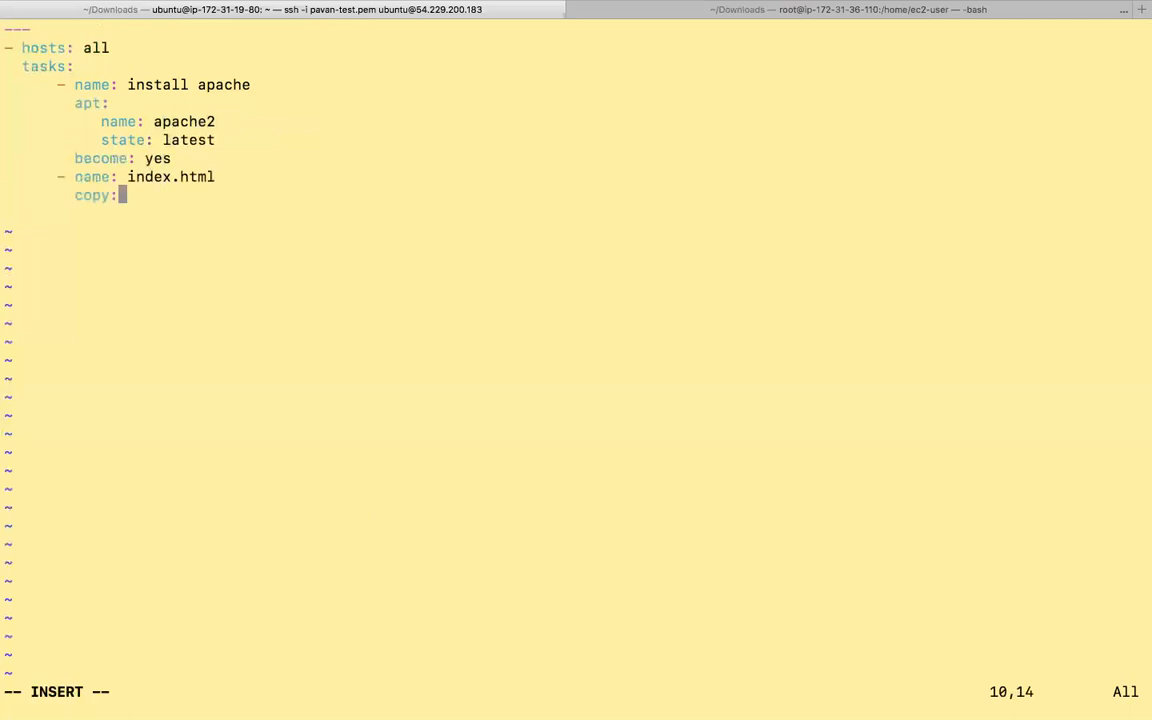
pyautogui.press('Return')
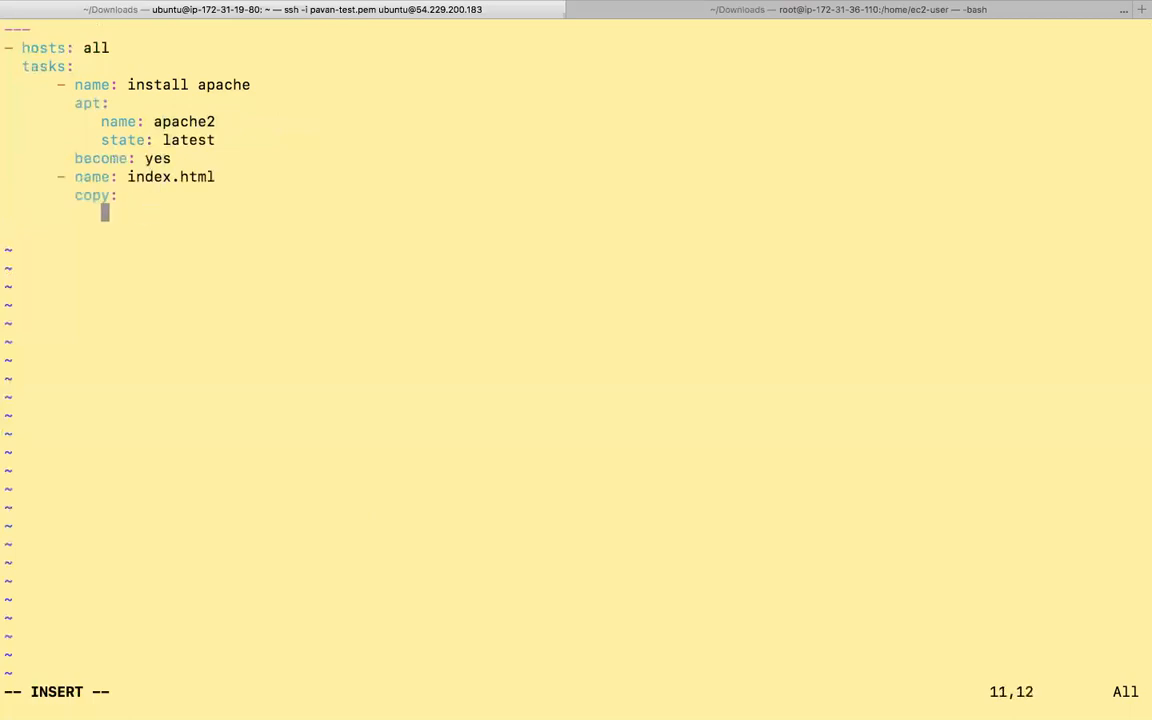
pyautogui.write('con')
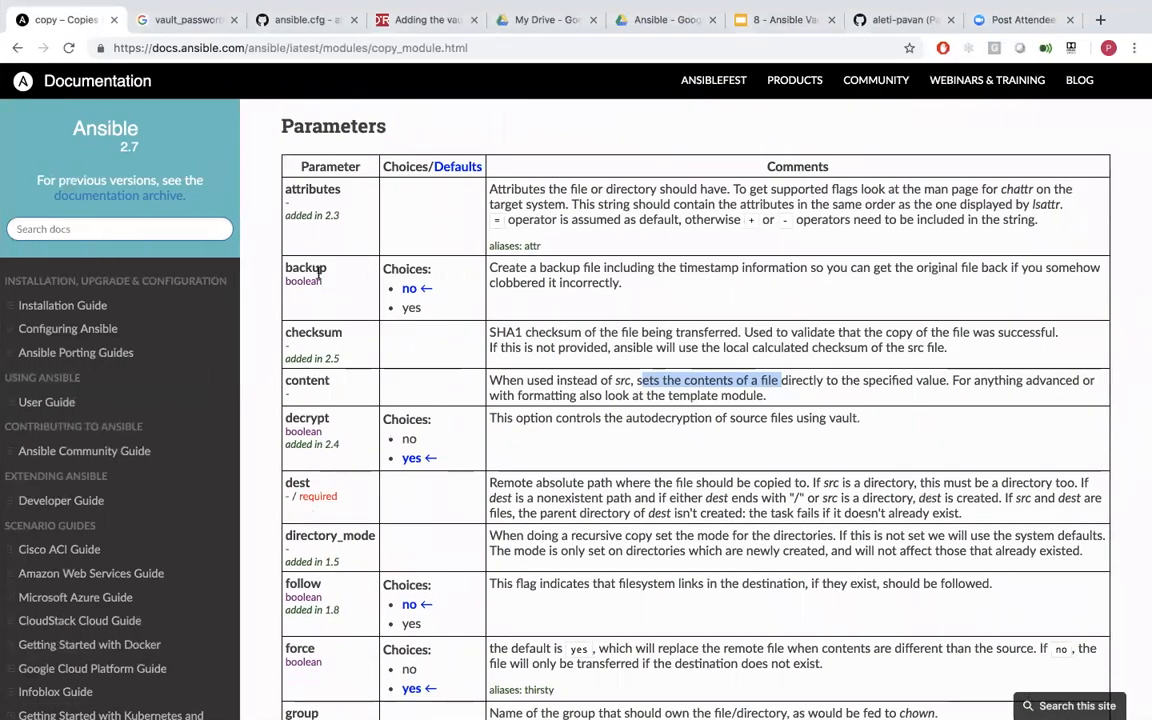
# Scroll the Ansible copy module docs to the content parameter
pyautogui.scroll(-3)
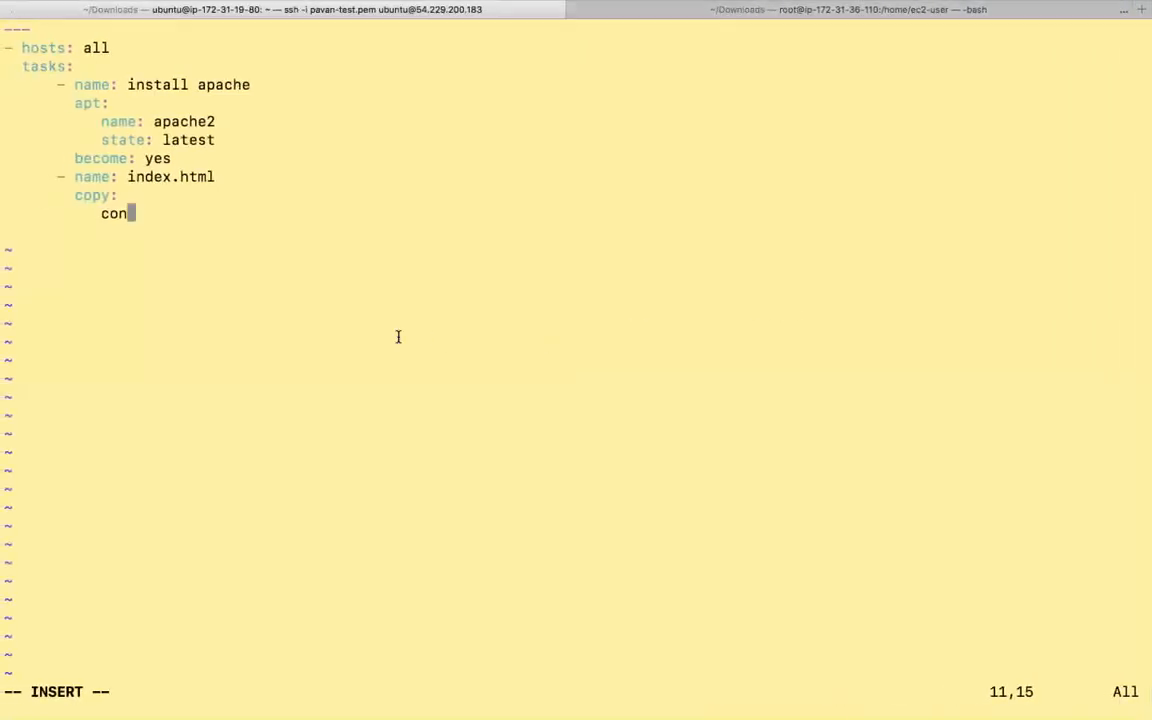
# Set copy content to "this is ansible playbook" and begin a dest: /etc/ entry
pyautogui.write('t')
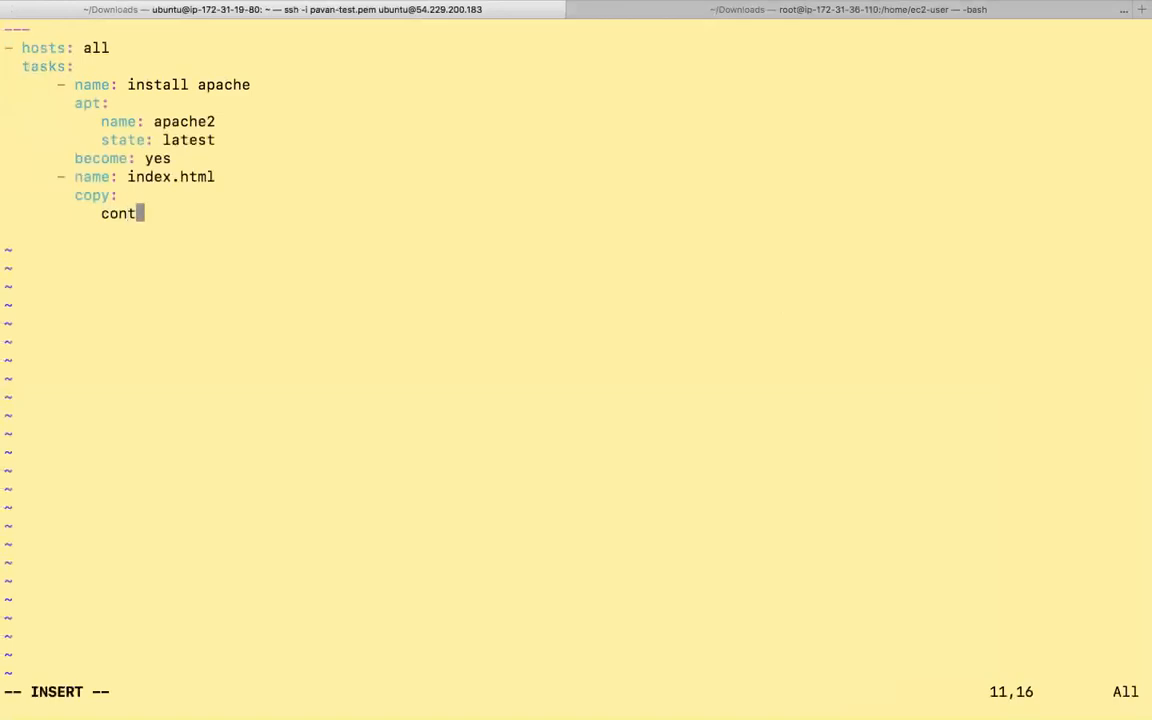
pyautogui.write('ent:')
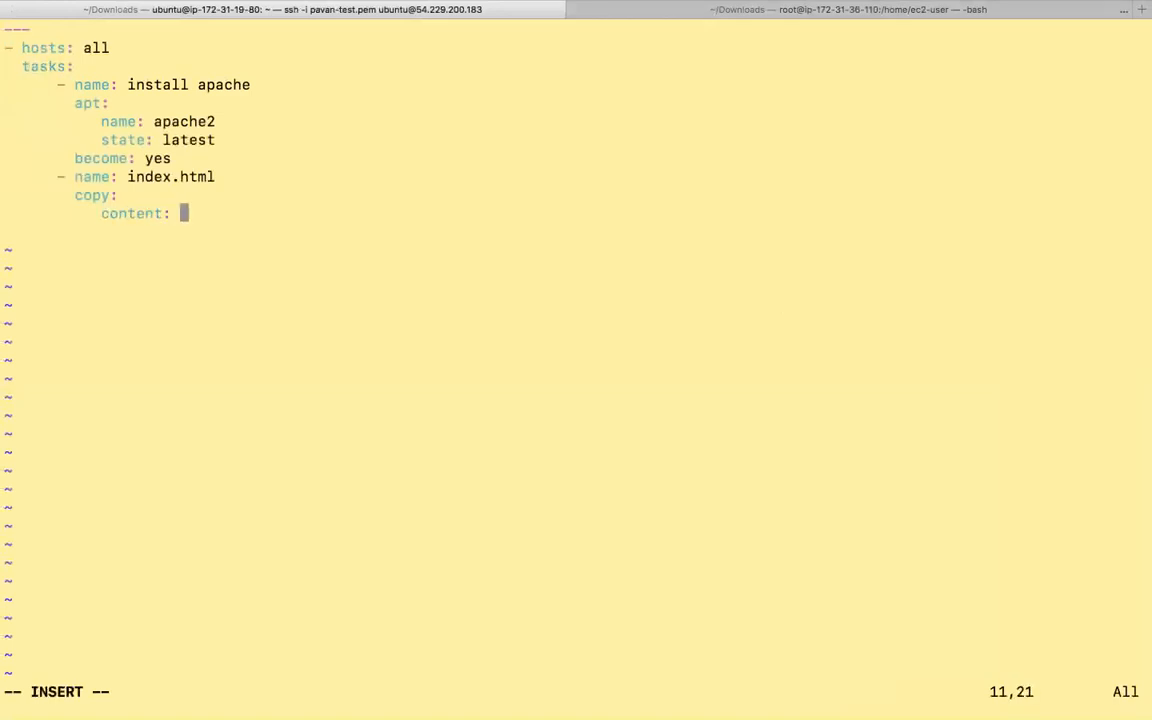
pyautogui.write('"this is ansible p')
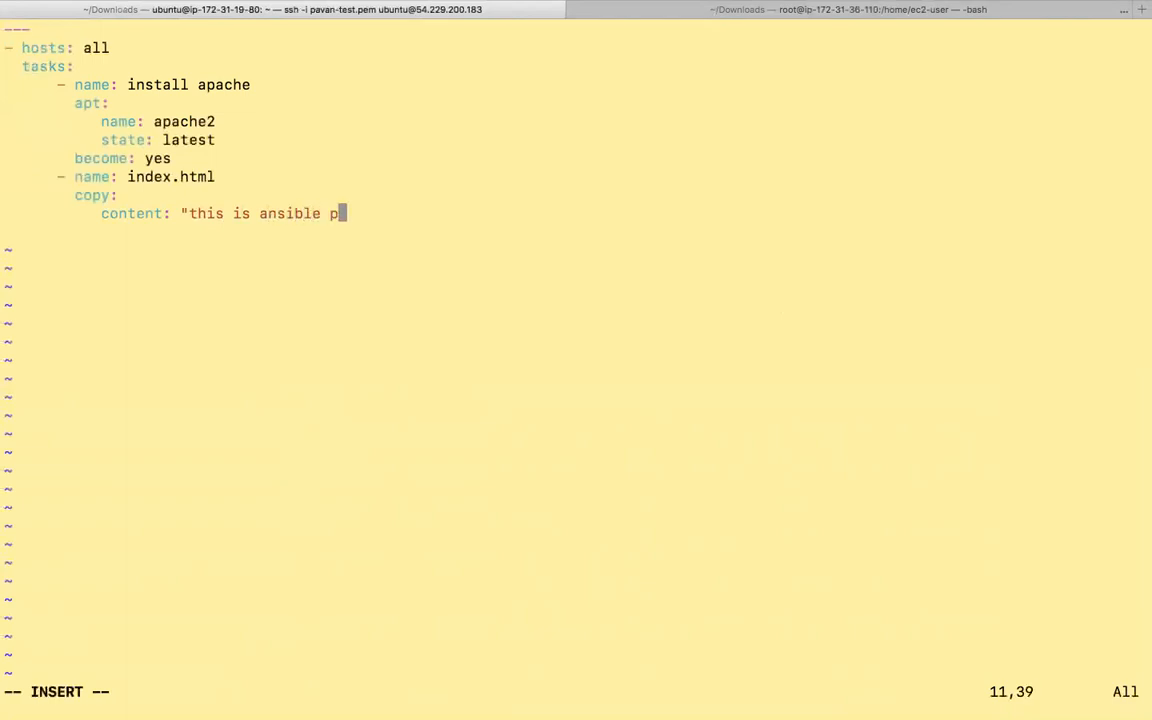
pyautogui.write('l')
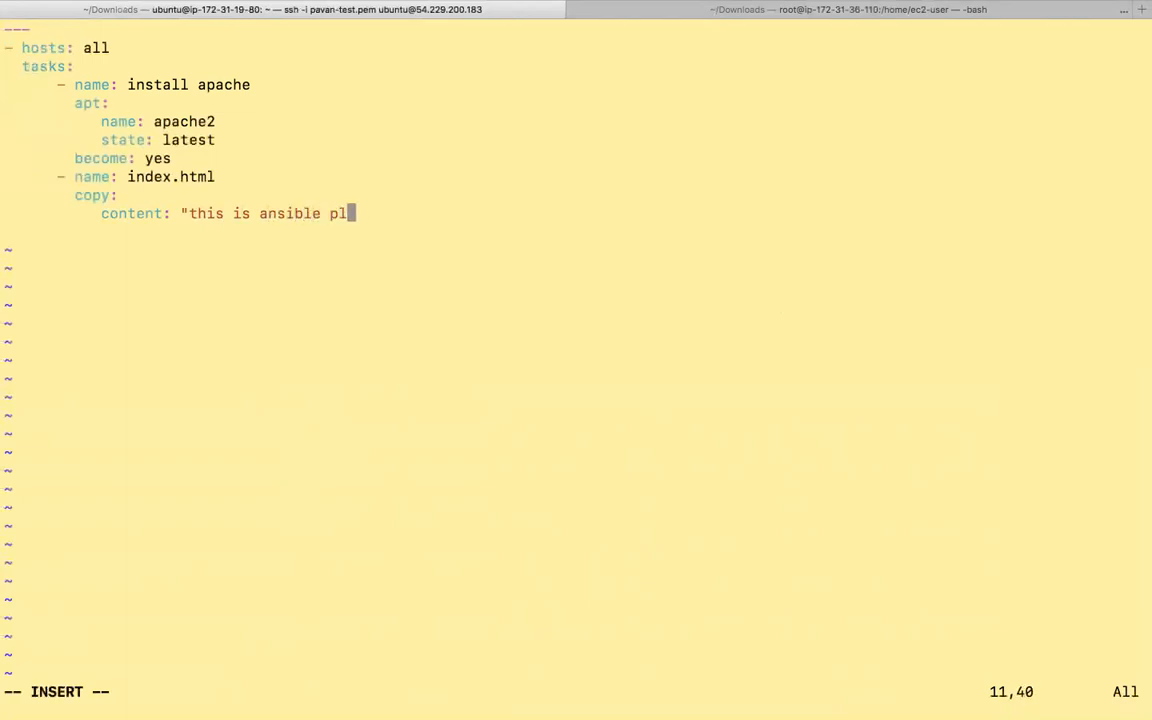
pyautogui.write('aybook"')
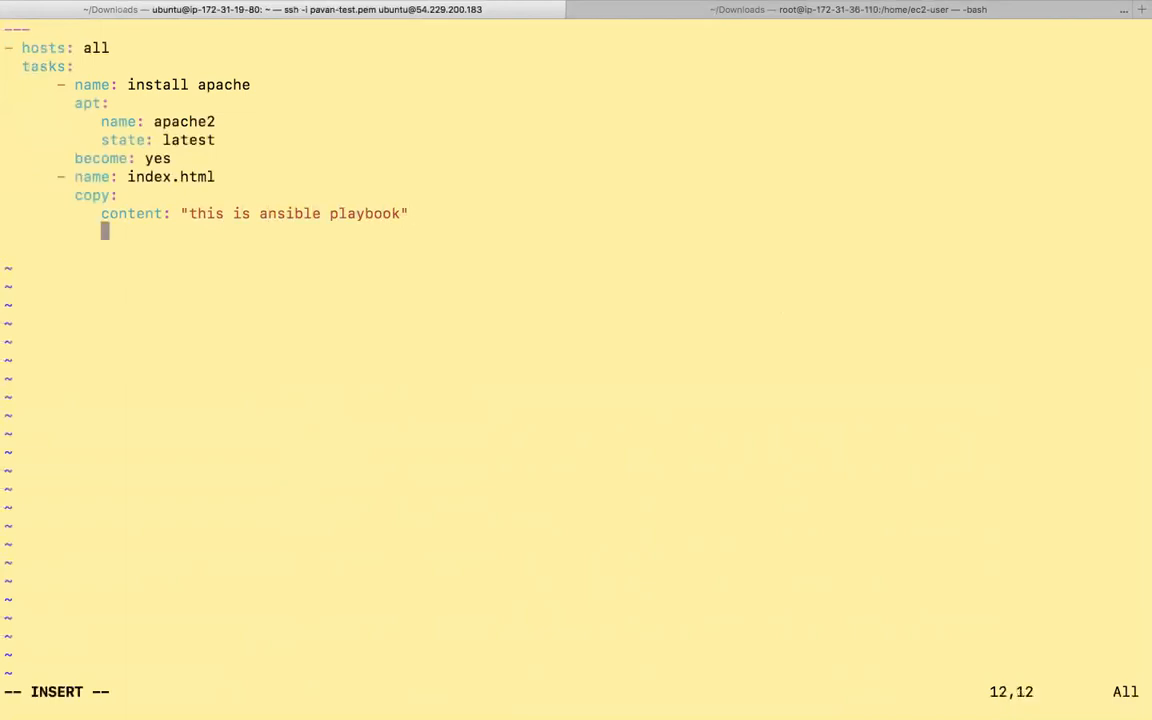
pyautogui.write('d')
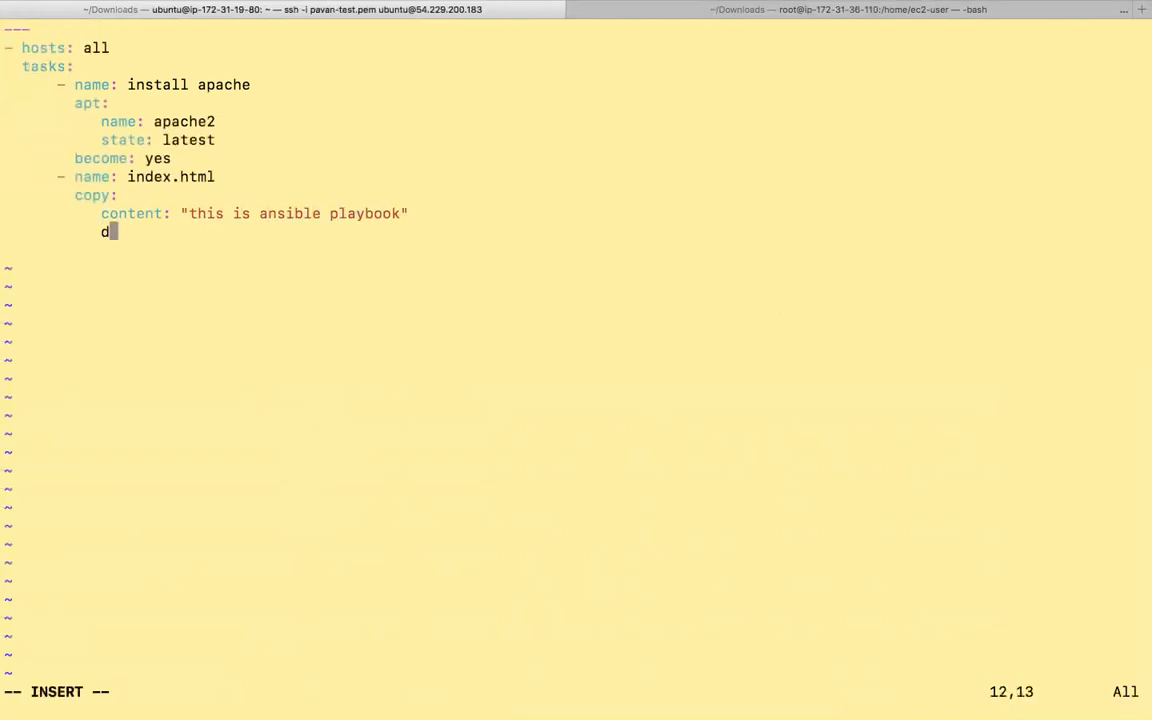
pyautogui.write('est:')
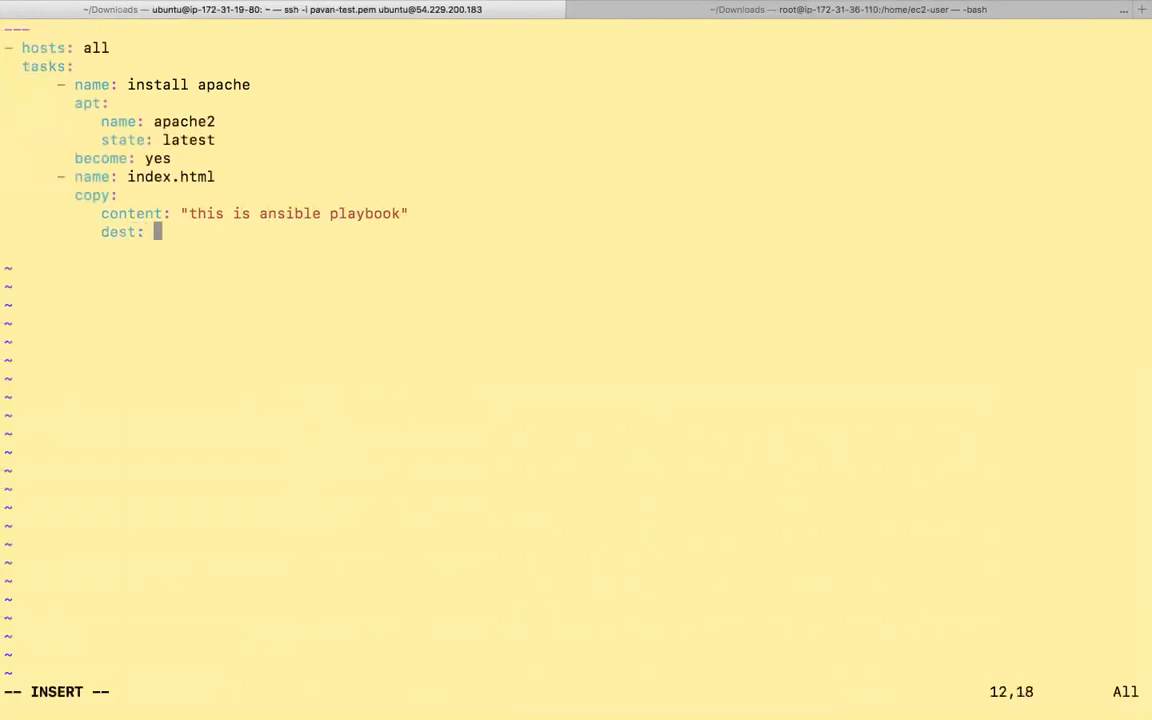
pyautogui.write('/etc/')
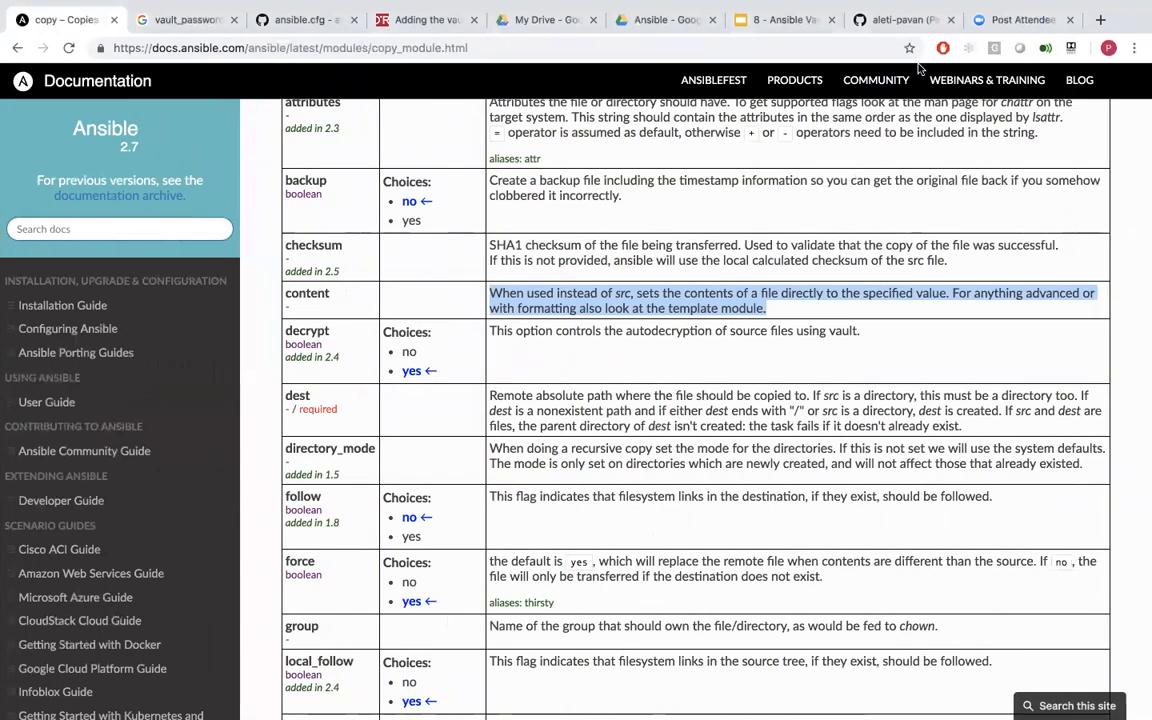
# Search Google for 'apache index.html file' in the earlier results tab
pyautogui.click(184, 20)
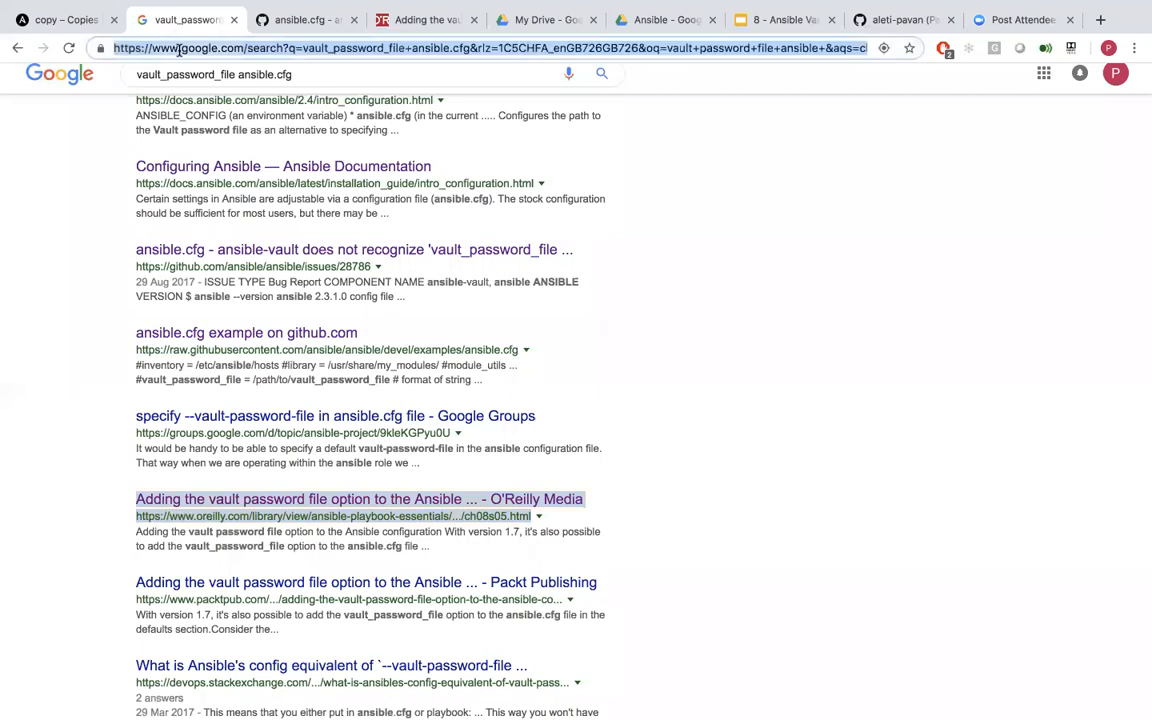
pyautogui.write('apache')
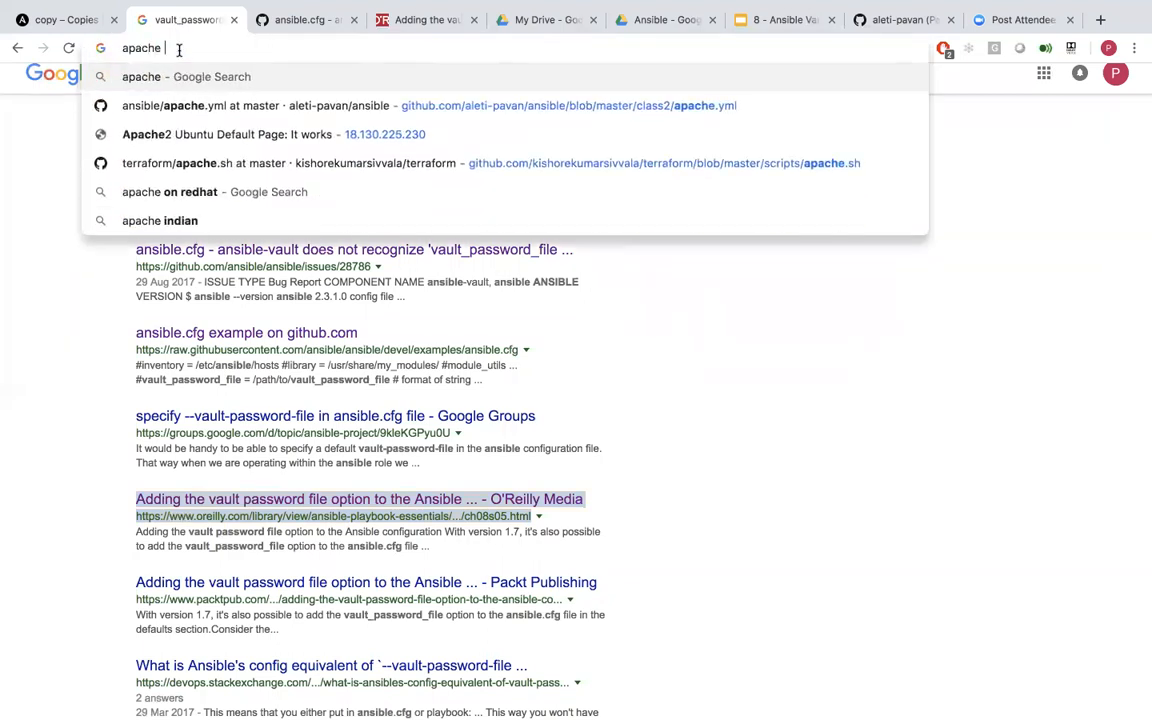
pyautogui.write('index.h')
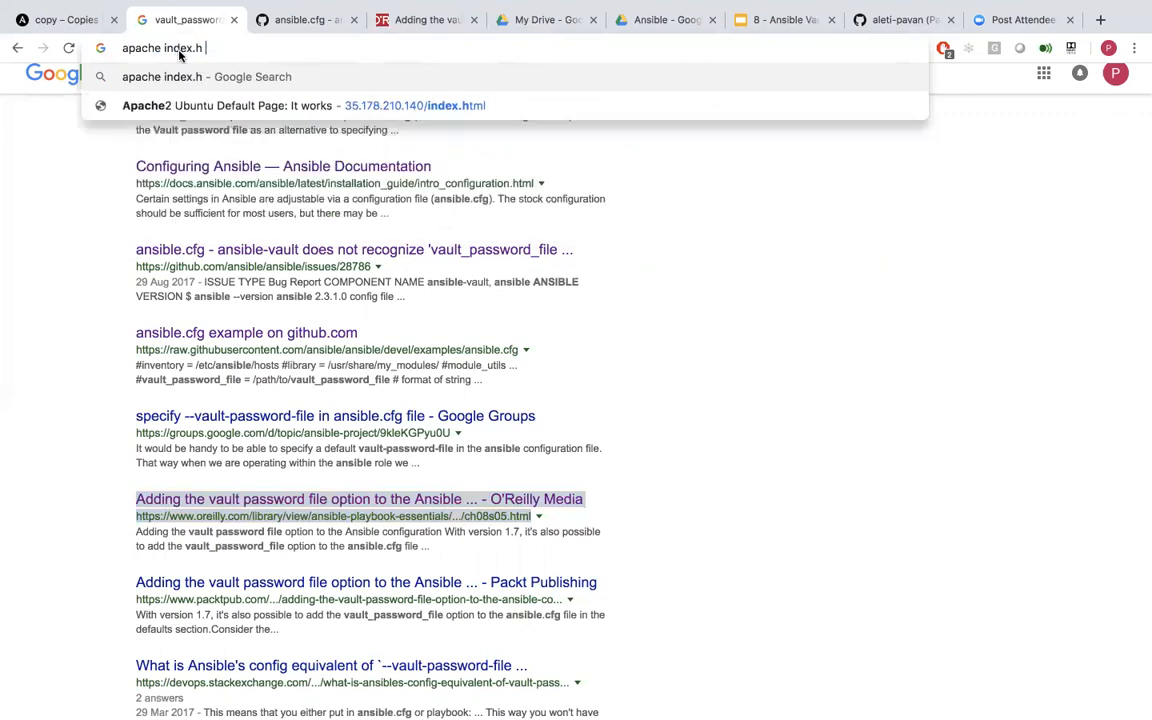
pyautogui.write('tml file')
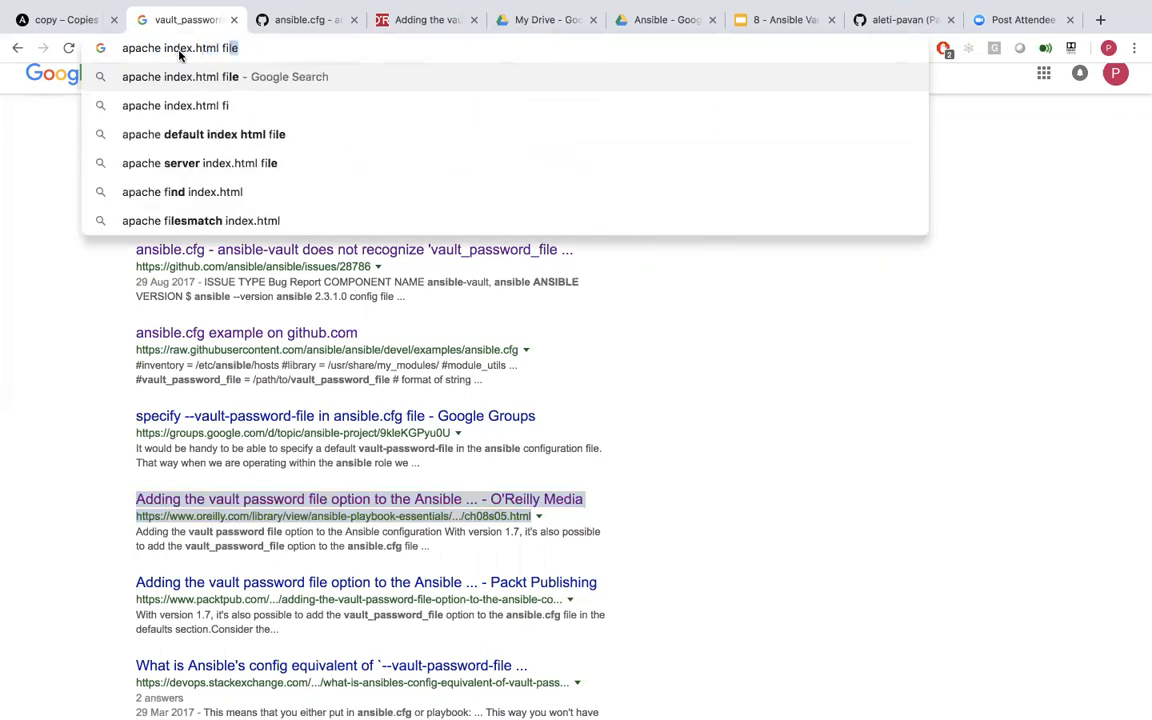
pyautogui.press('Return')
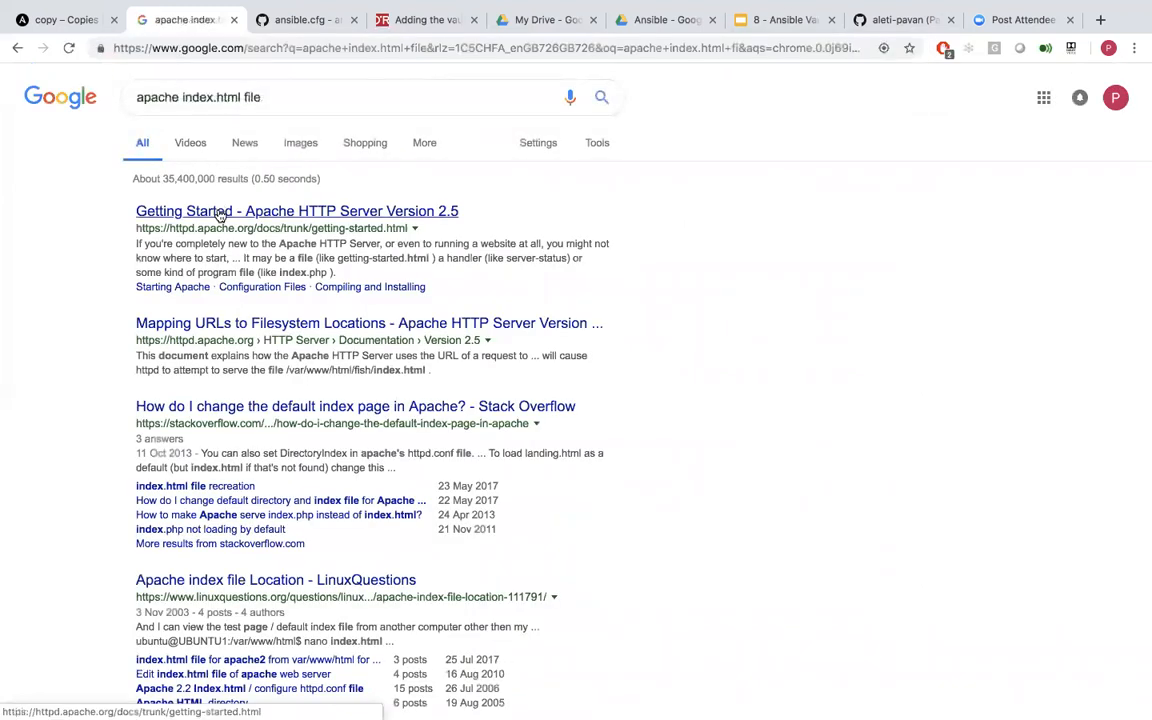
pyautogui.moveTo(248, 318)
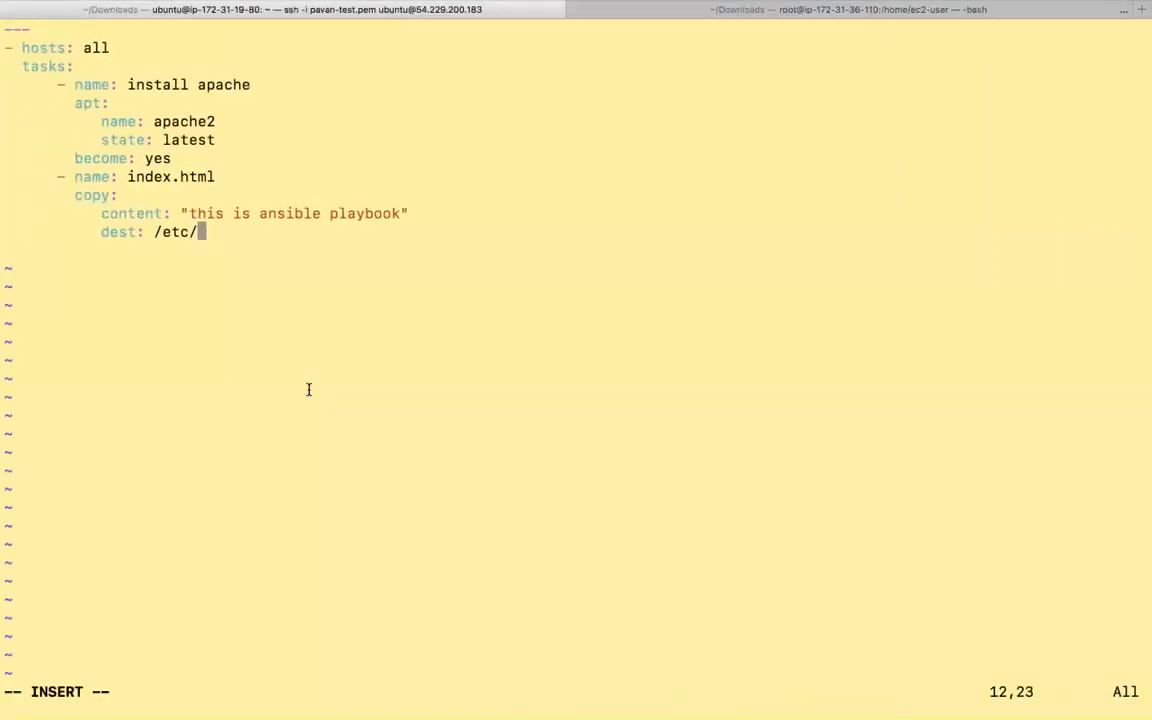
# Complete the copy dest as /var/www/html/index.html
pyautogui.write('var')
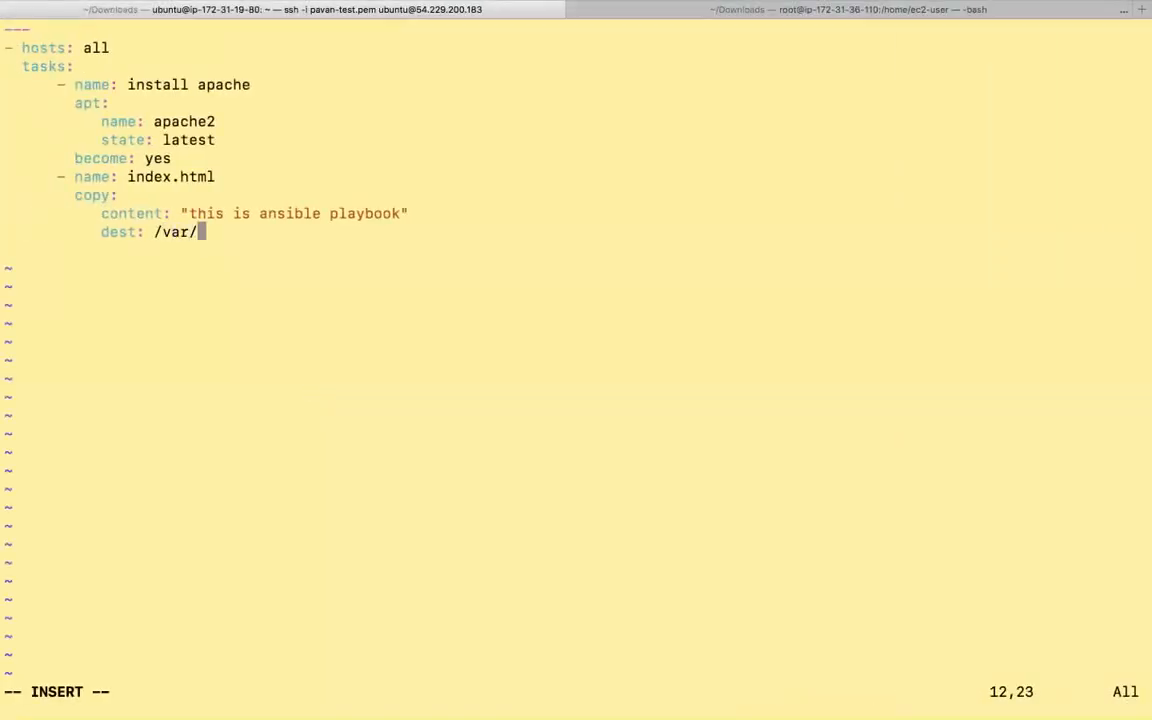
pyautogui.write('www/htm')
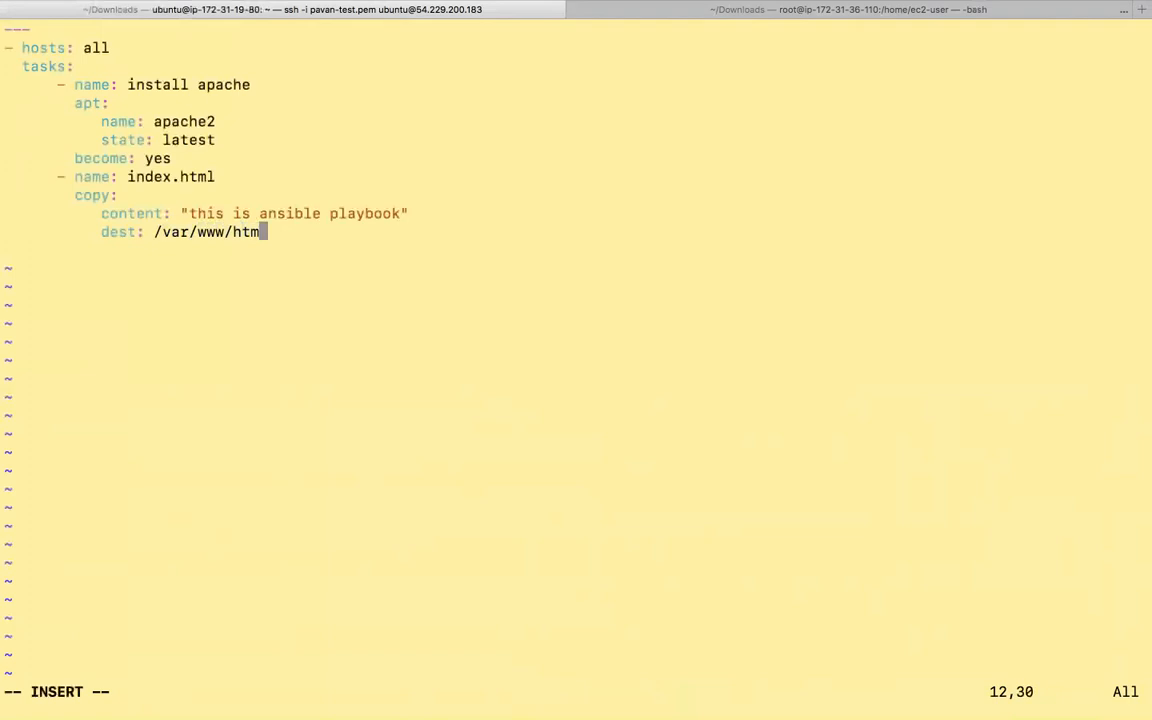
pyautogui.write('l/index')
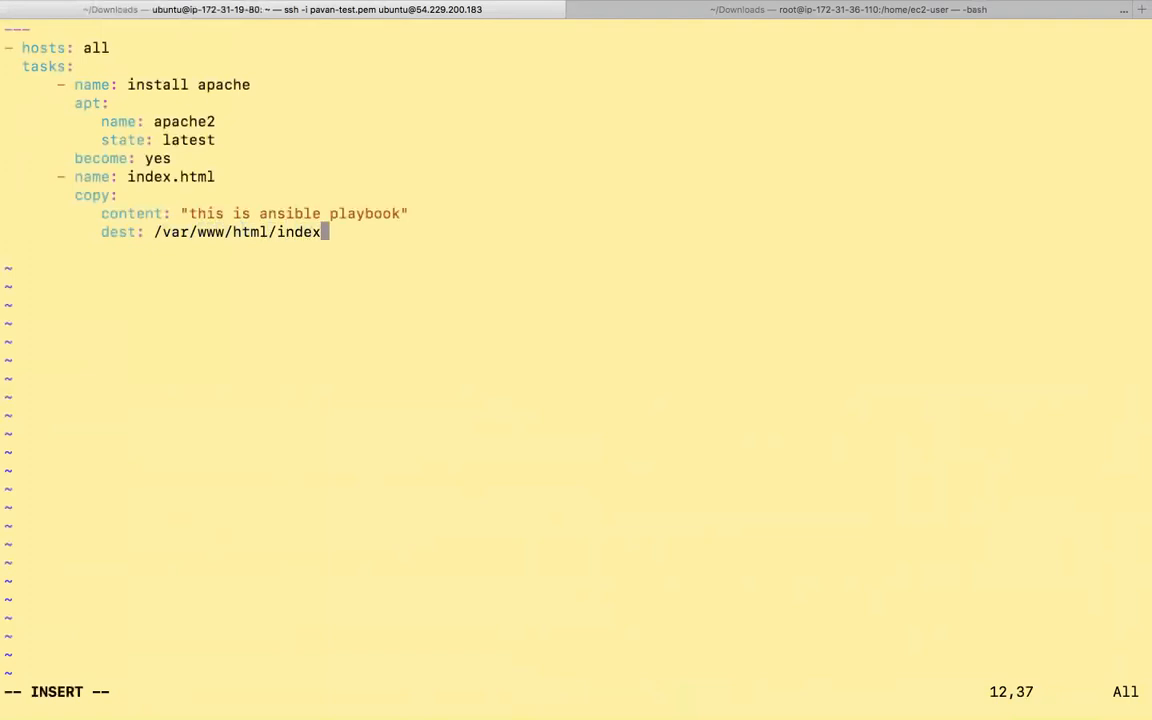
pyautogui.write('.html')
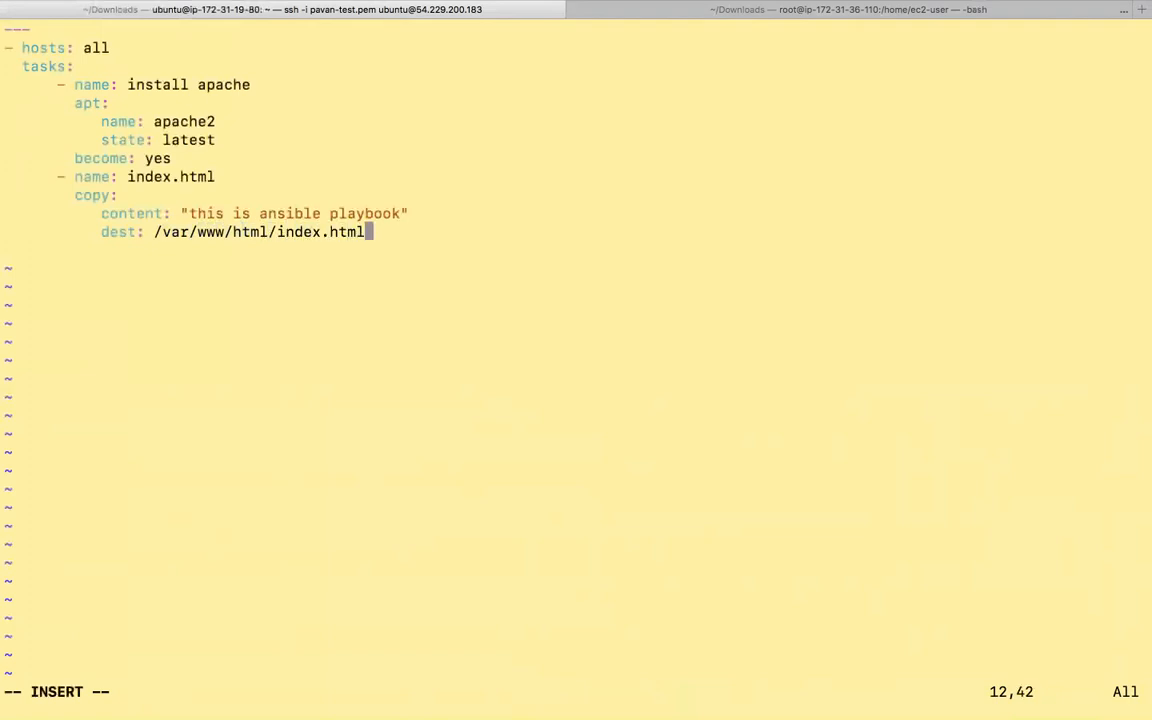
pyautogui.press('Return')
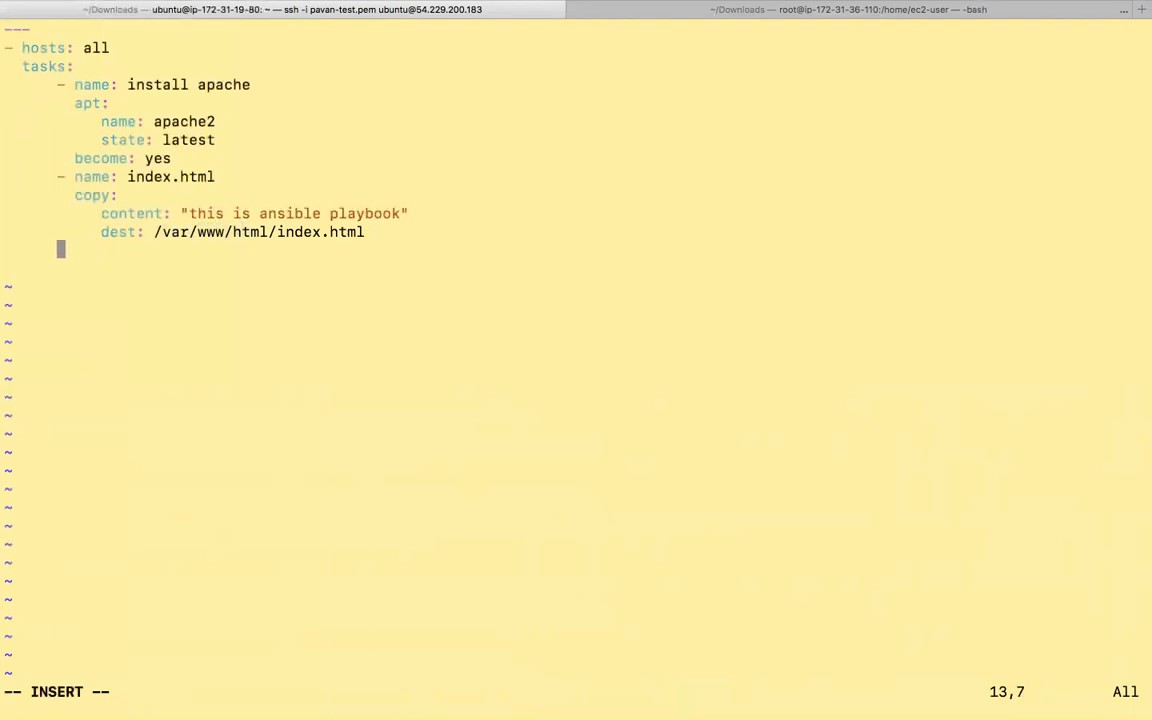
# Add a 'restart apache2' task using service with name: apache2 and state: restarted
pyautogui.write('- name')
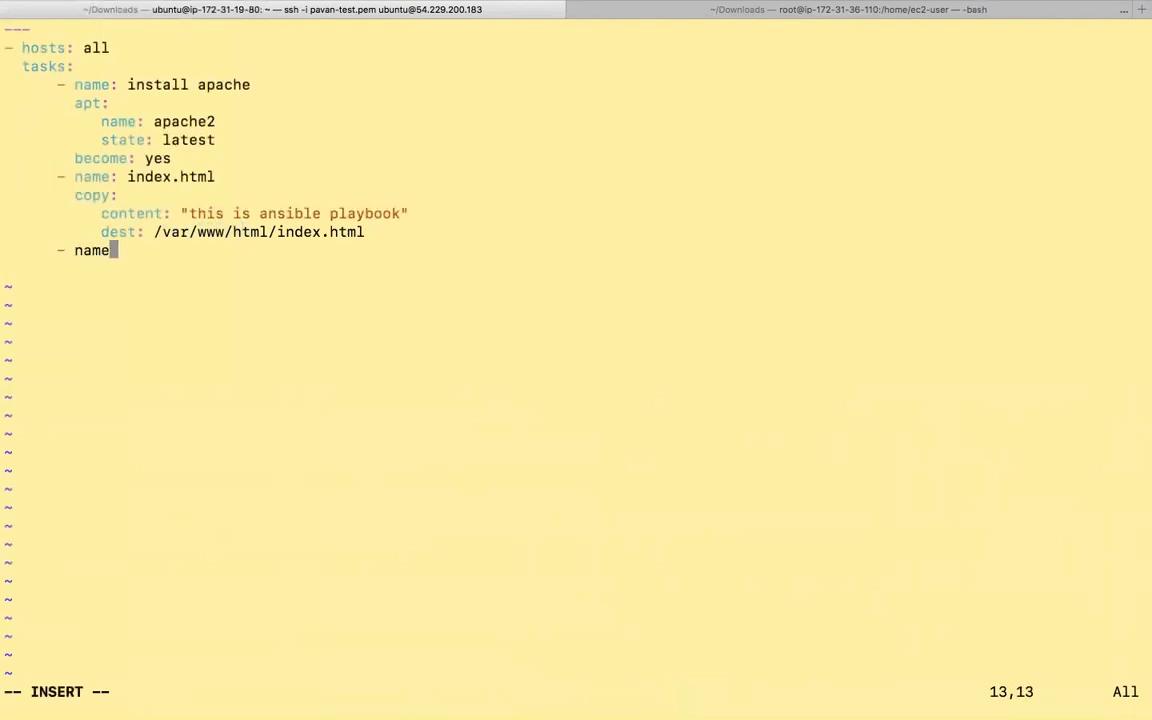
pyautogui.write(': res')
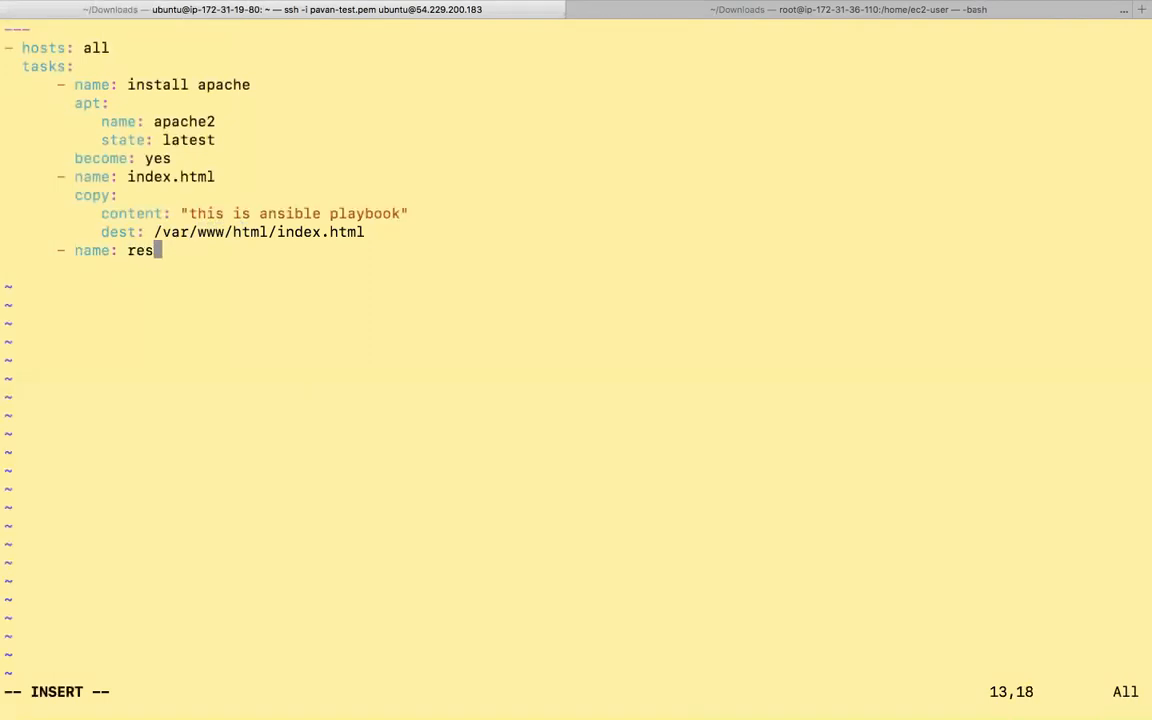
pyautogui.write('tart apach')
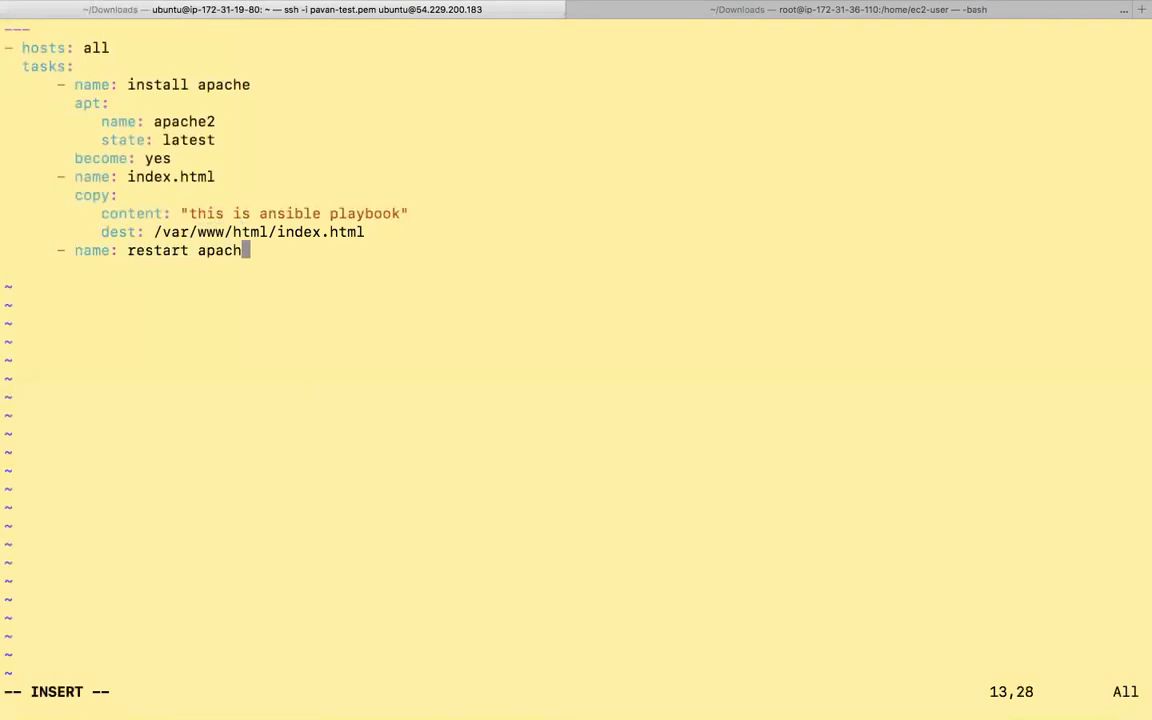
pyautogui.write('2')
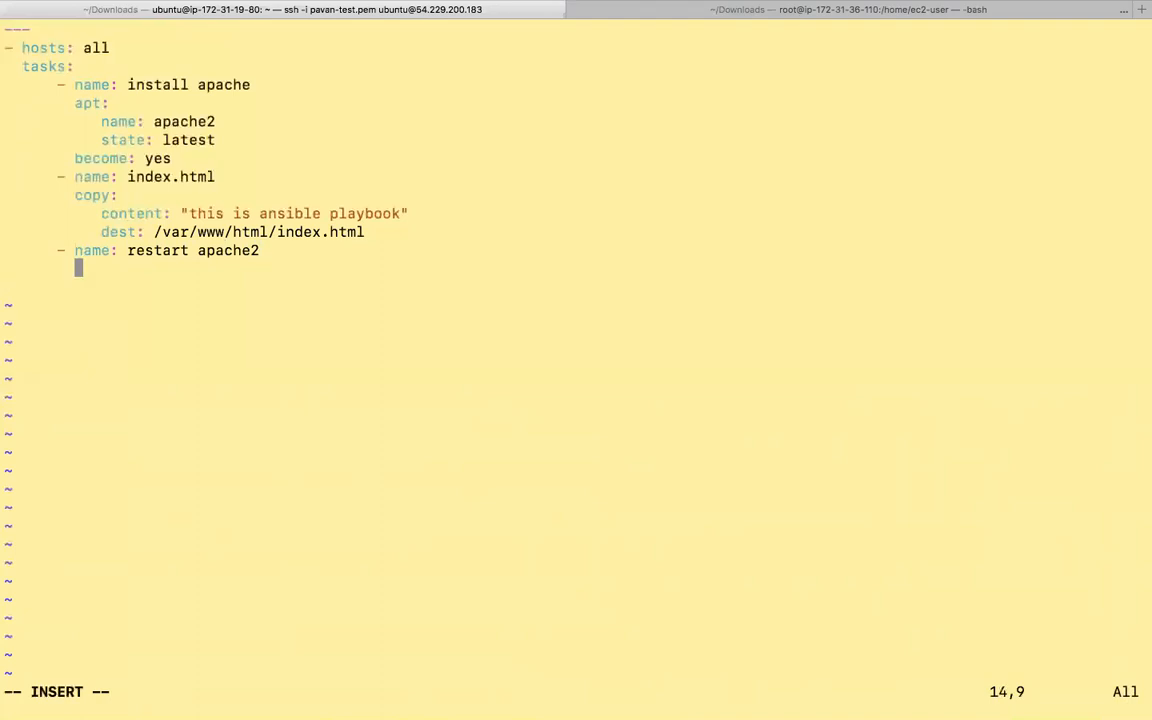
pyautogui.write('service:')
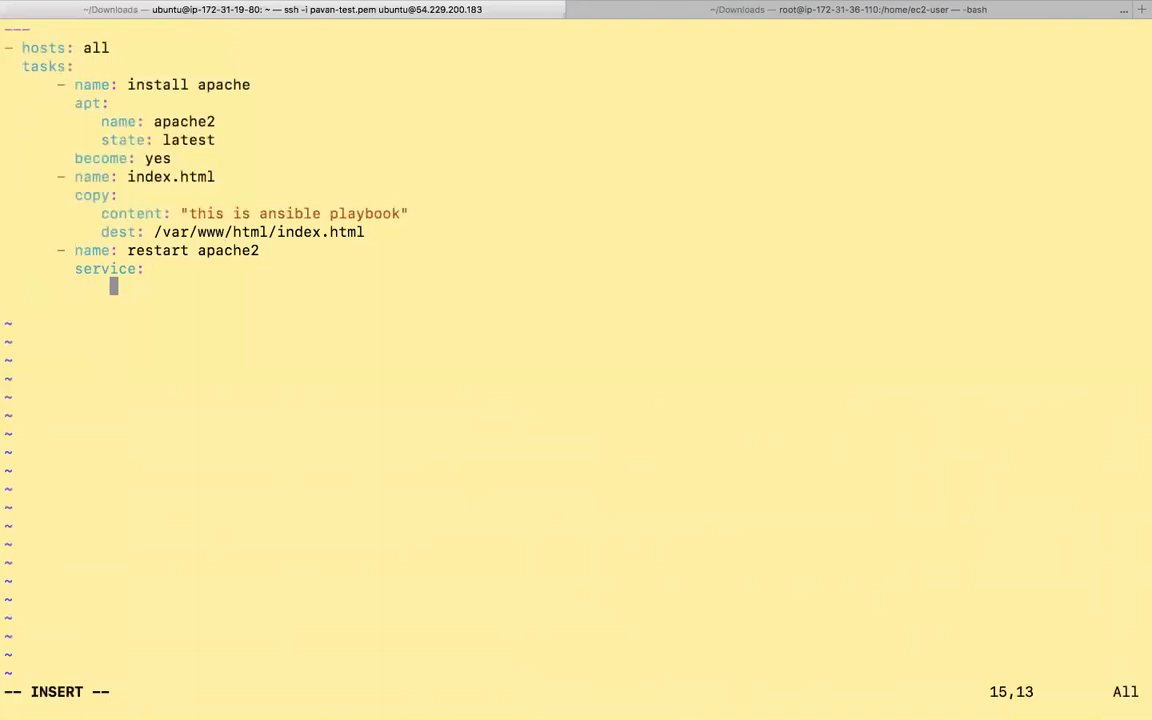
pyautogui.write('name:')
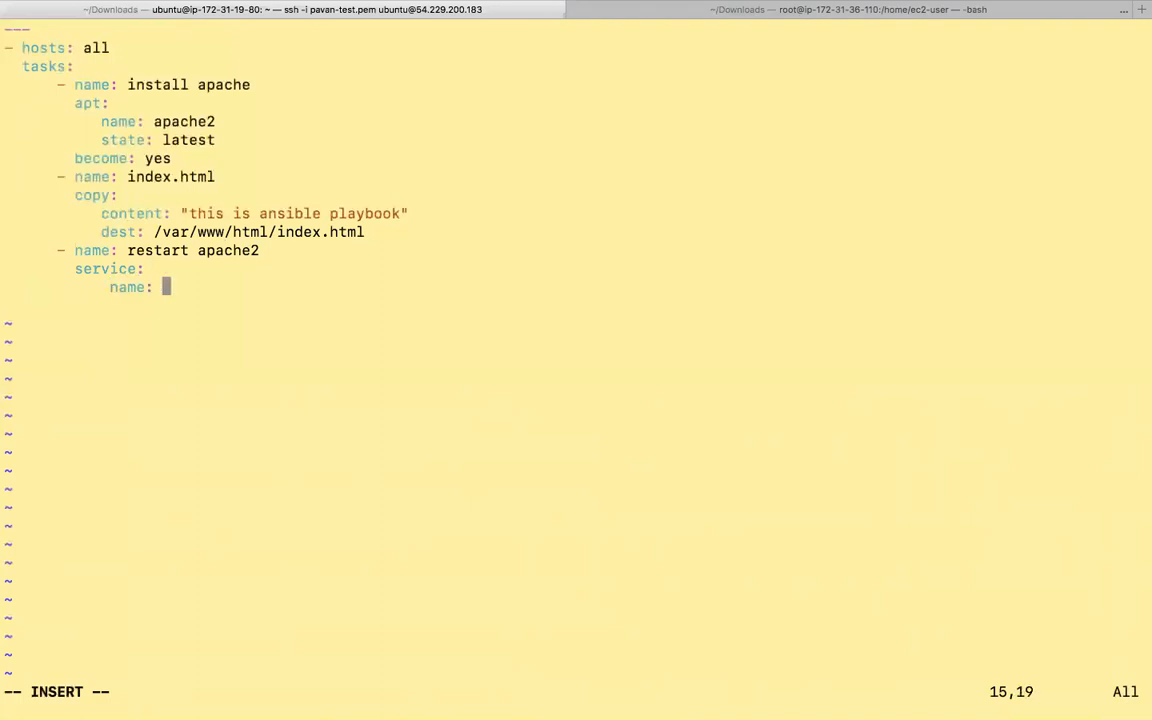
pyautogui.write('apache2')
pyautogui.write('stat')
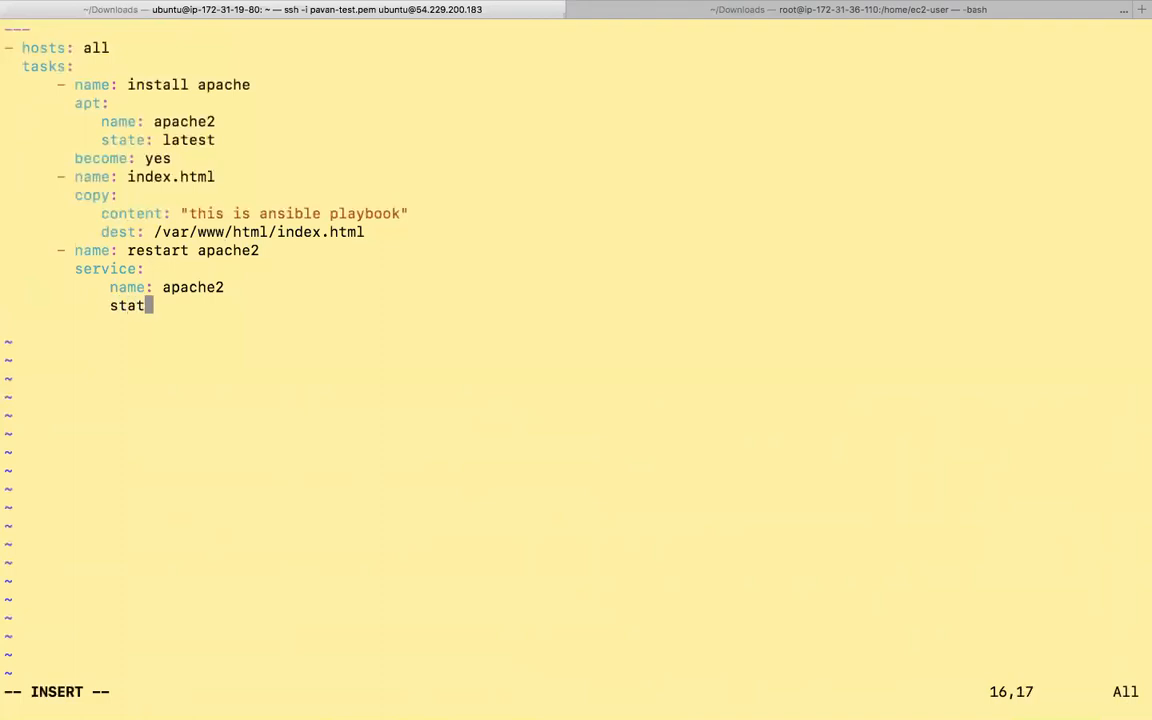
pyautogui.write('e: rest')
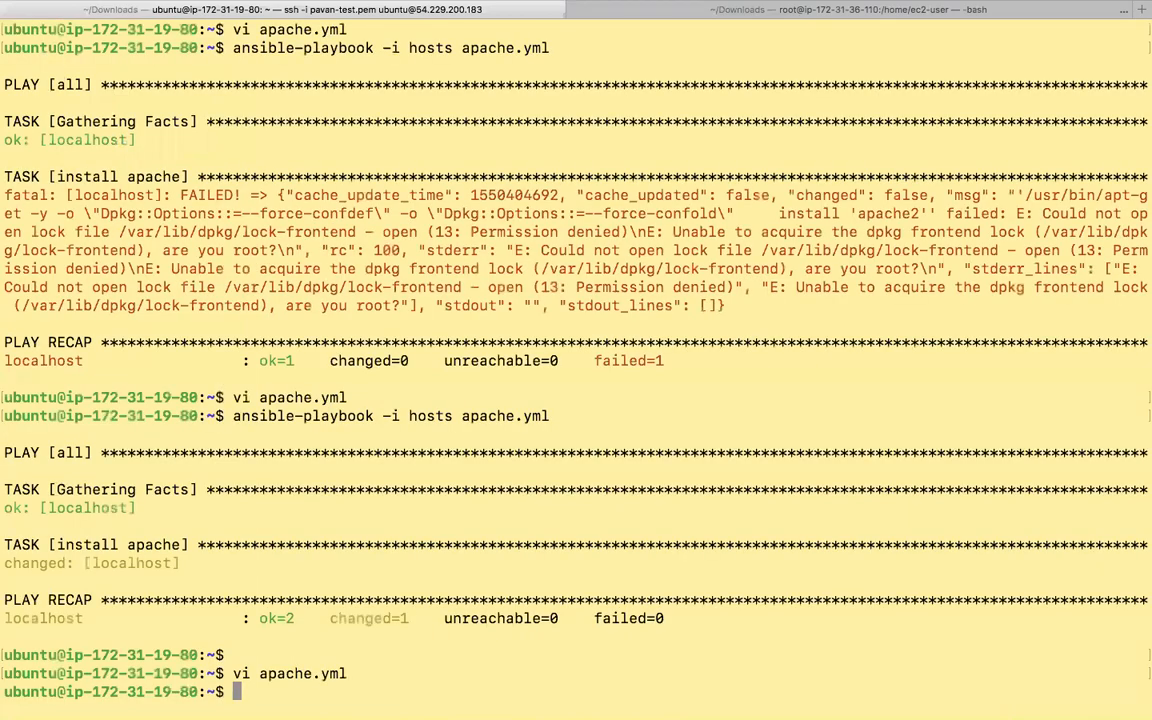
# Syntax-check apache.yml, run it against hosts (index.html task fails), and reopen apache.yml in vi
pyautogui.write('ansible-playbook -i hosts apache.yml')
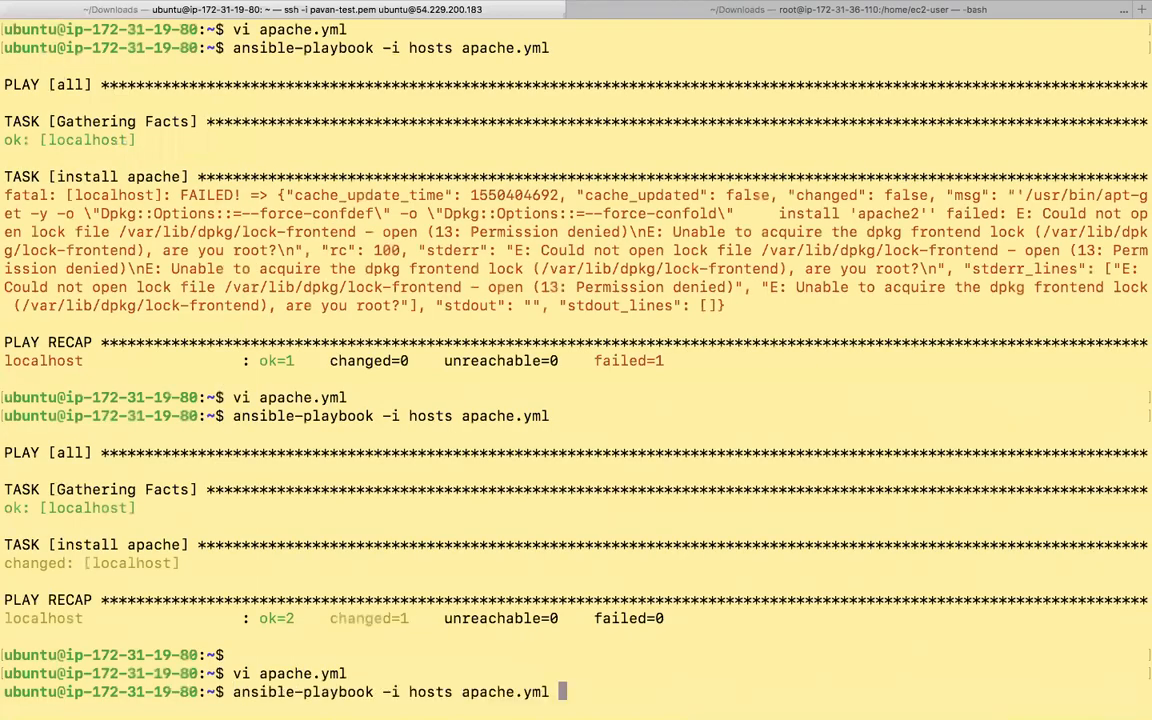
pyautogui.write('--syntax-check')
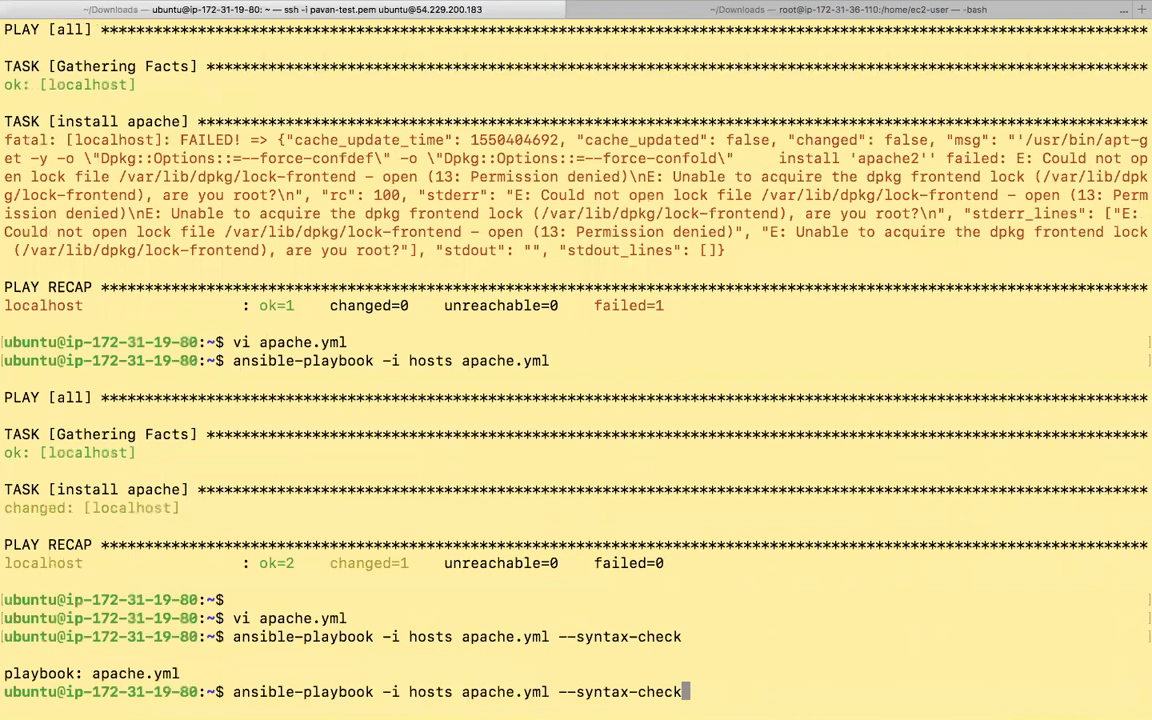
pyautogui.press('BackSpace')
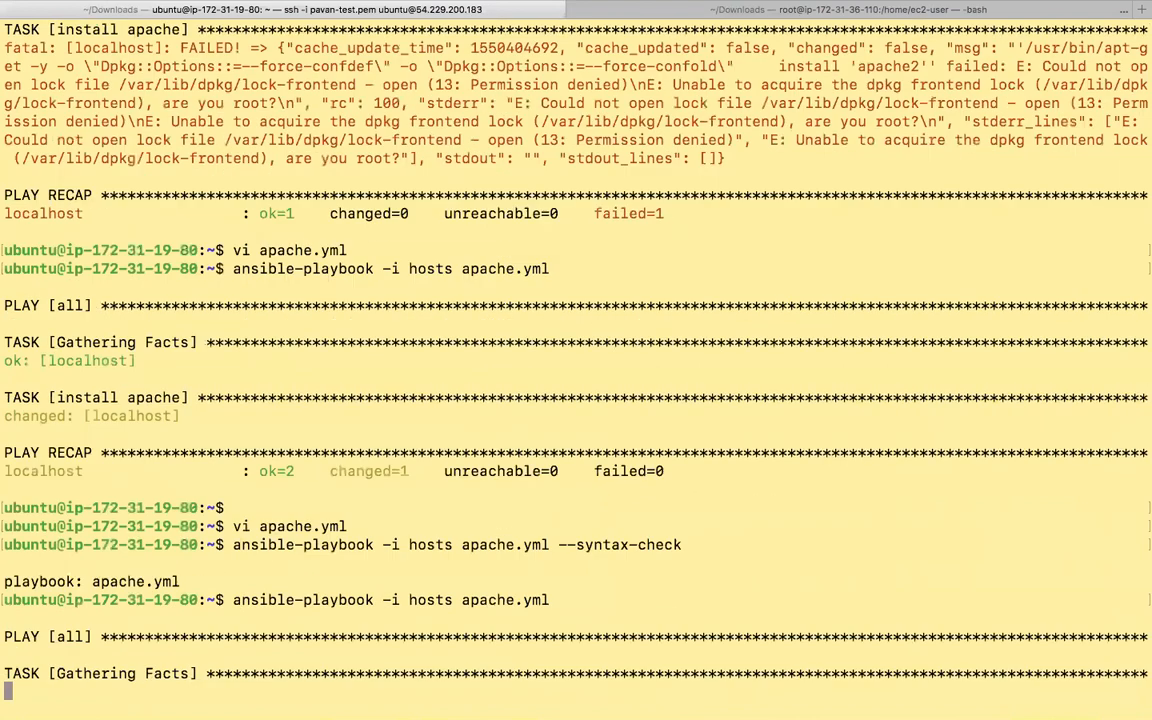
pyautogui.scroll(-3)
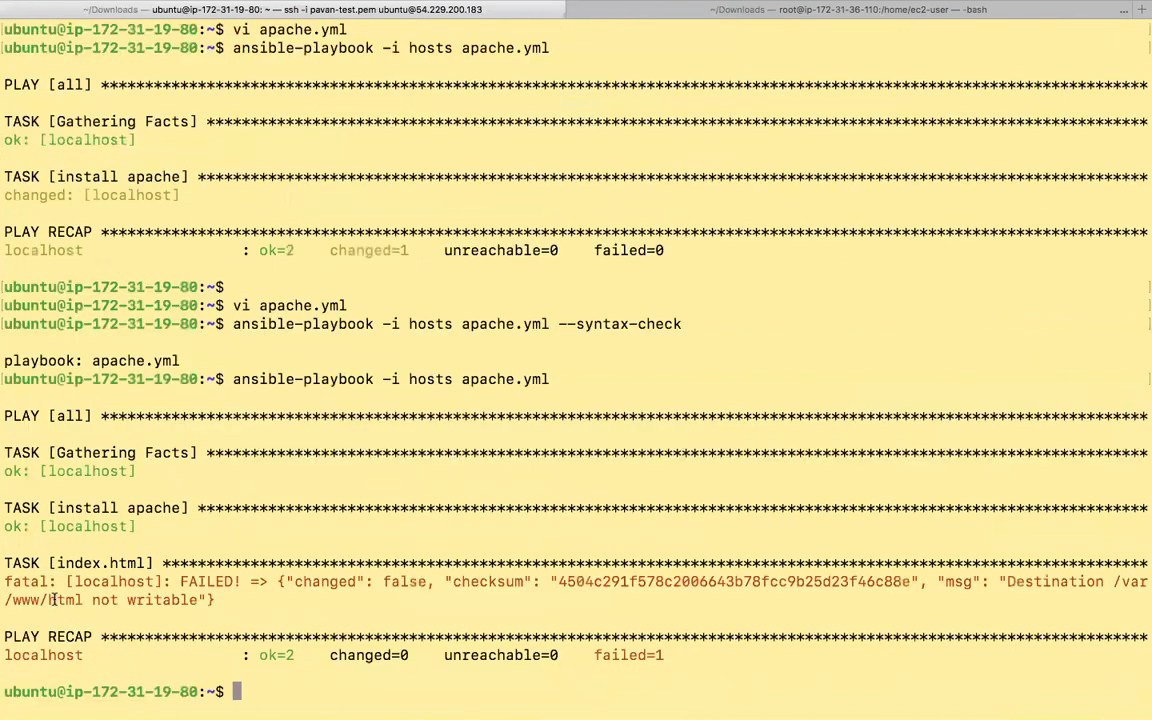
pyautogui.write('ansible-playbook -i hosts apache.yml')
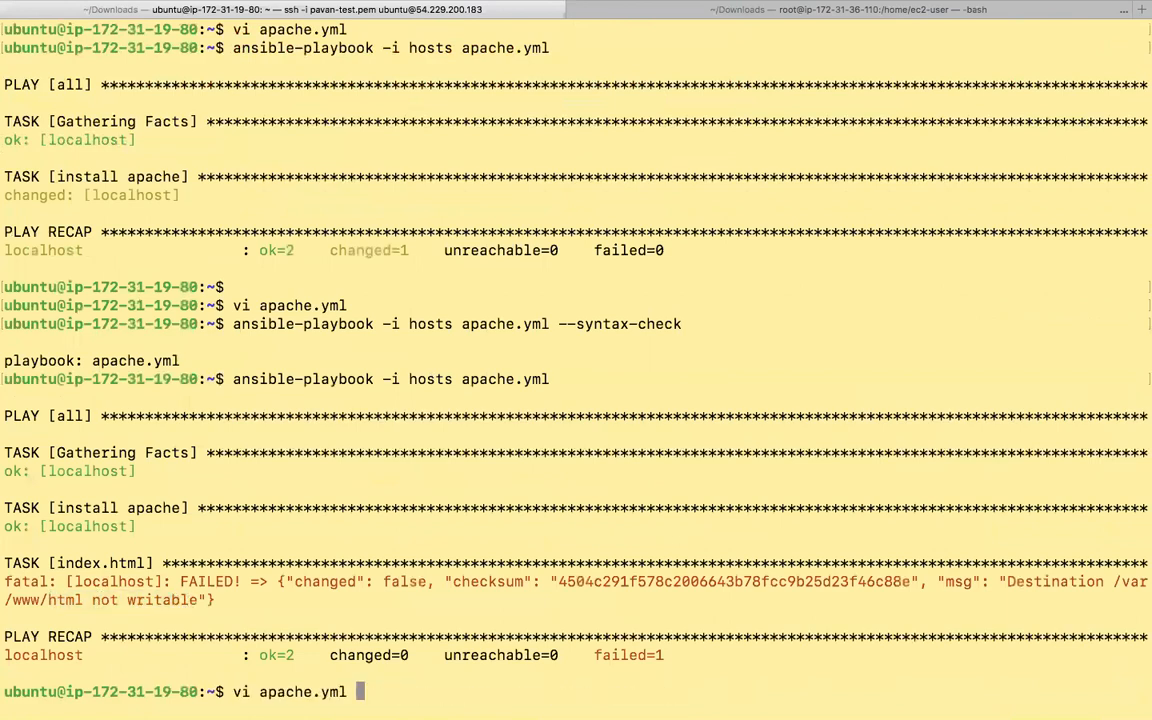
pyautogui.press('Return')
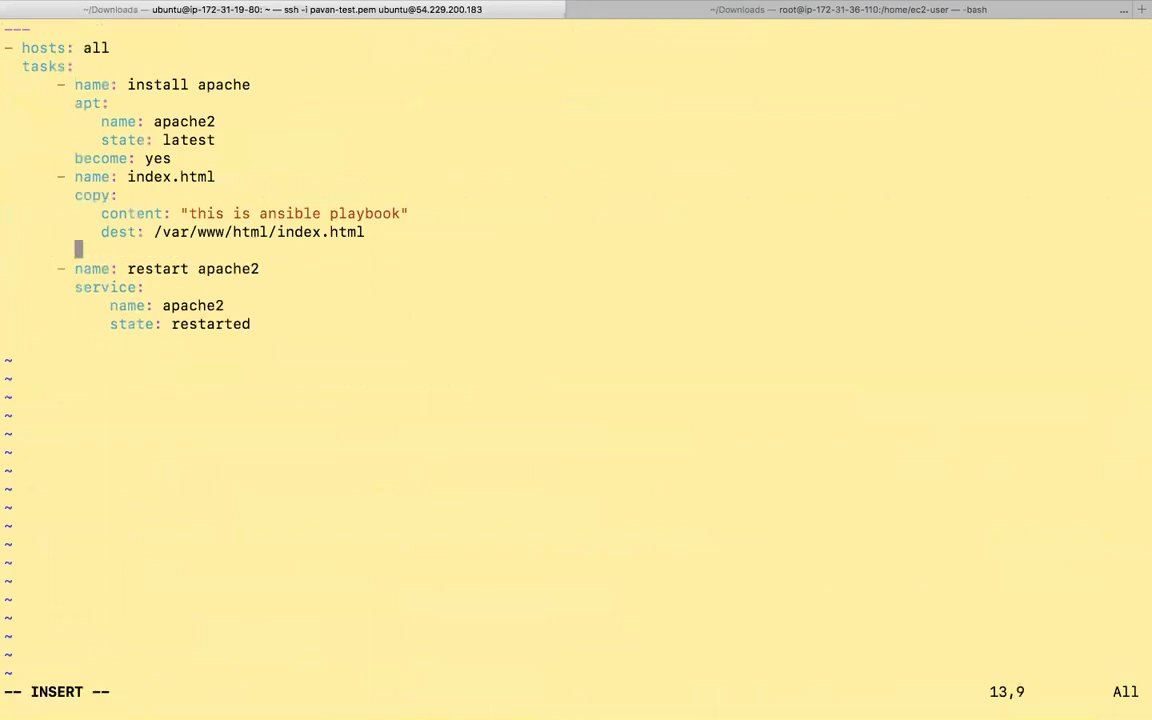
# Add 'become: yes' under the index.html copy task's dest line
pyautogui.write('become: y')
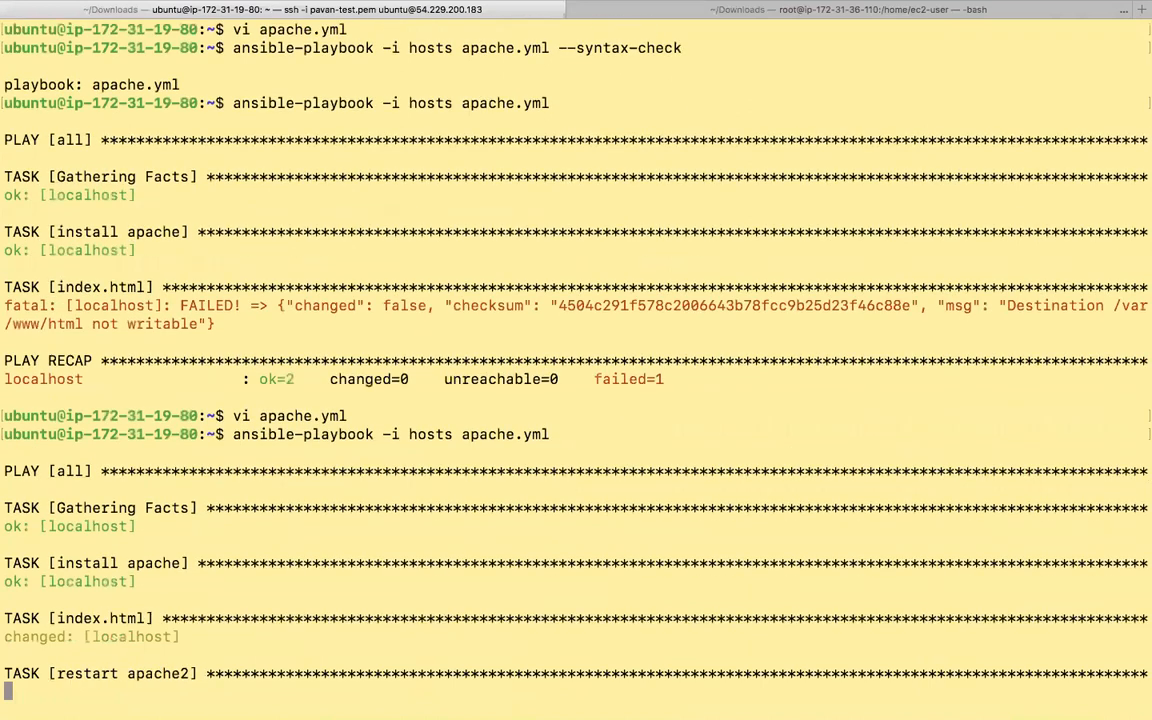
# Rerun the playbook until restart apache2 reports changed with recap ok=4, failed=0, then cat apache.yml
pyautogui.doubleClick(34, 636)
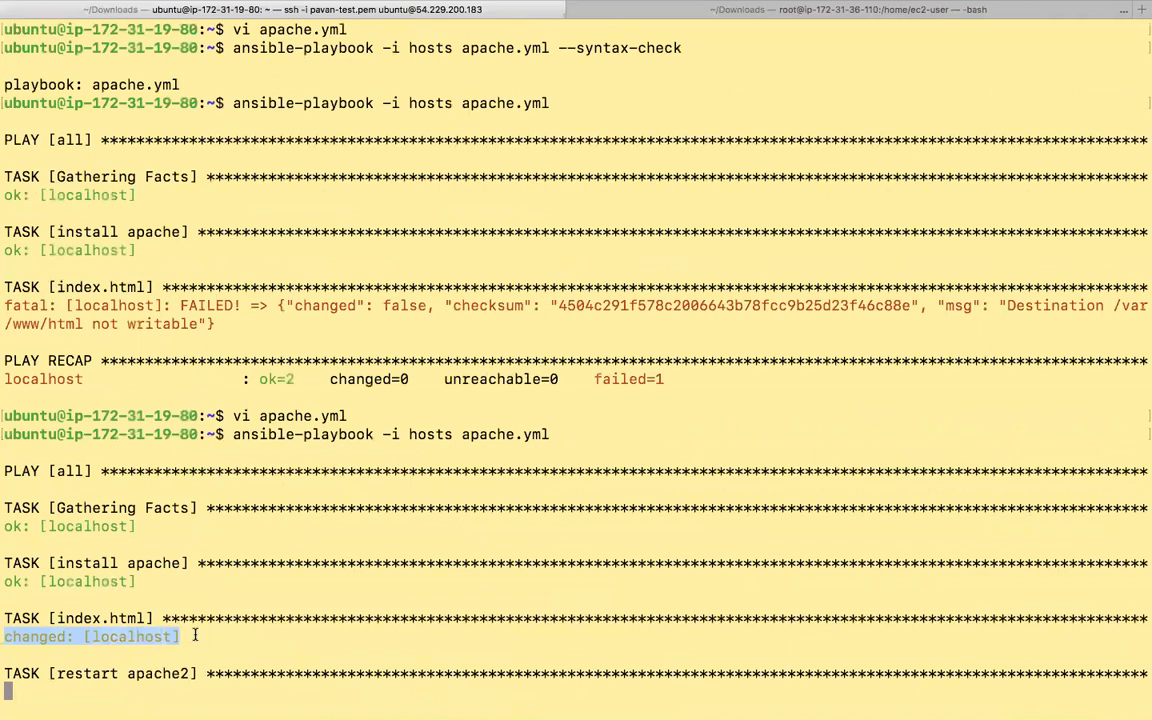
pyautogui.moveTo(104, 672)
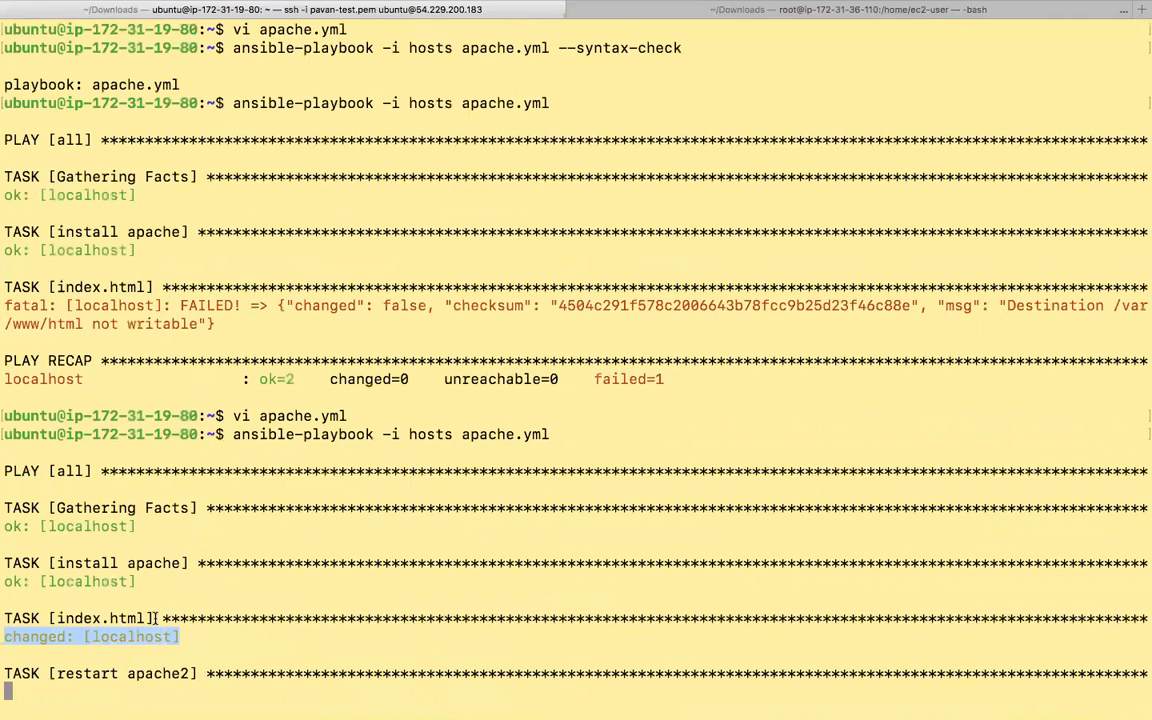
pyautogui.moveTo(164, 596)
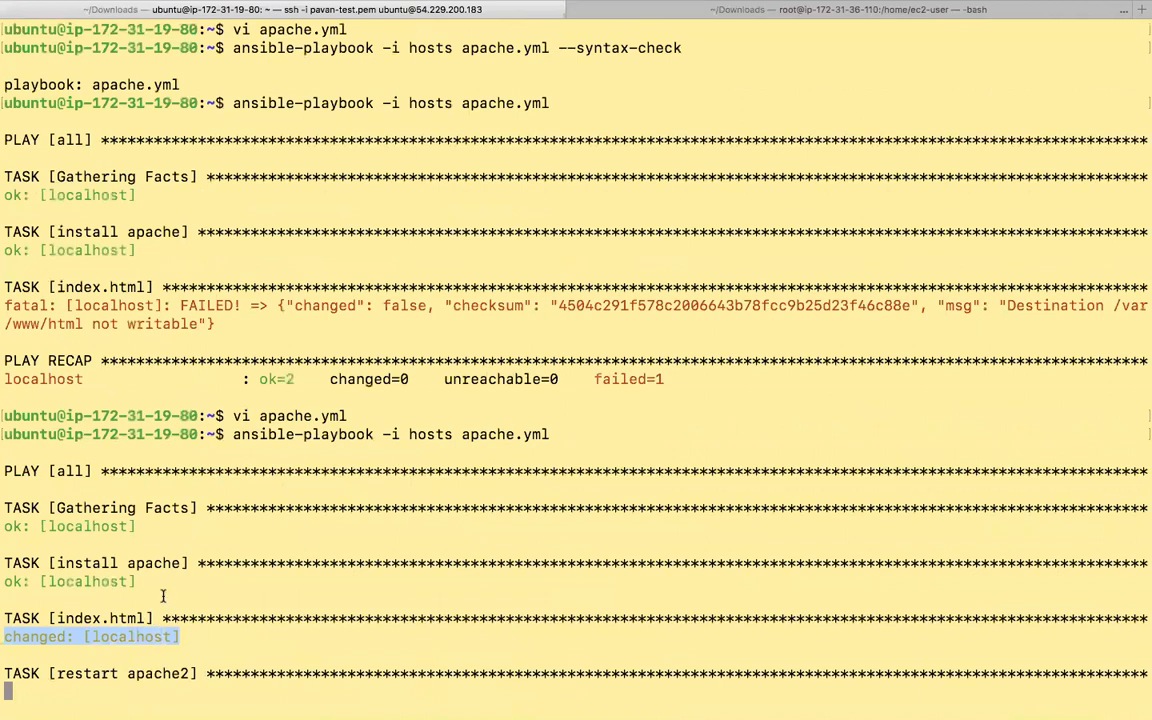
pyautogui.moveTo(952, 252)
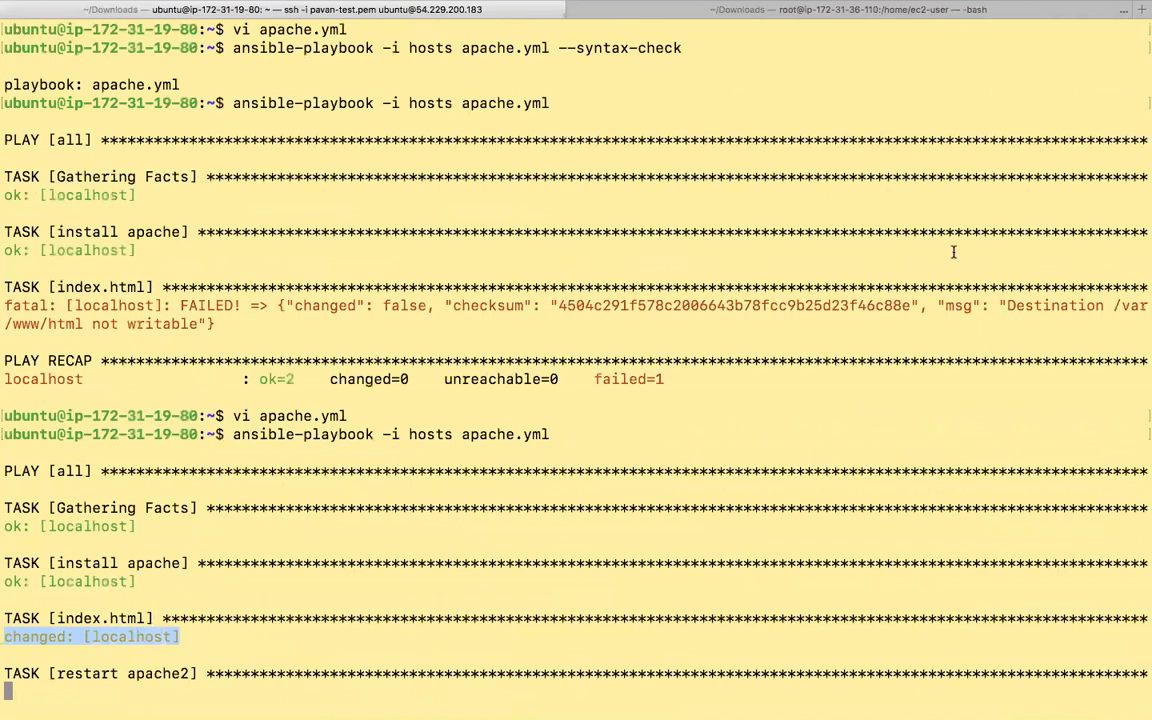
pyautogui.scroll(-3)
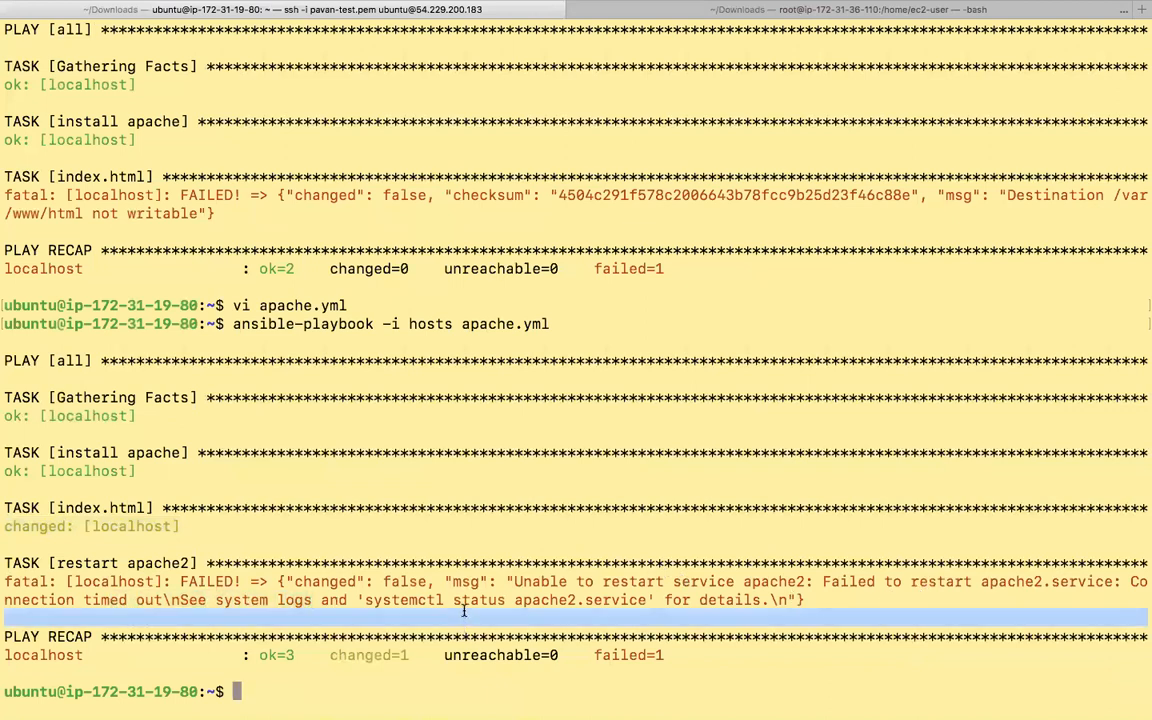
pyautogui.moveTo(1006, 276)
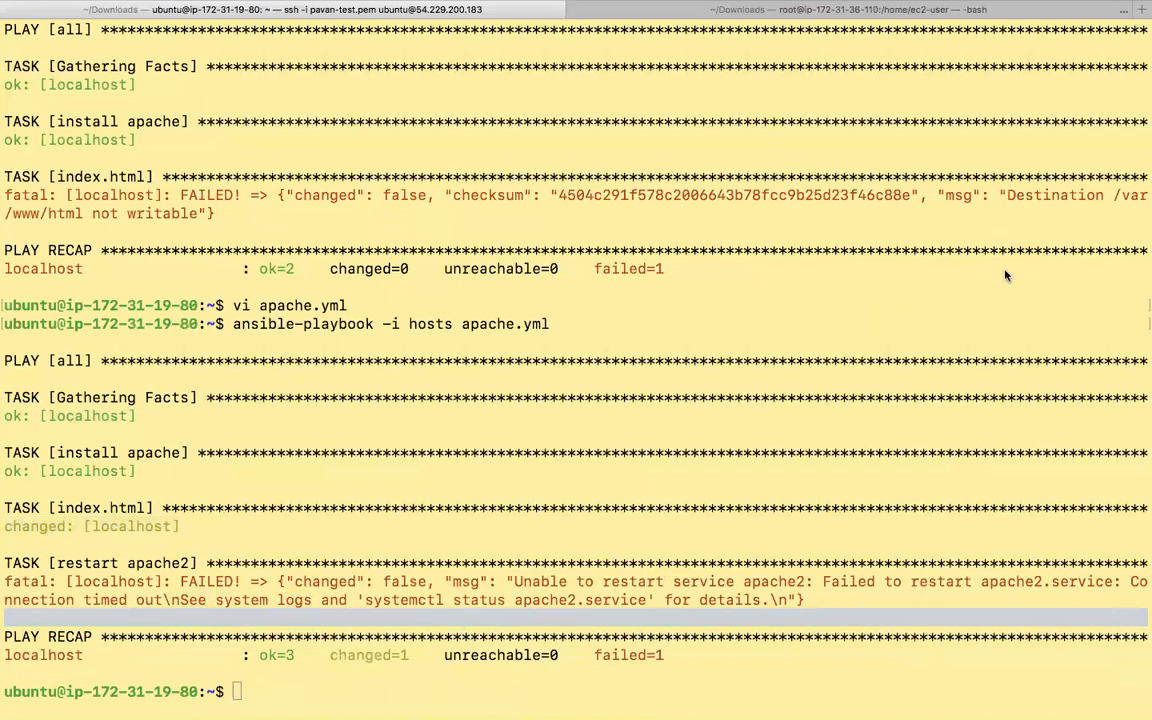
pyautogui.moveTo(1008, 324)
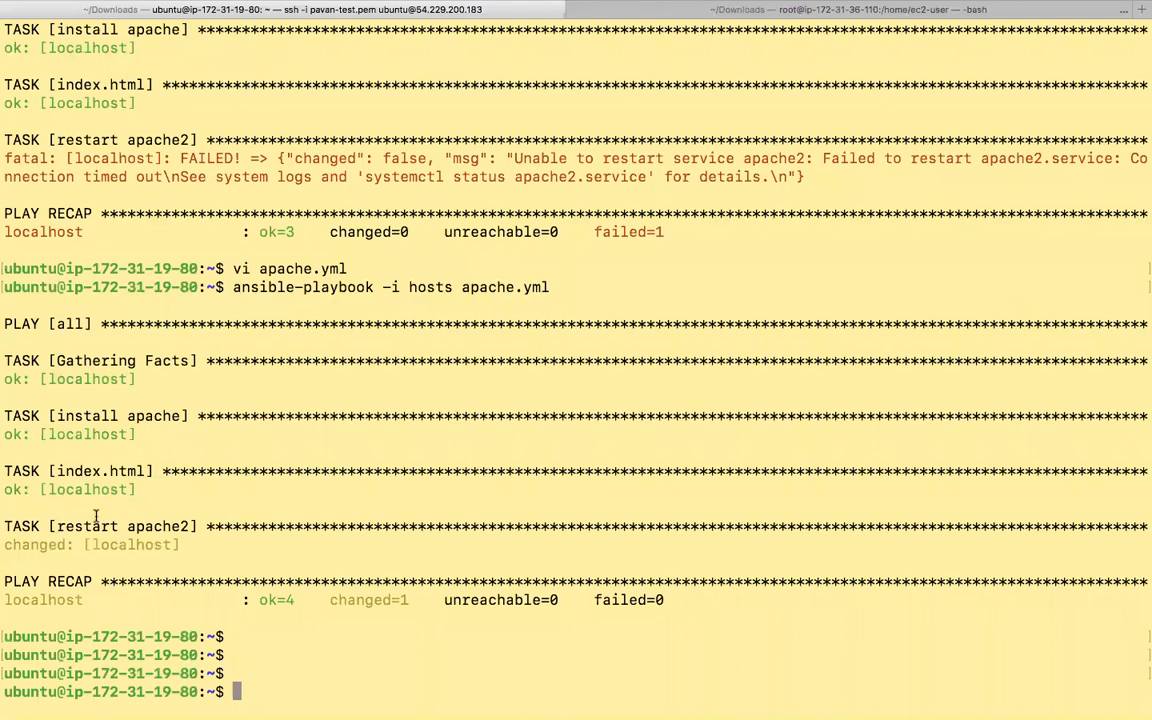
pyautogui.write('ca')
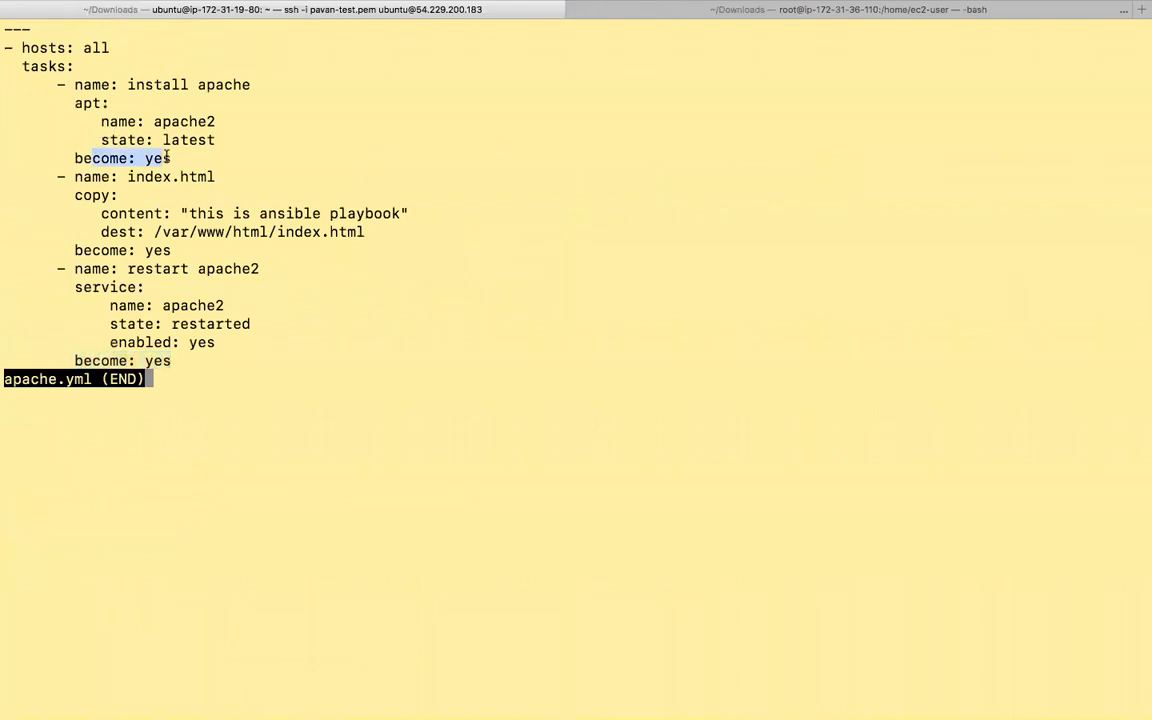
pyautogui.moveTo(260, 228)
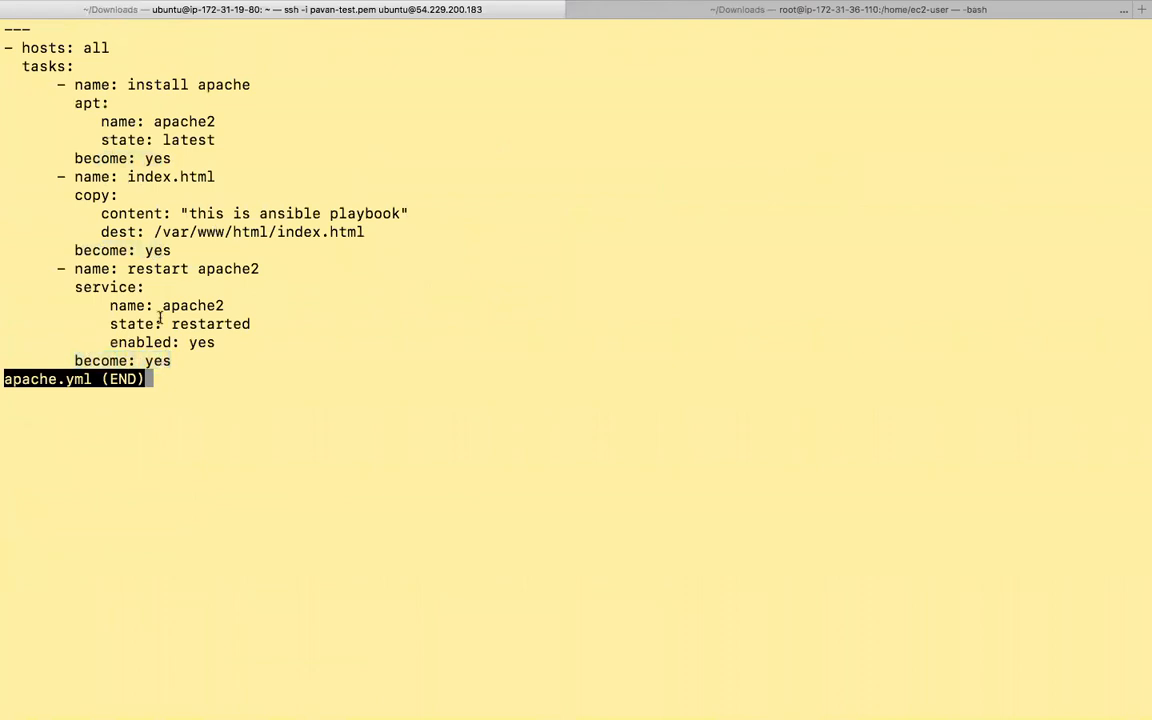
pyautogui.moveTo(136, 356)
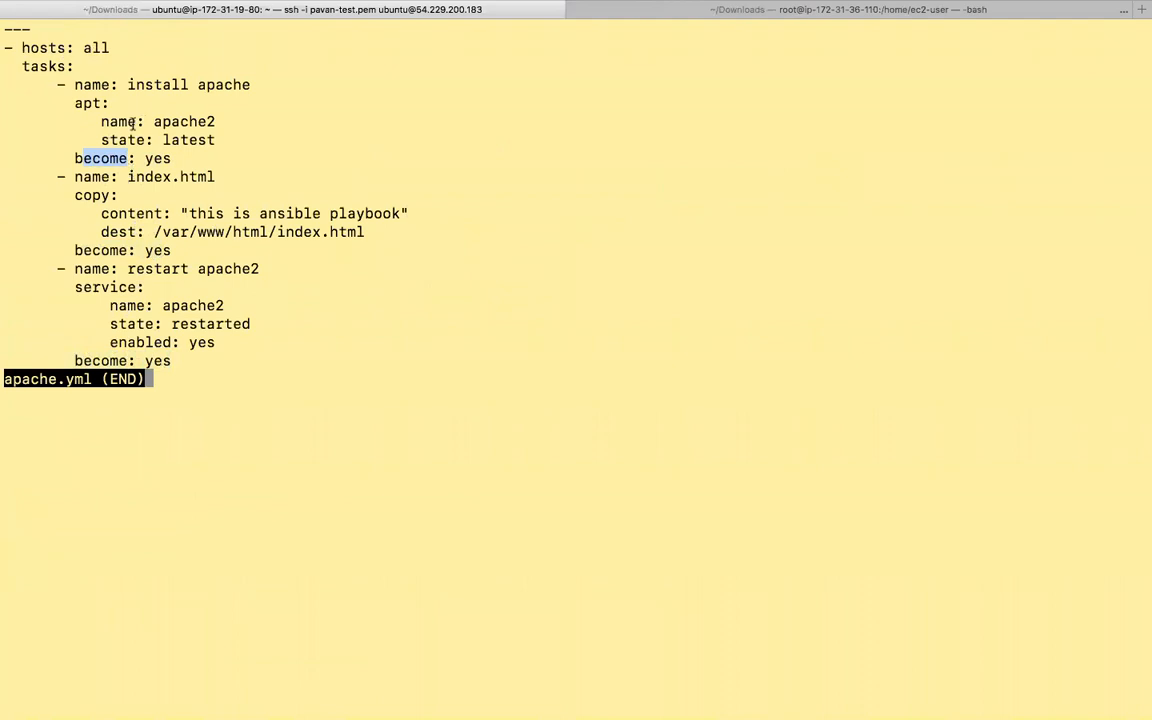
pyautogui.press('q')
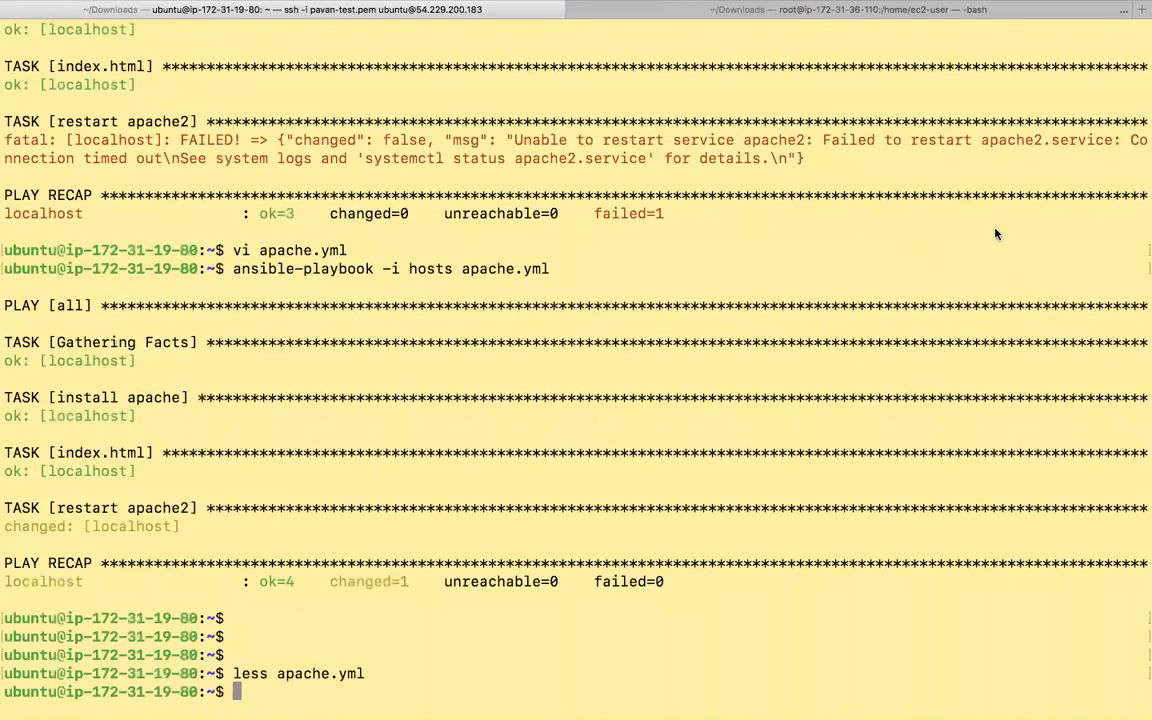
pyautogui.moveTo(900, 256)
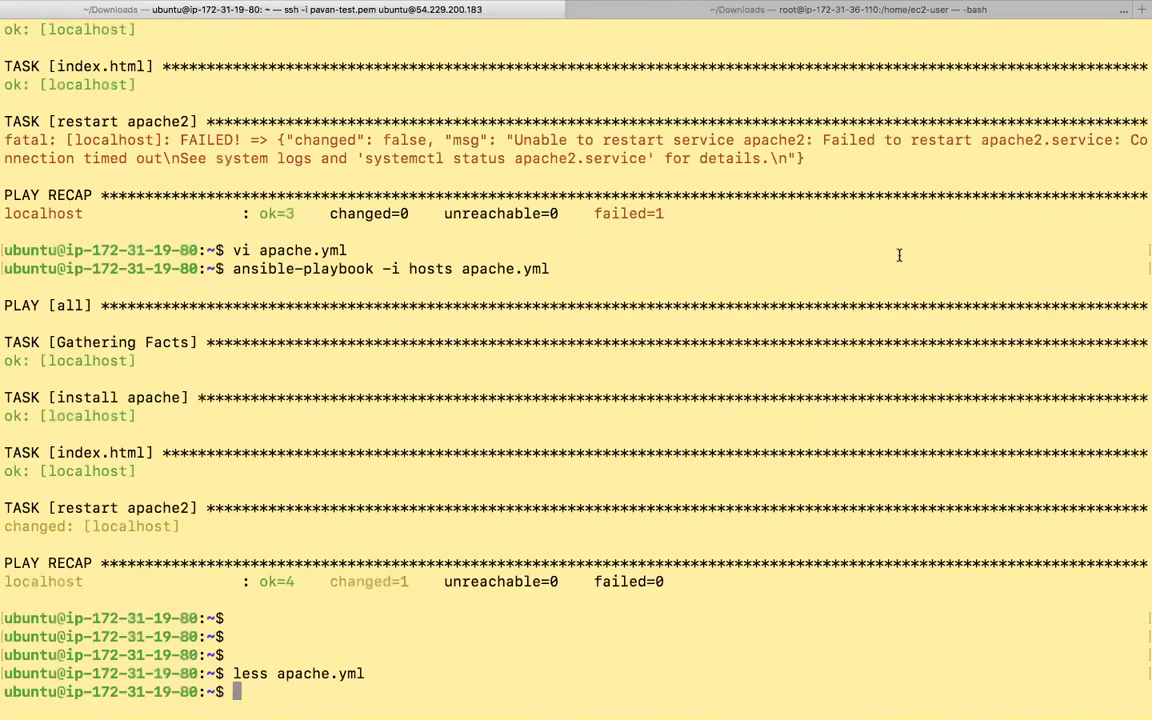